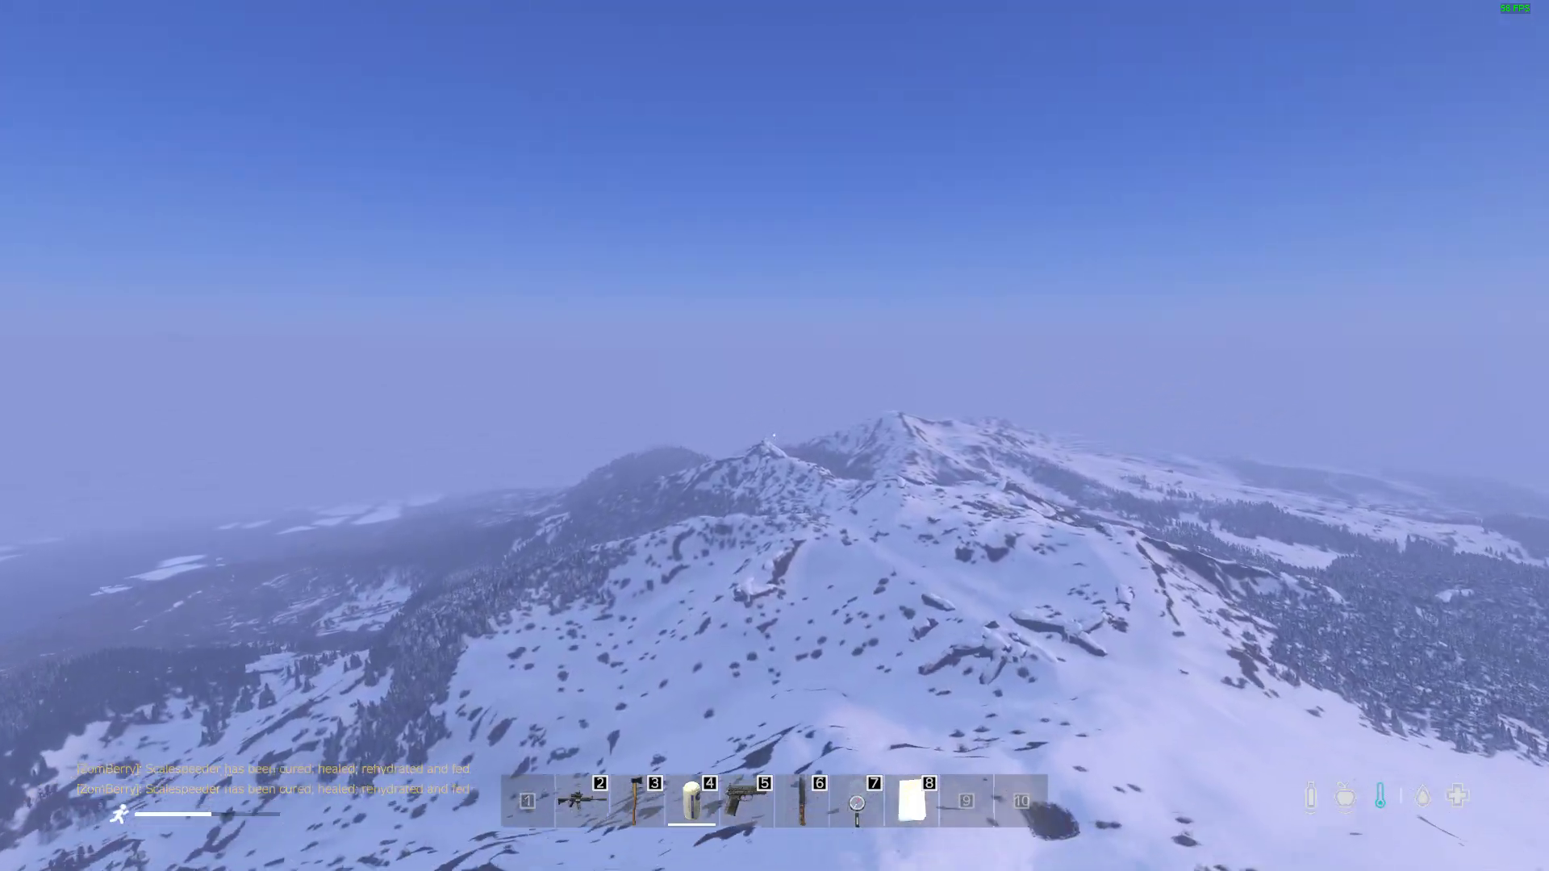
mouse_move(774, 436)
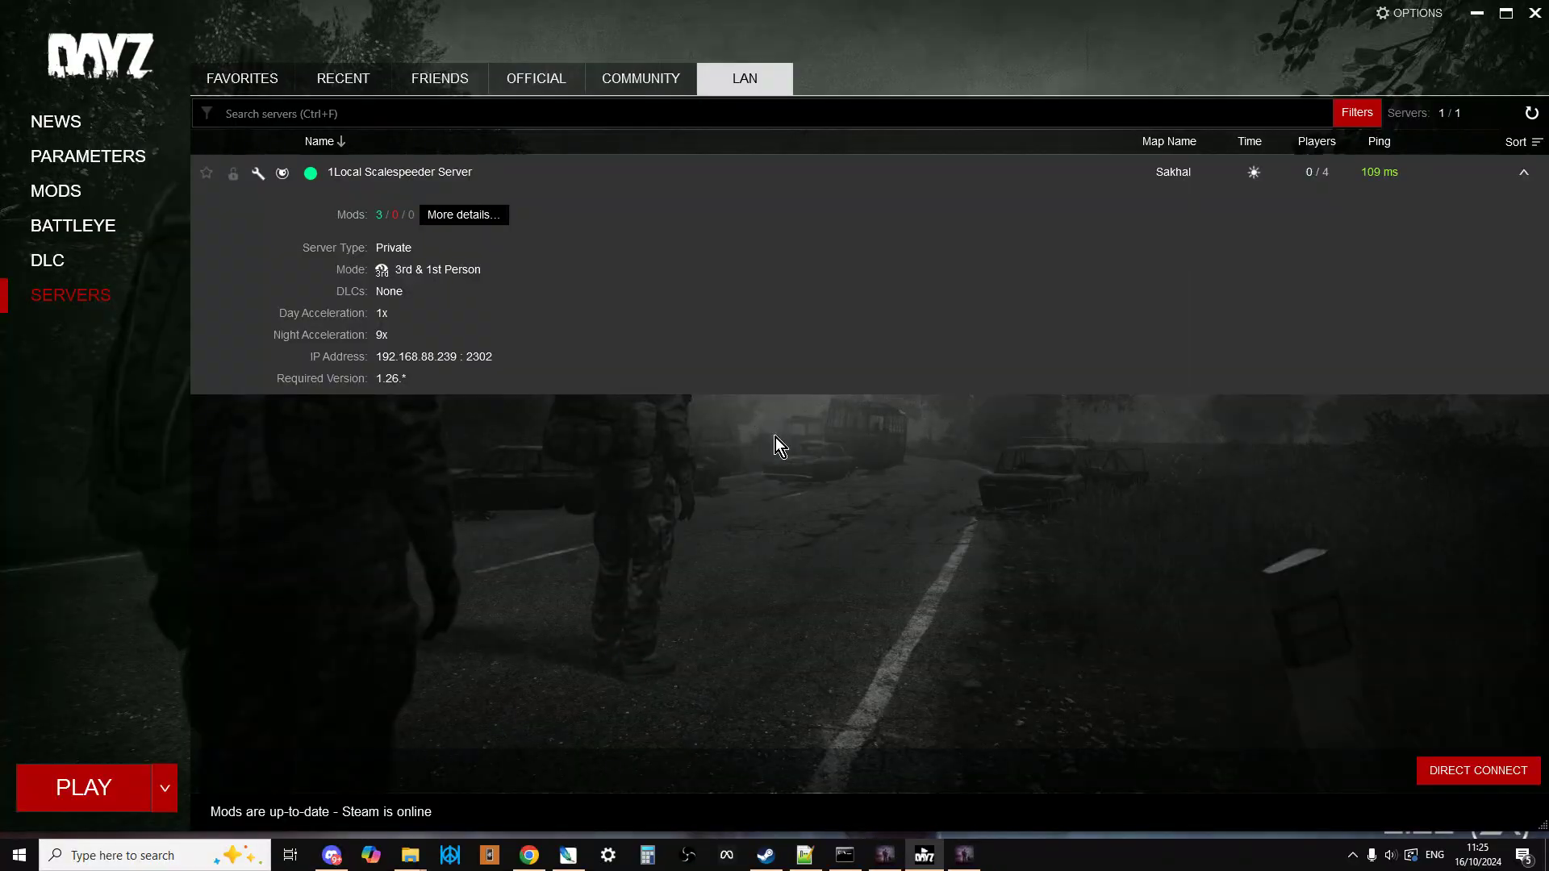
mouse_move(568, 825)
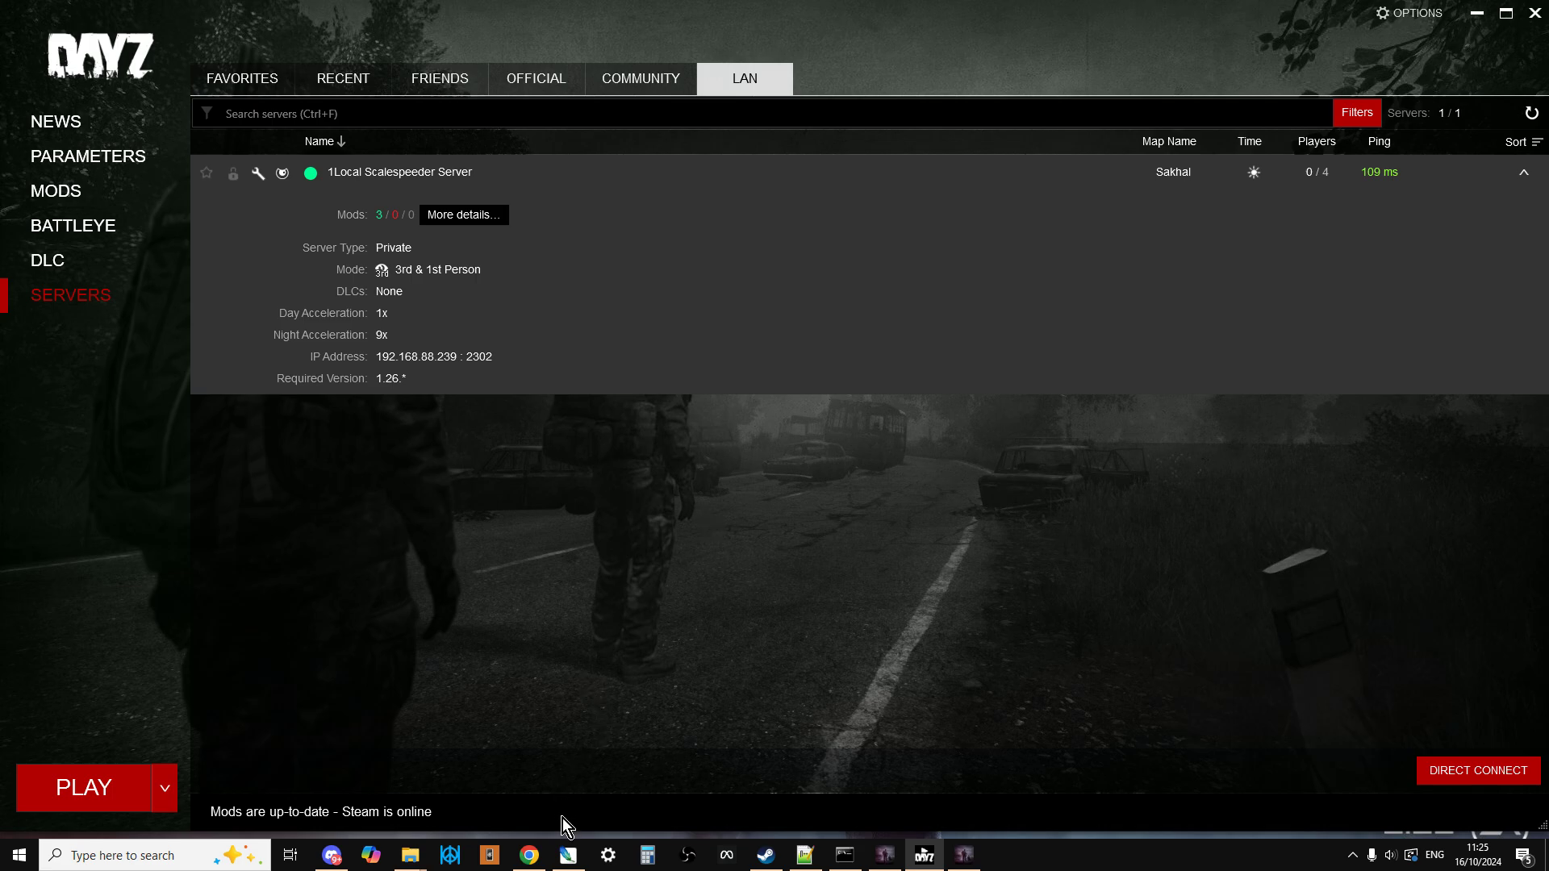
mouse_move(659, 674)
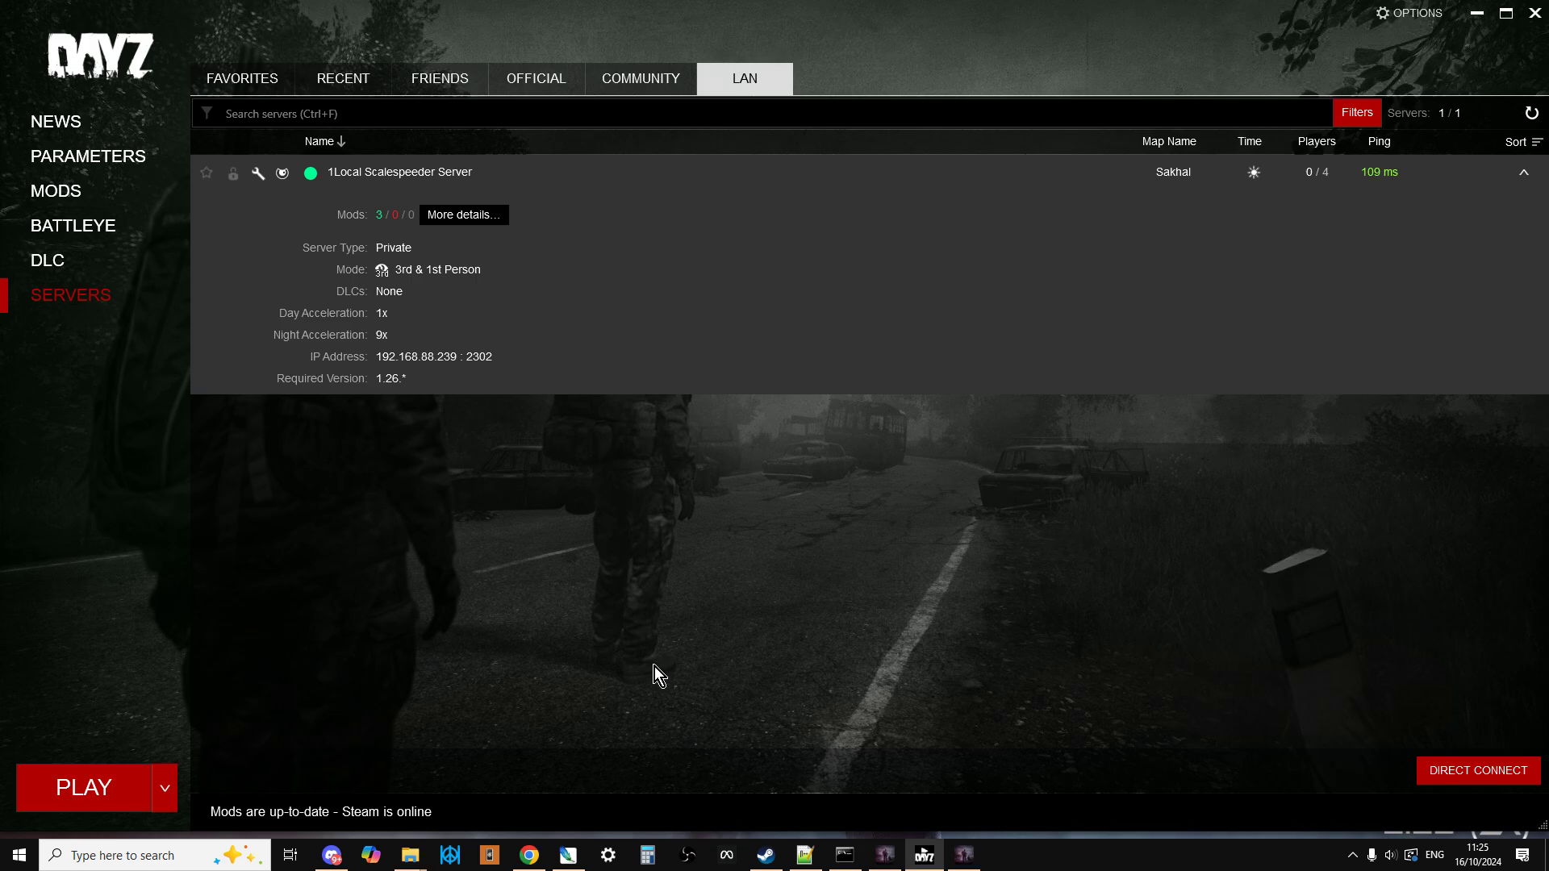
mouse_move(610, 762)
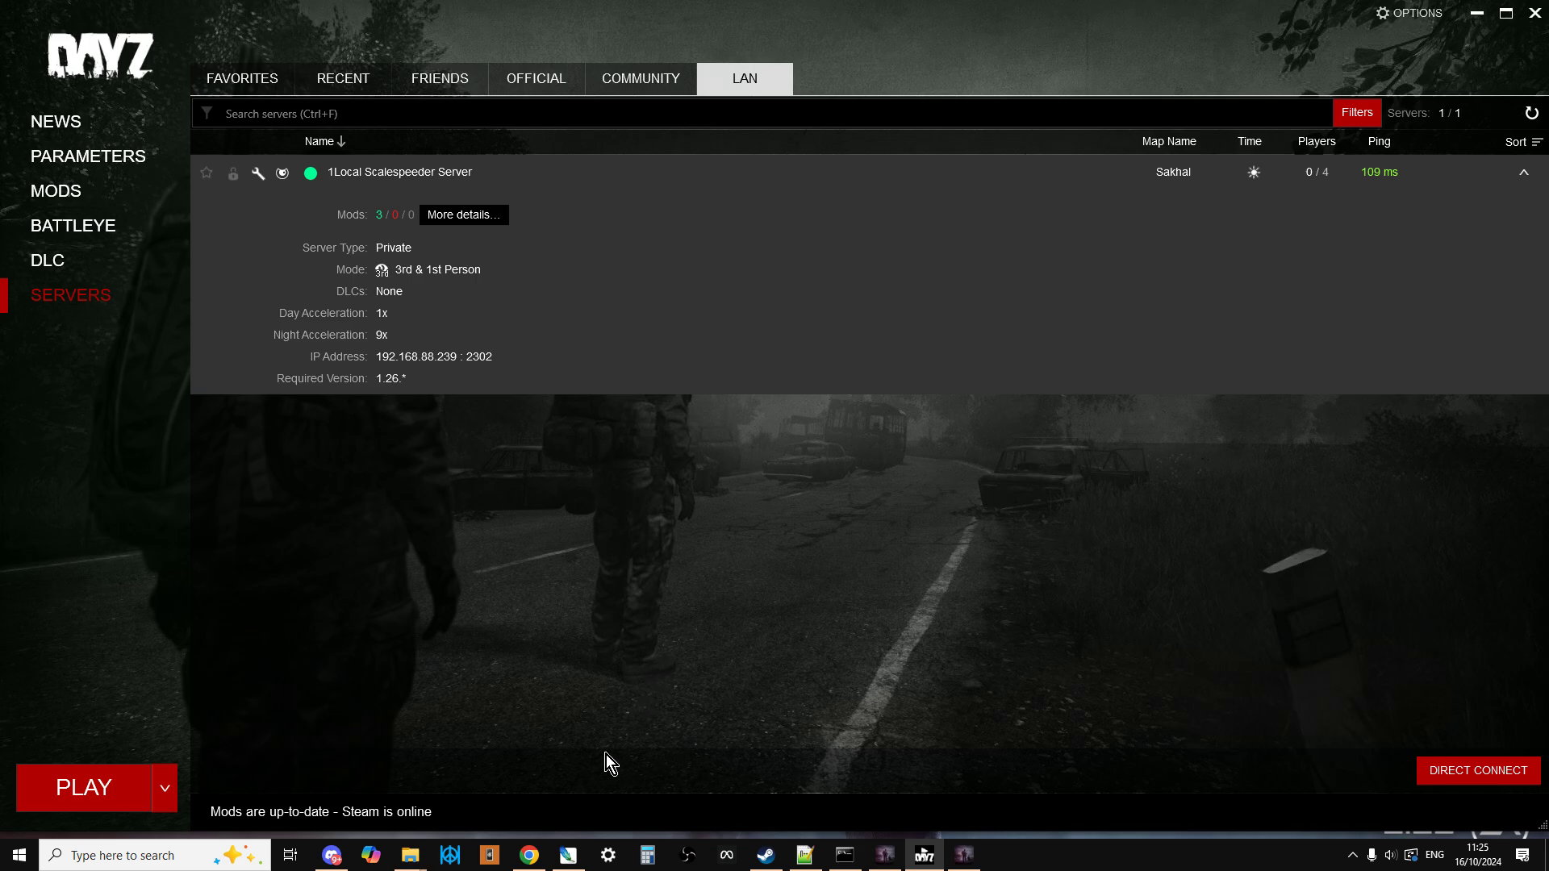
- Switch from the GitHub page to the '126 Vanilla inc Sakhal' folder window
click(530, 855)
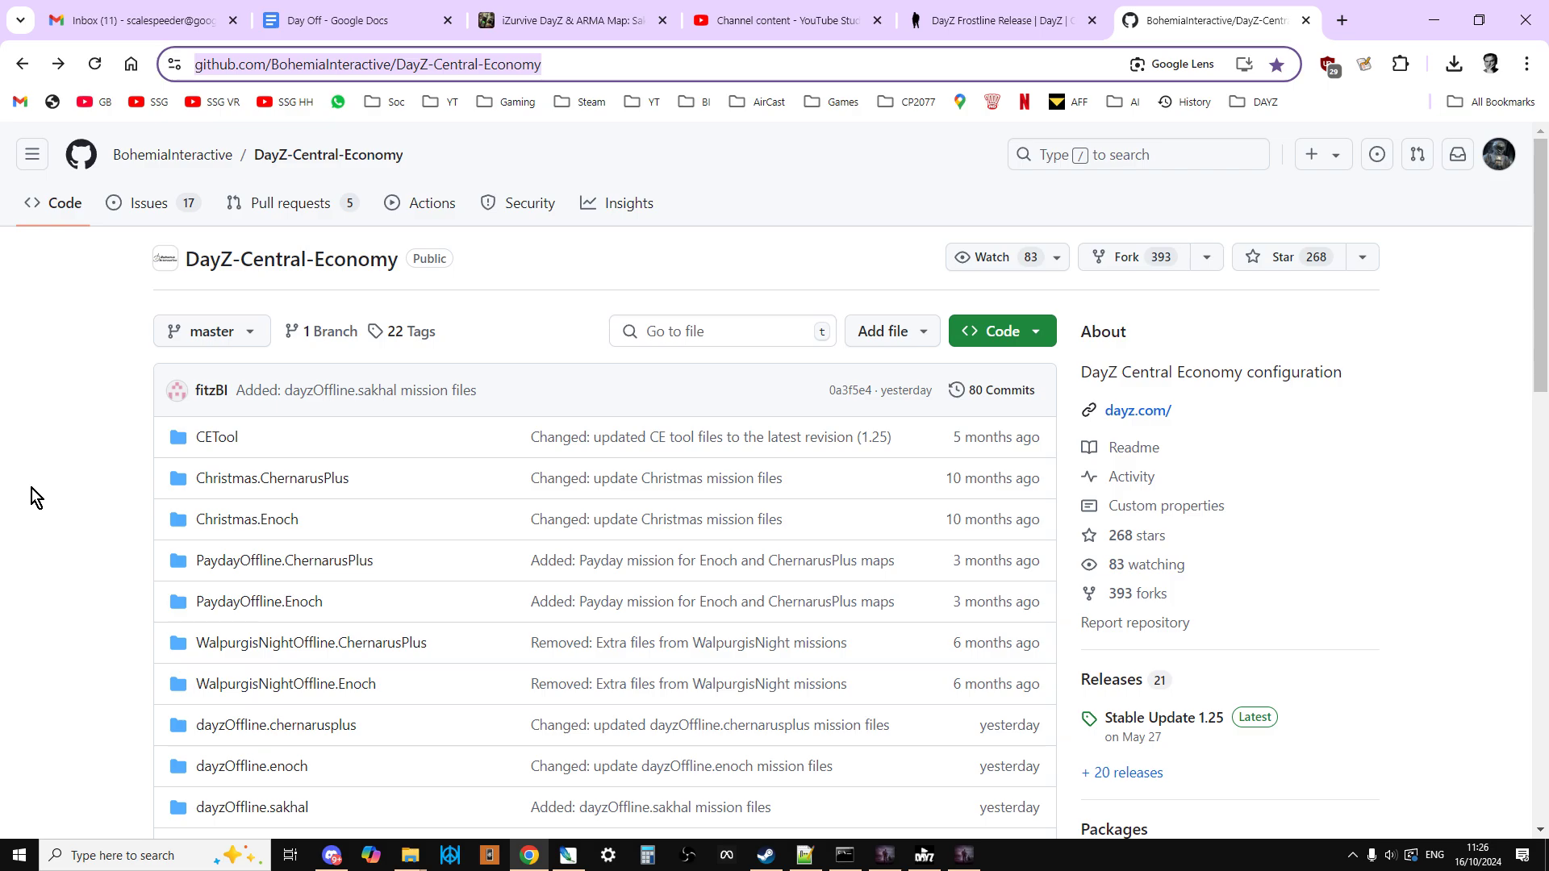
mouse_move(111, 476)
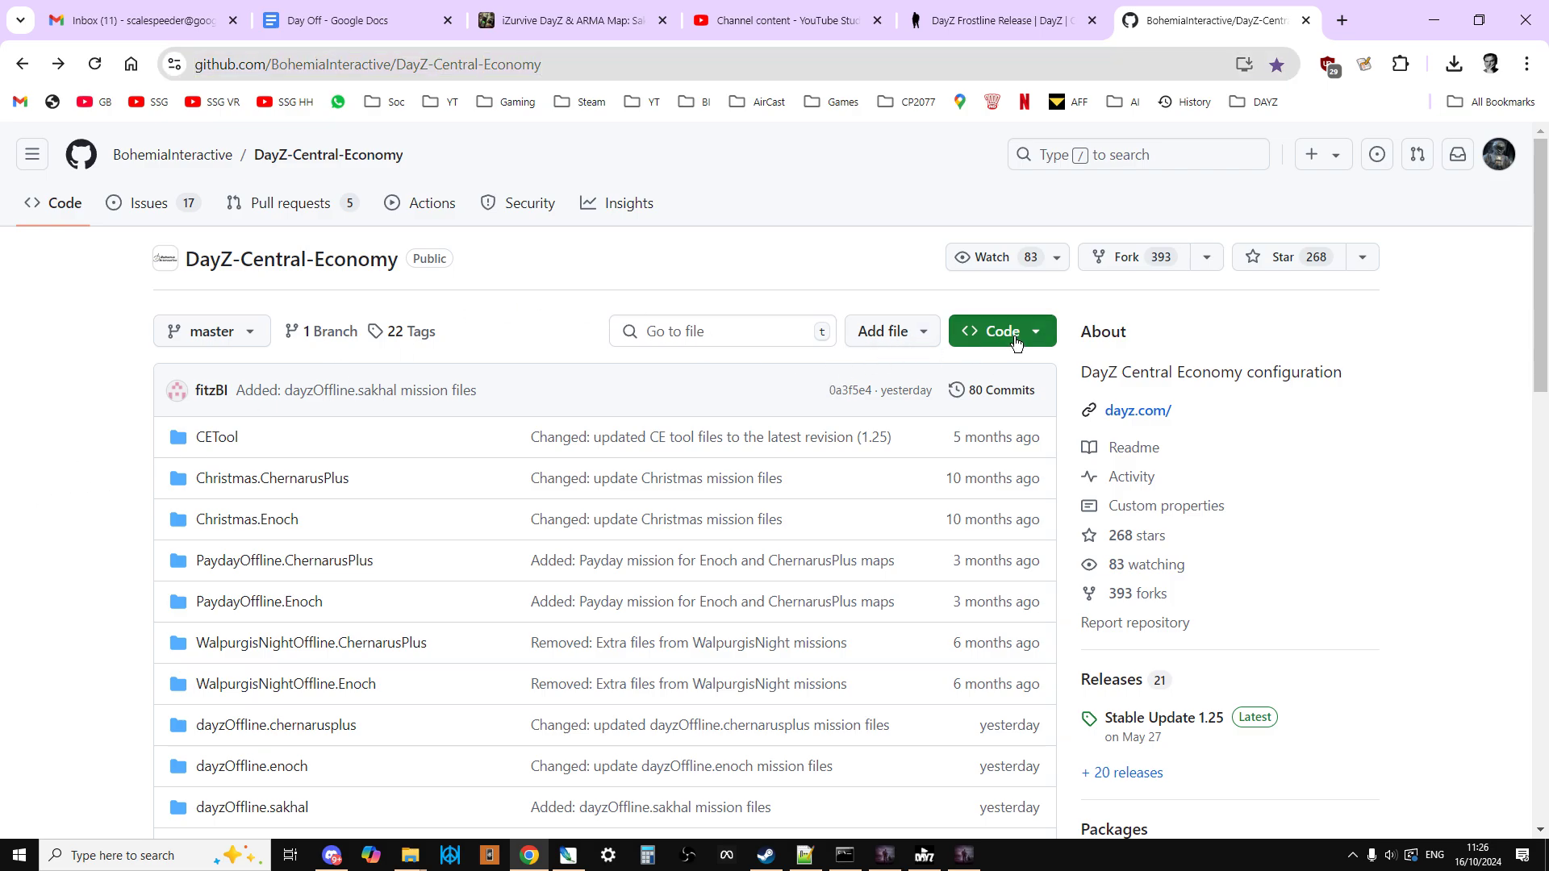
mouse_move(106, 640)
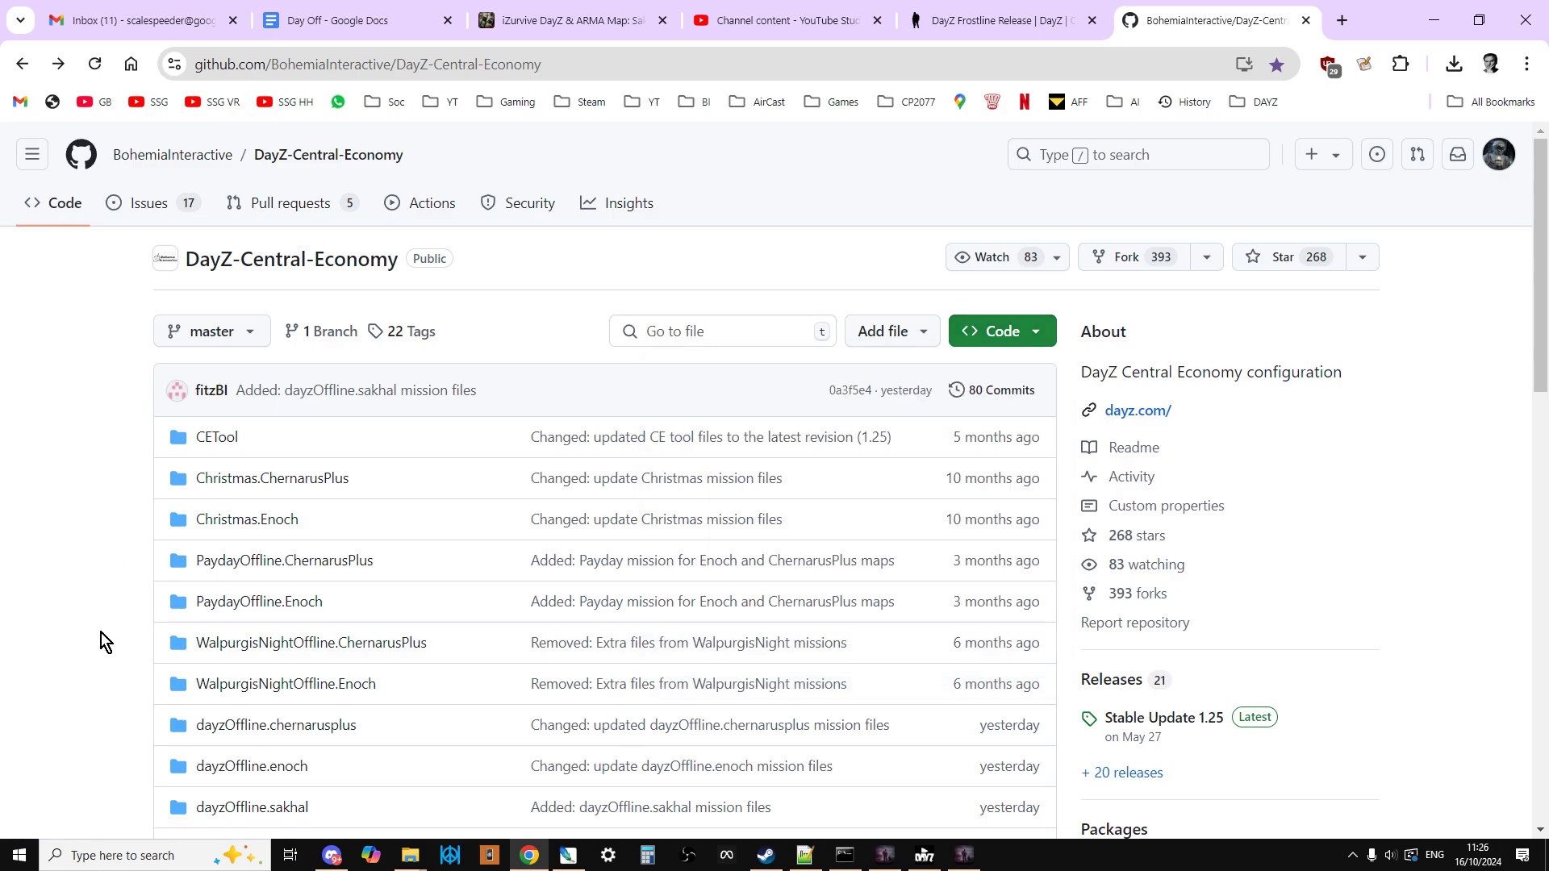
mouse_move(408, 855)
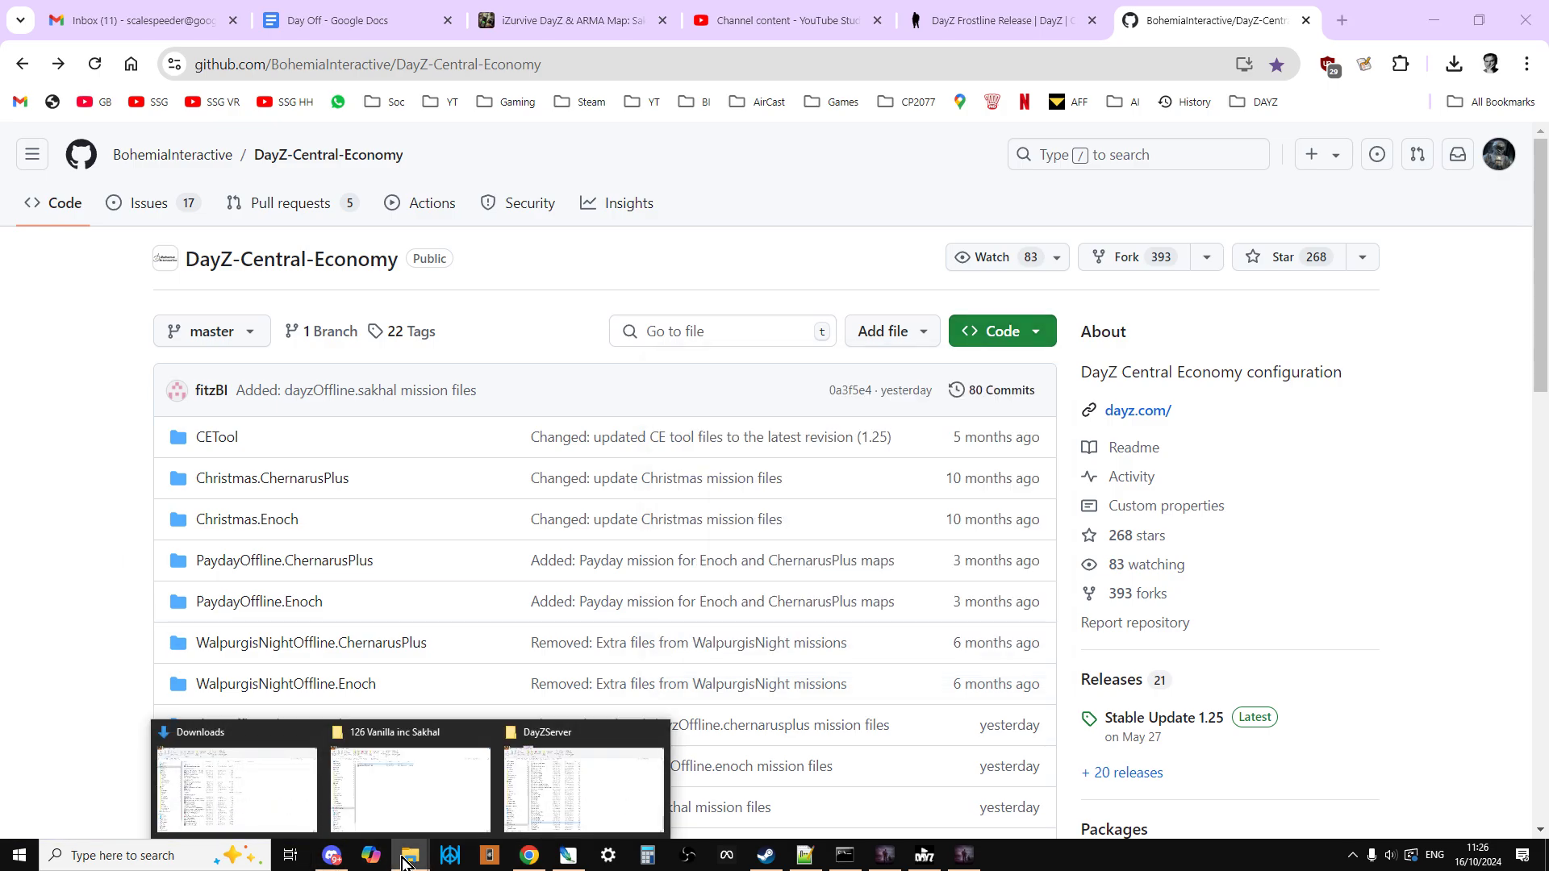
click(234, 785)
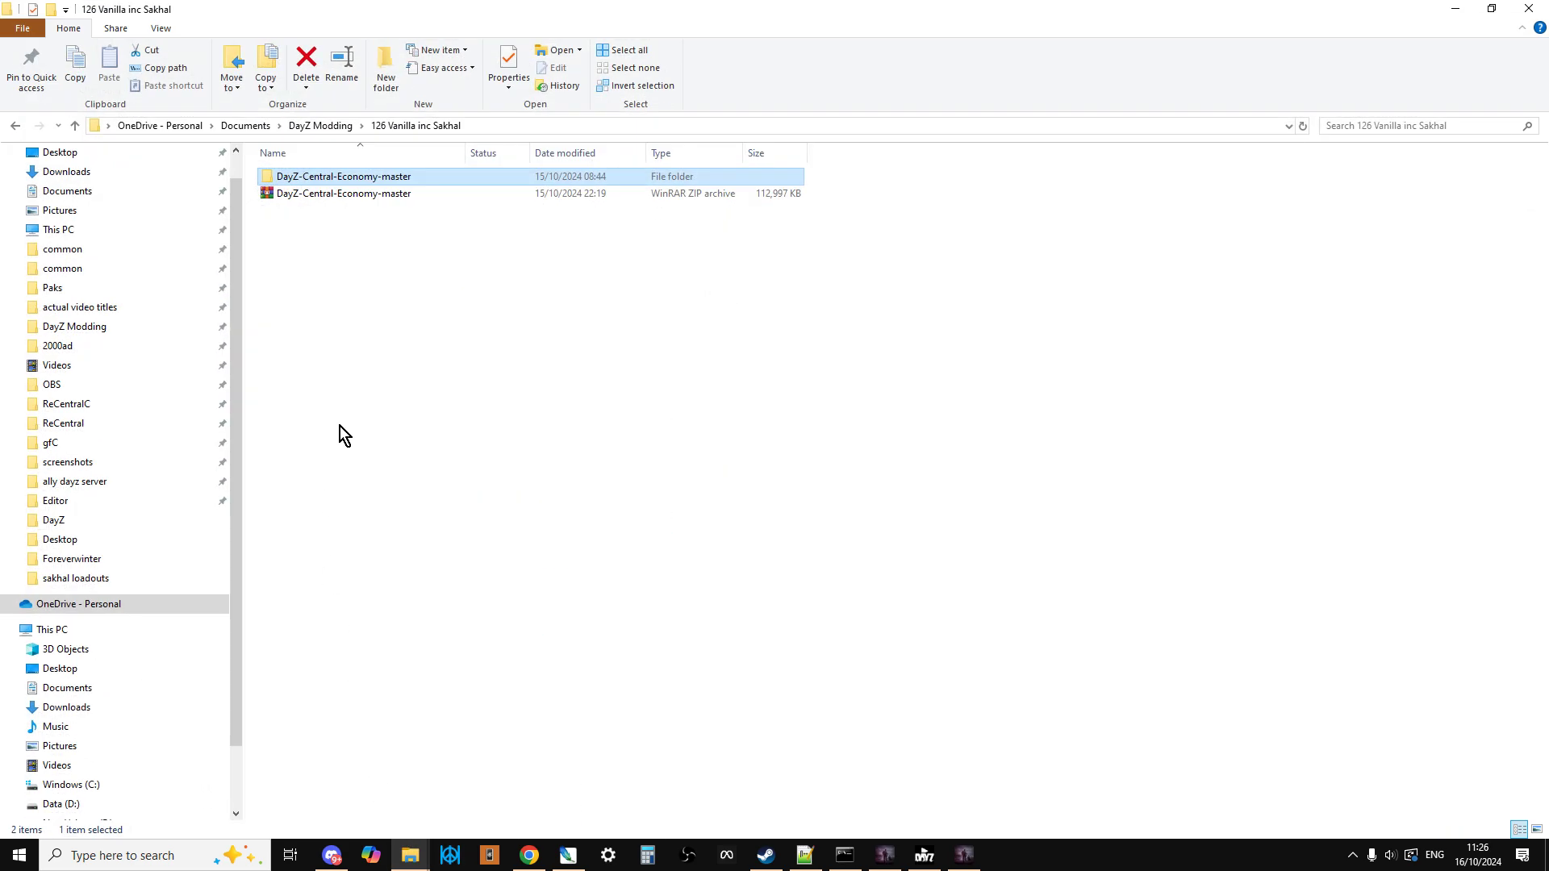
mouse_move(366, 320)
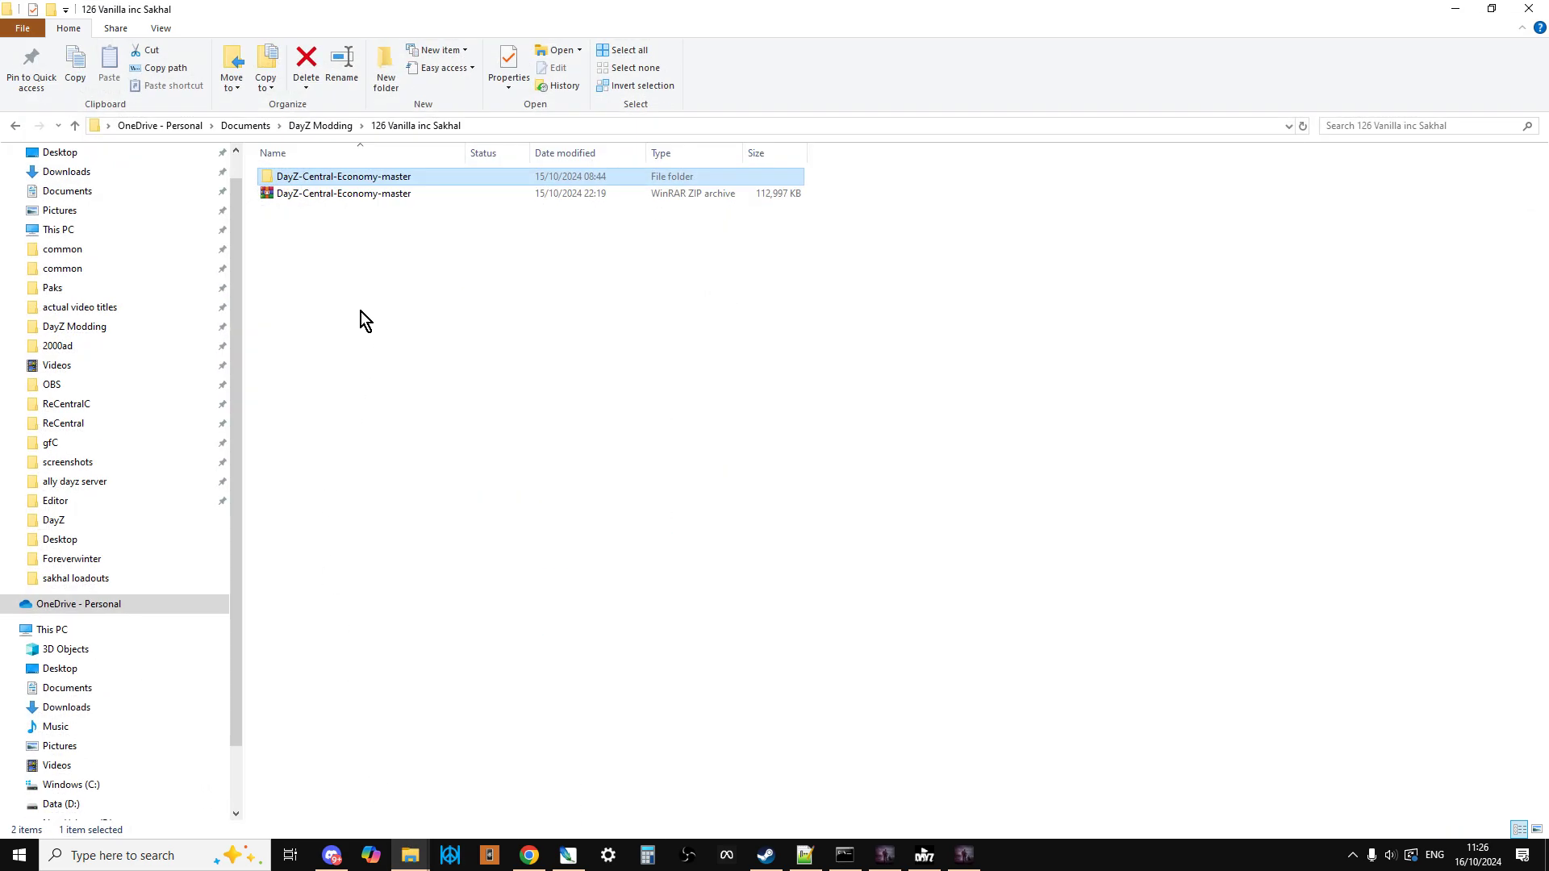
mouse_move(386, 250)
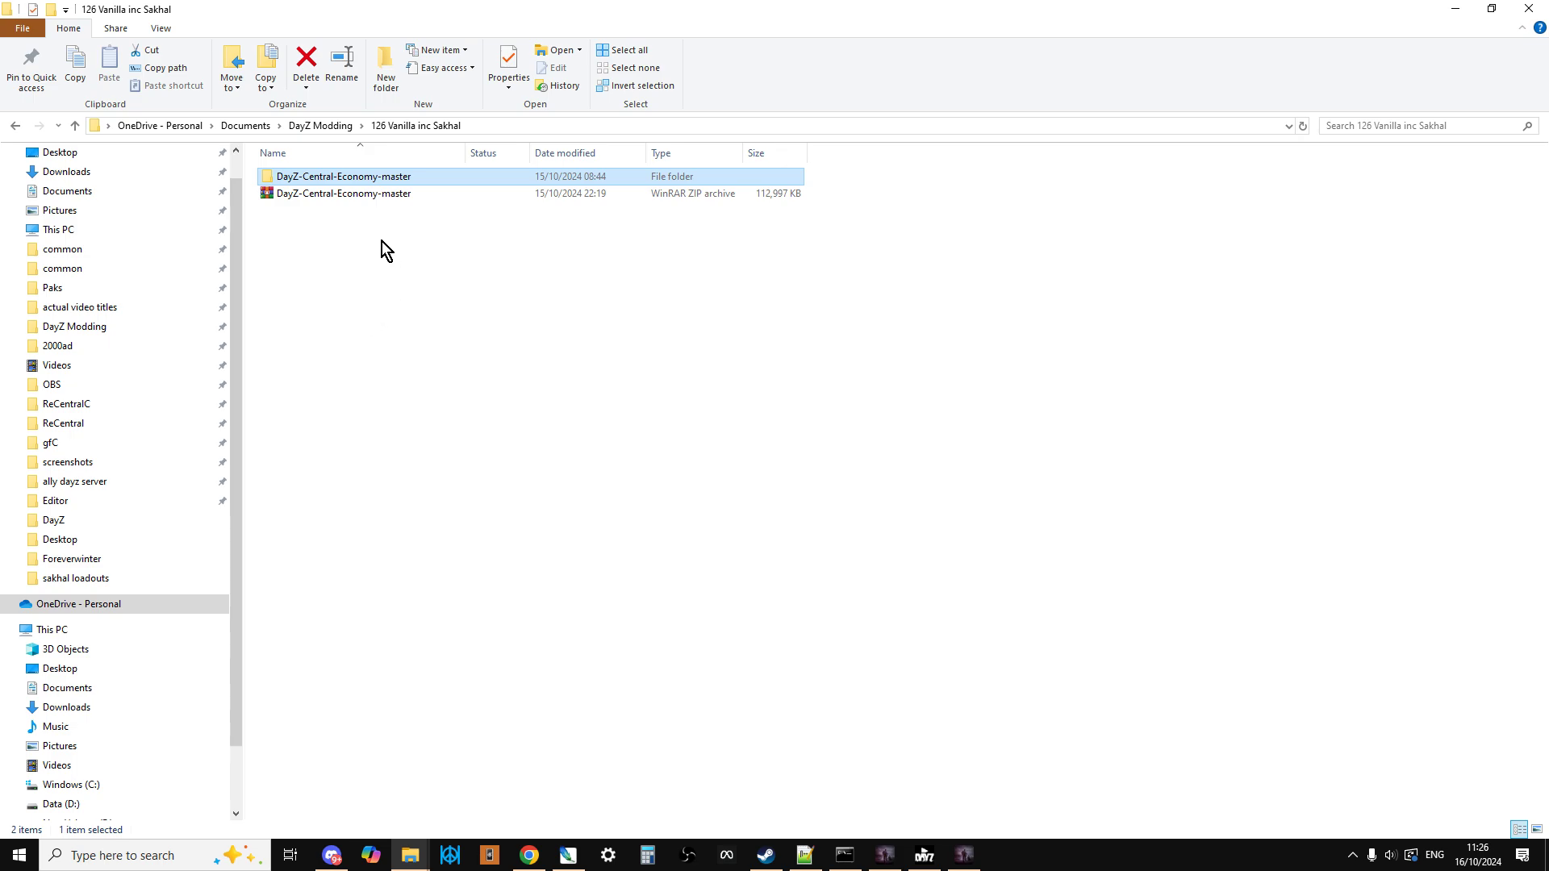
mouse_move(356, 207)
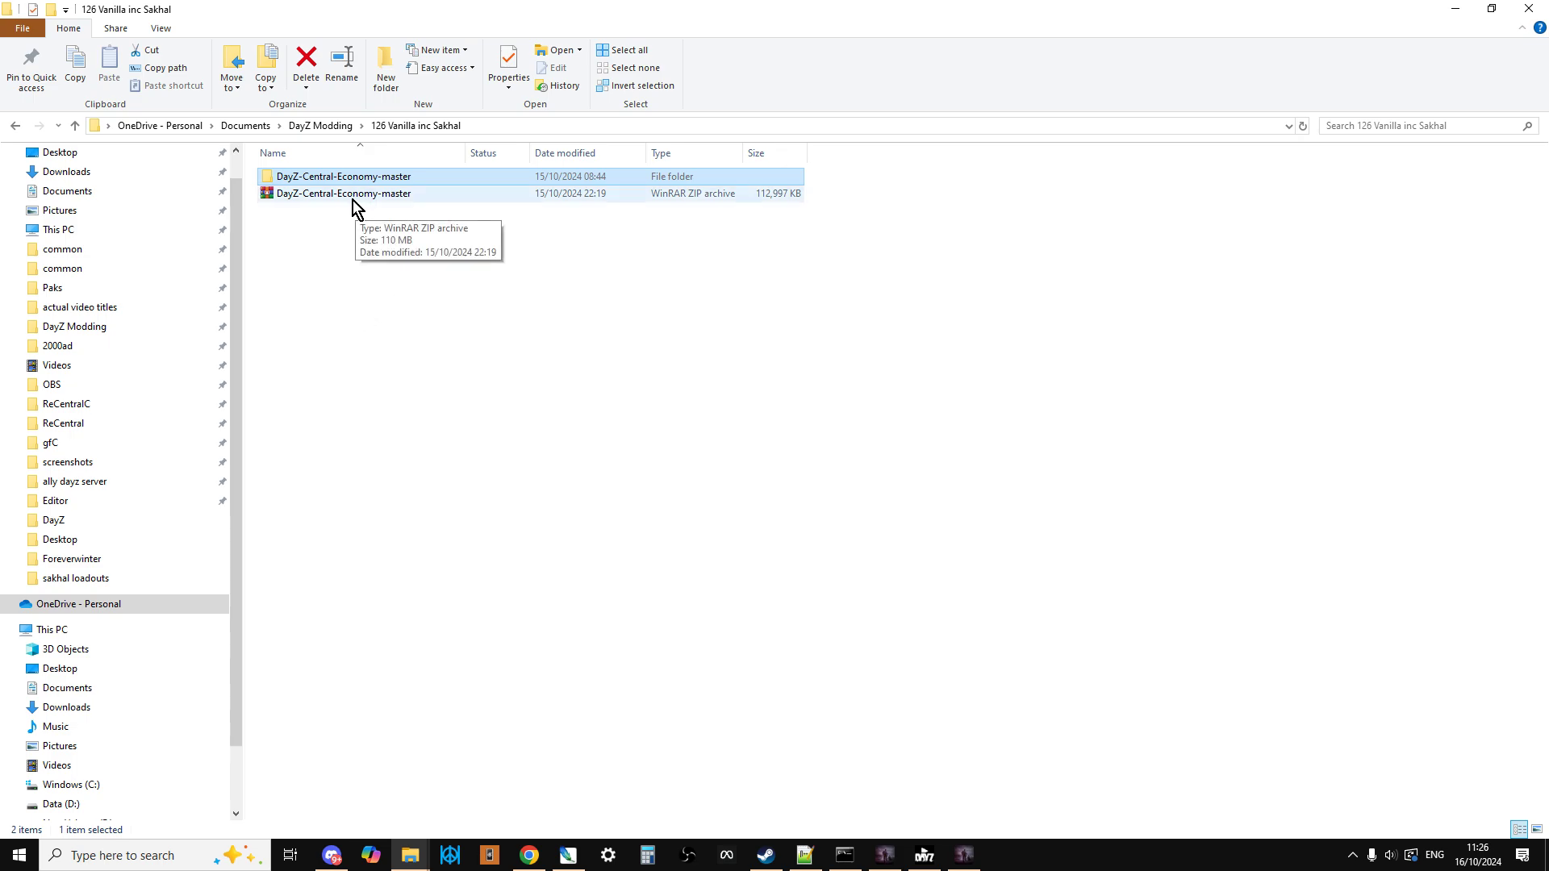
- Inside DayZ-Central-Economy-master, copy the dayzOffline.sakhal mission folder
right_click(342, 193)
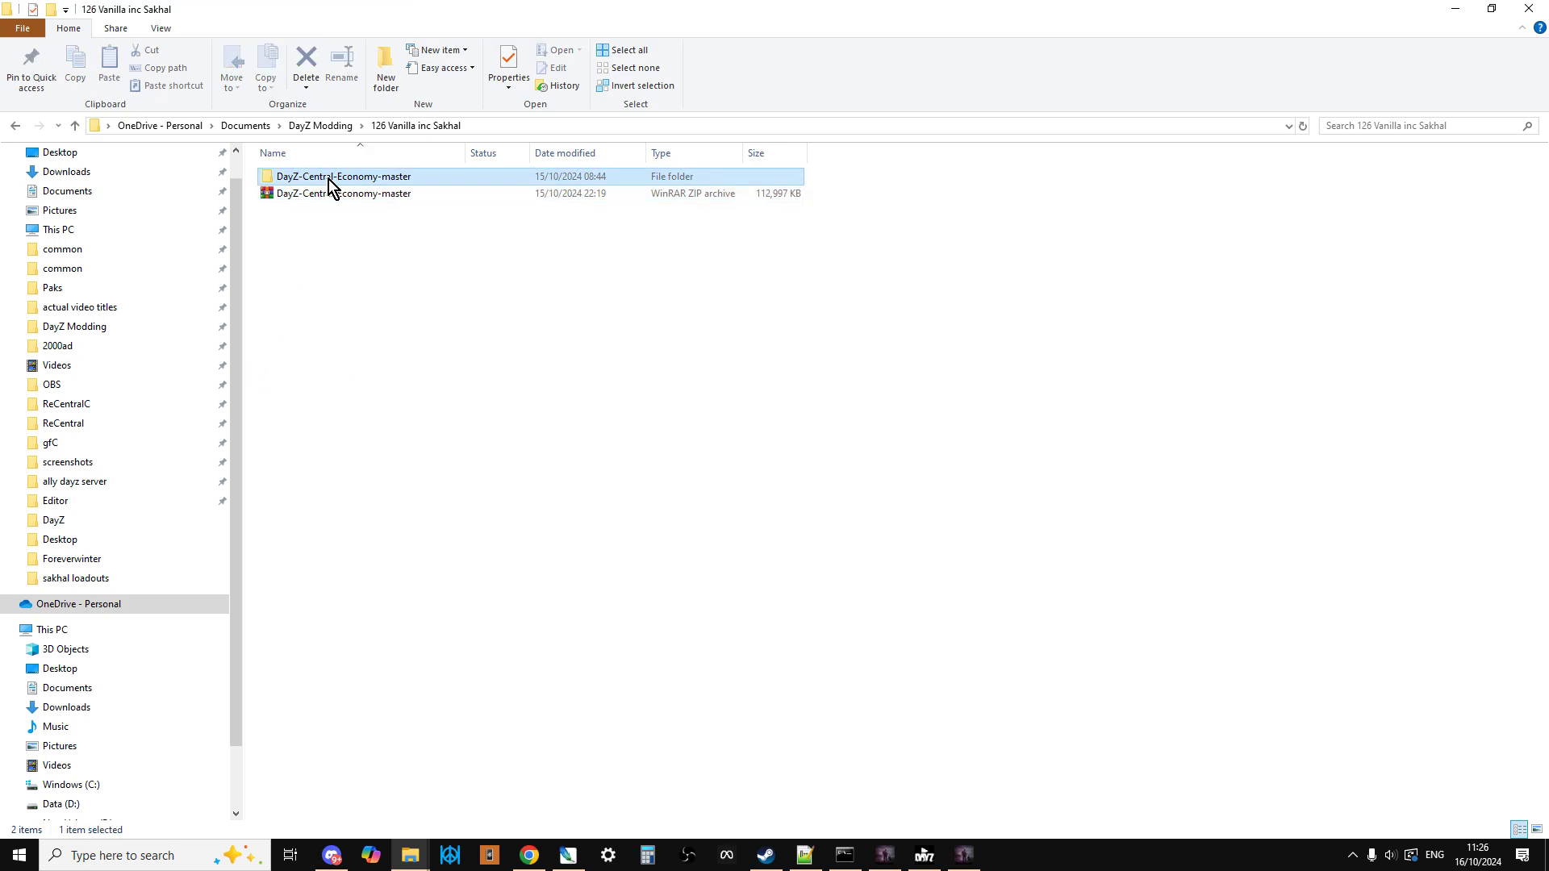
double_click(344, 176)
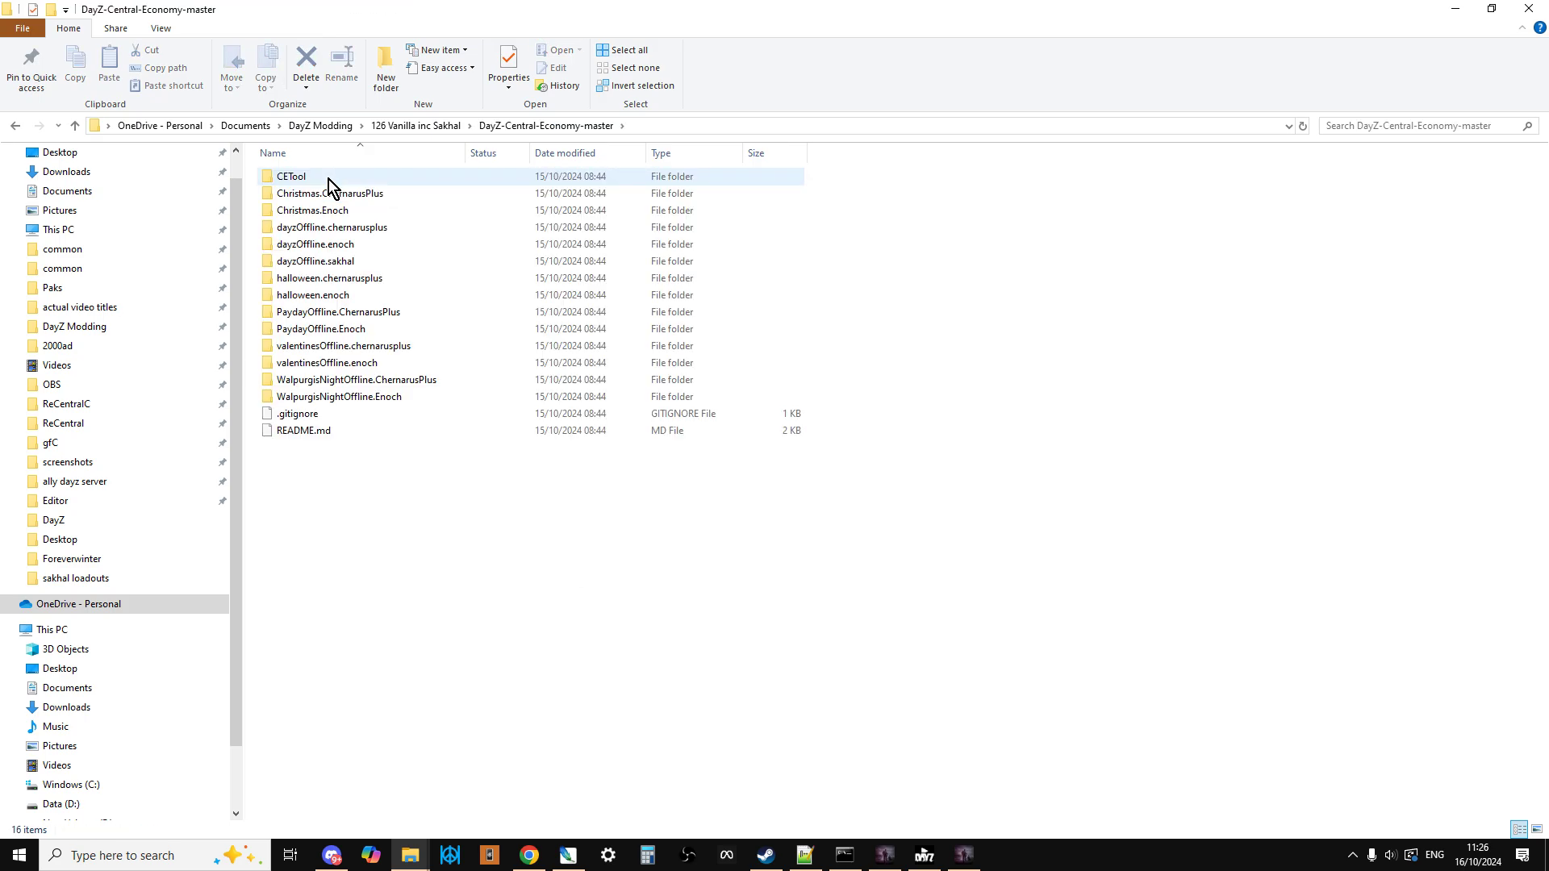
click(314, 261)
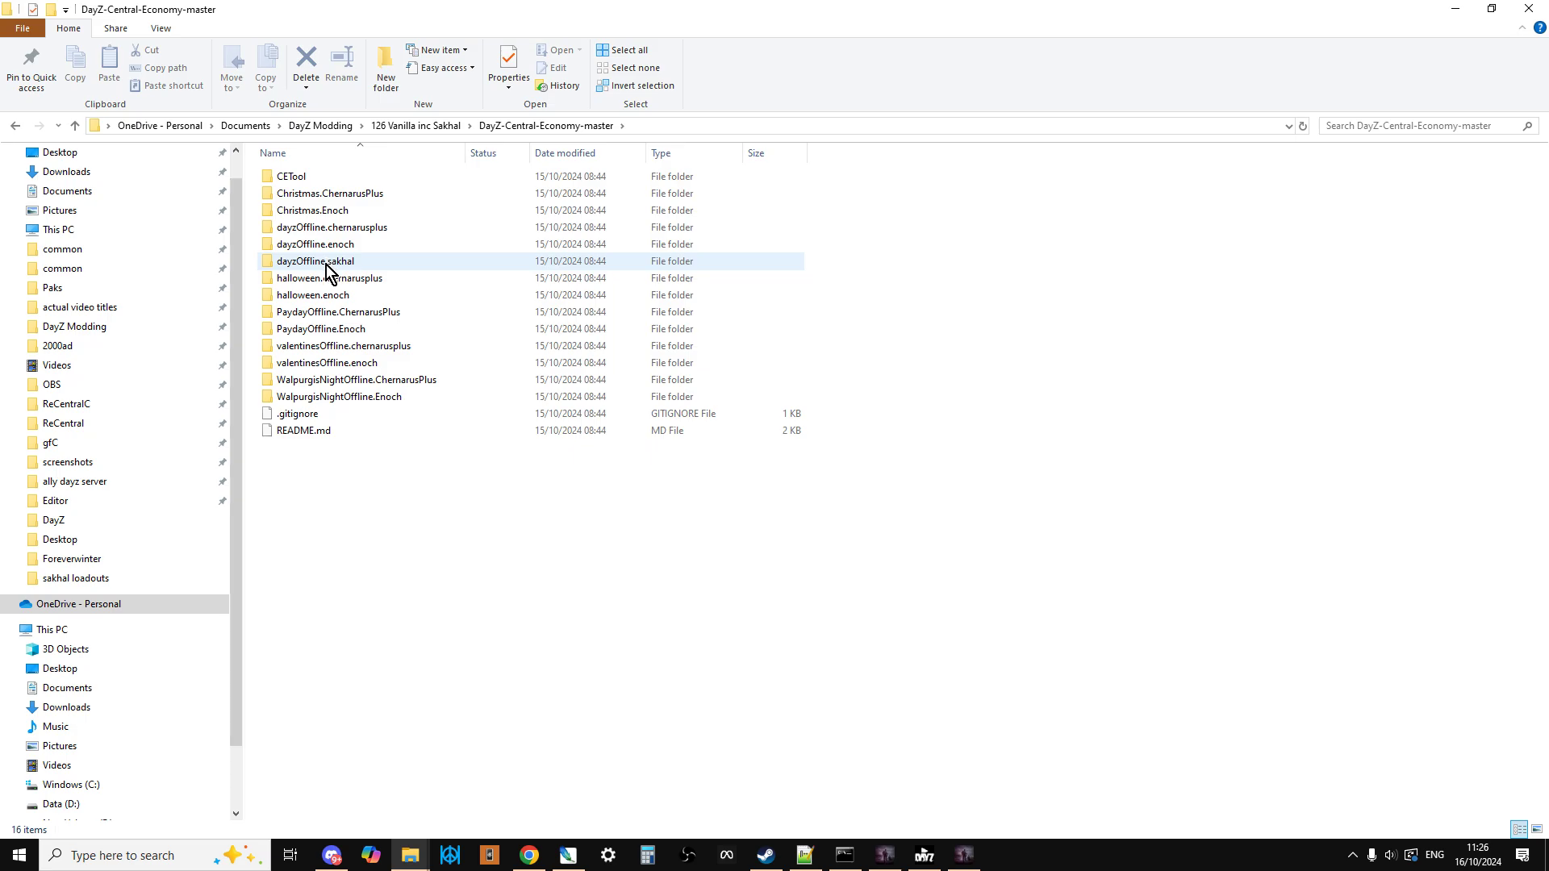
right_click(314, 260)
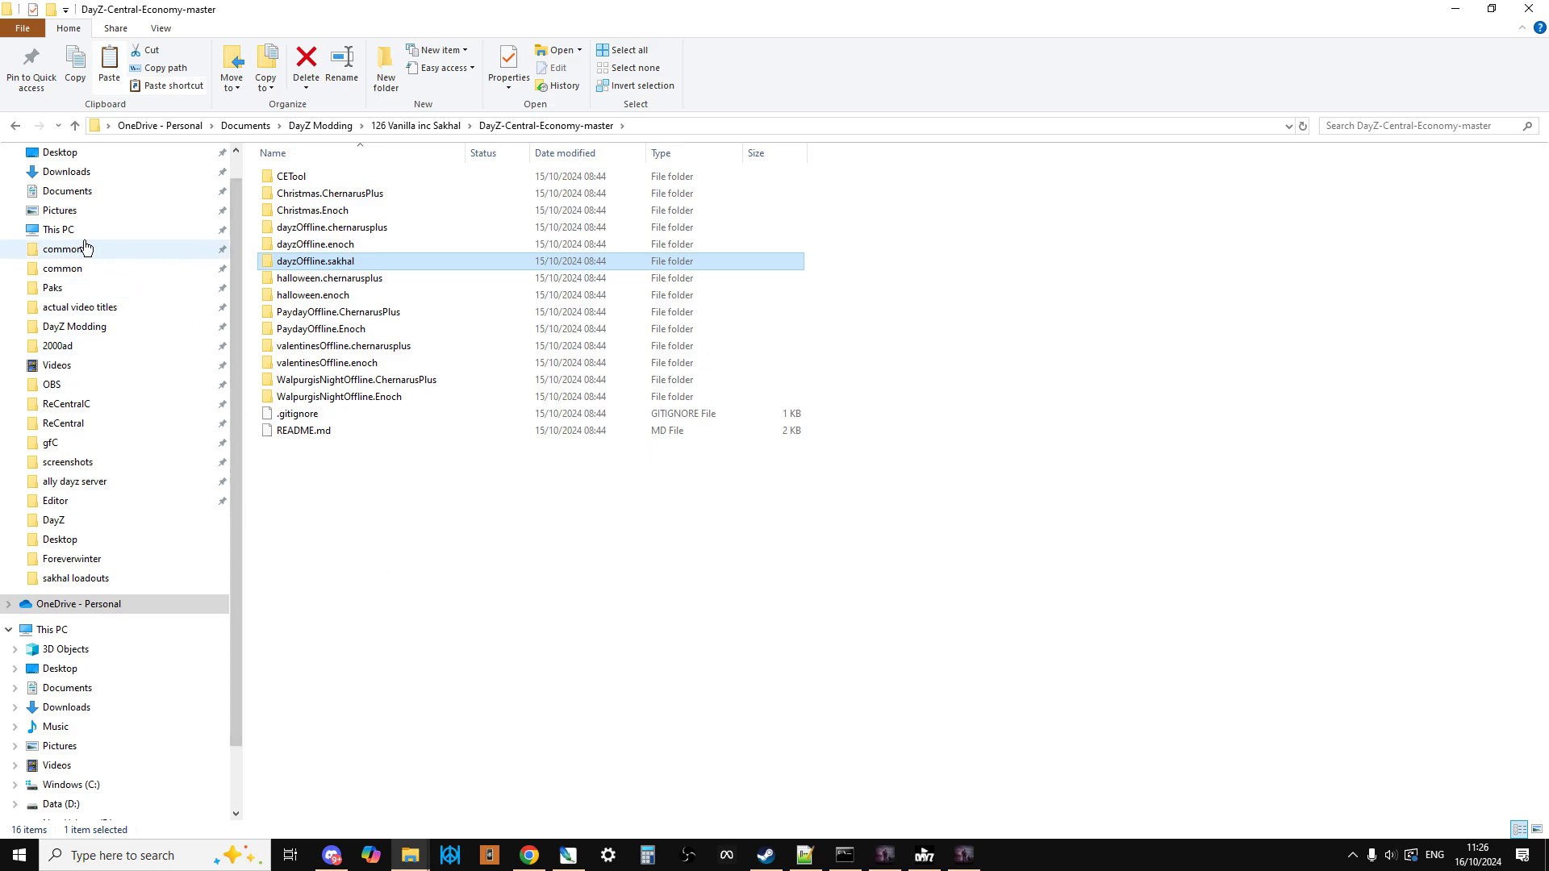
- Browse common > DayZServer > mpmissions, inspect dayzOffline.sakhal, and return to mpmissions
click(62, 248)
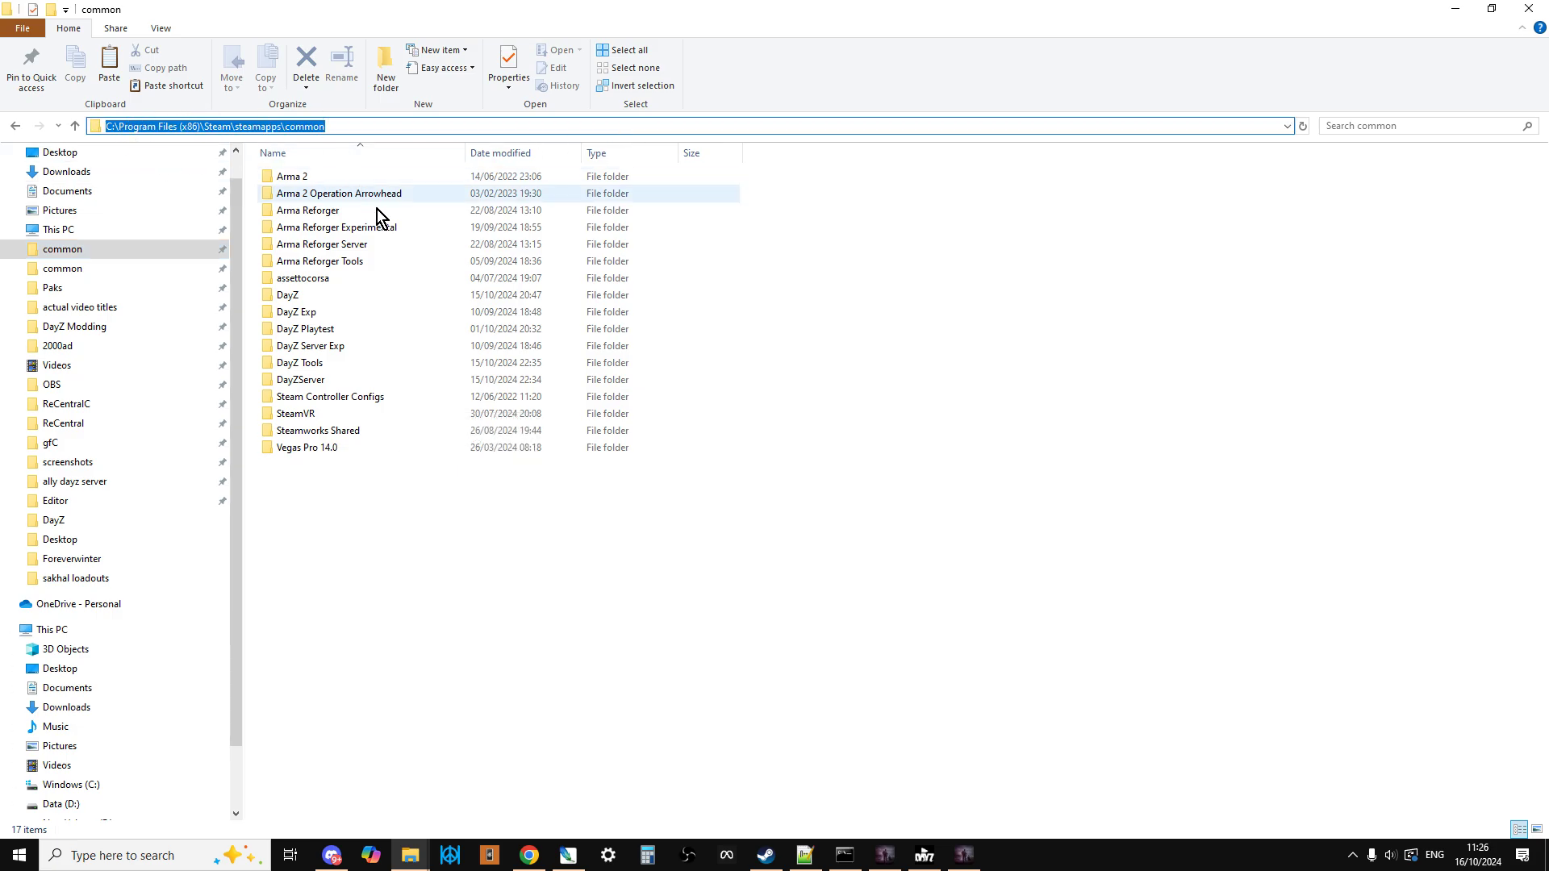
mouse_move(331, 379)
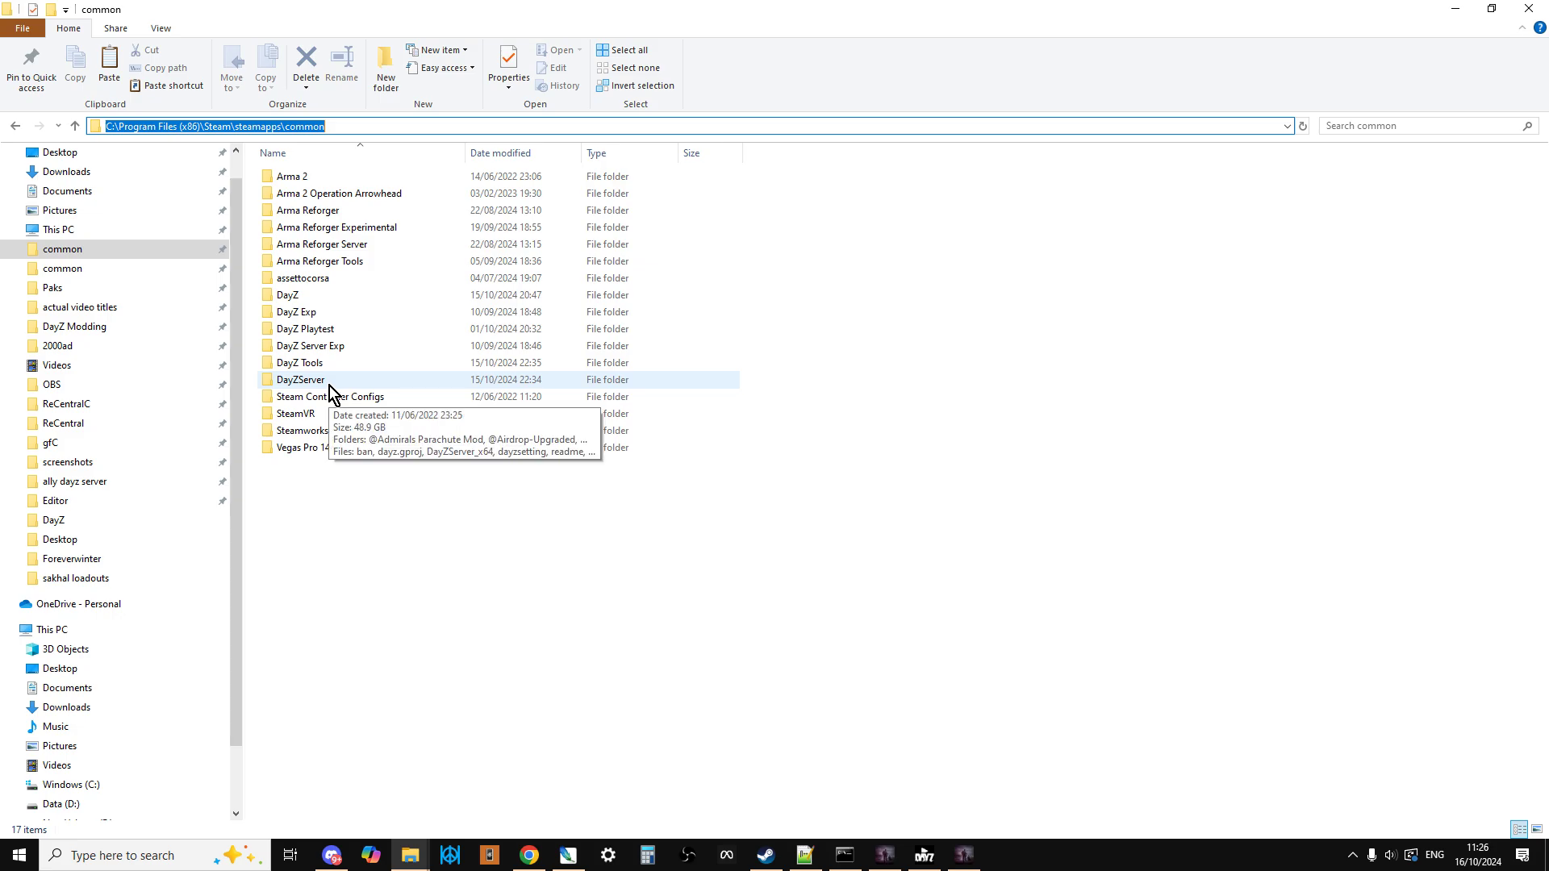
click(298, 379)
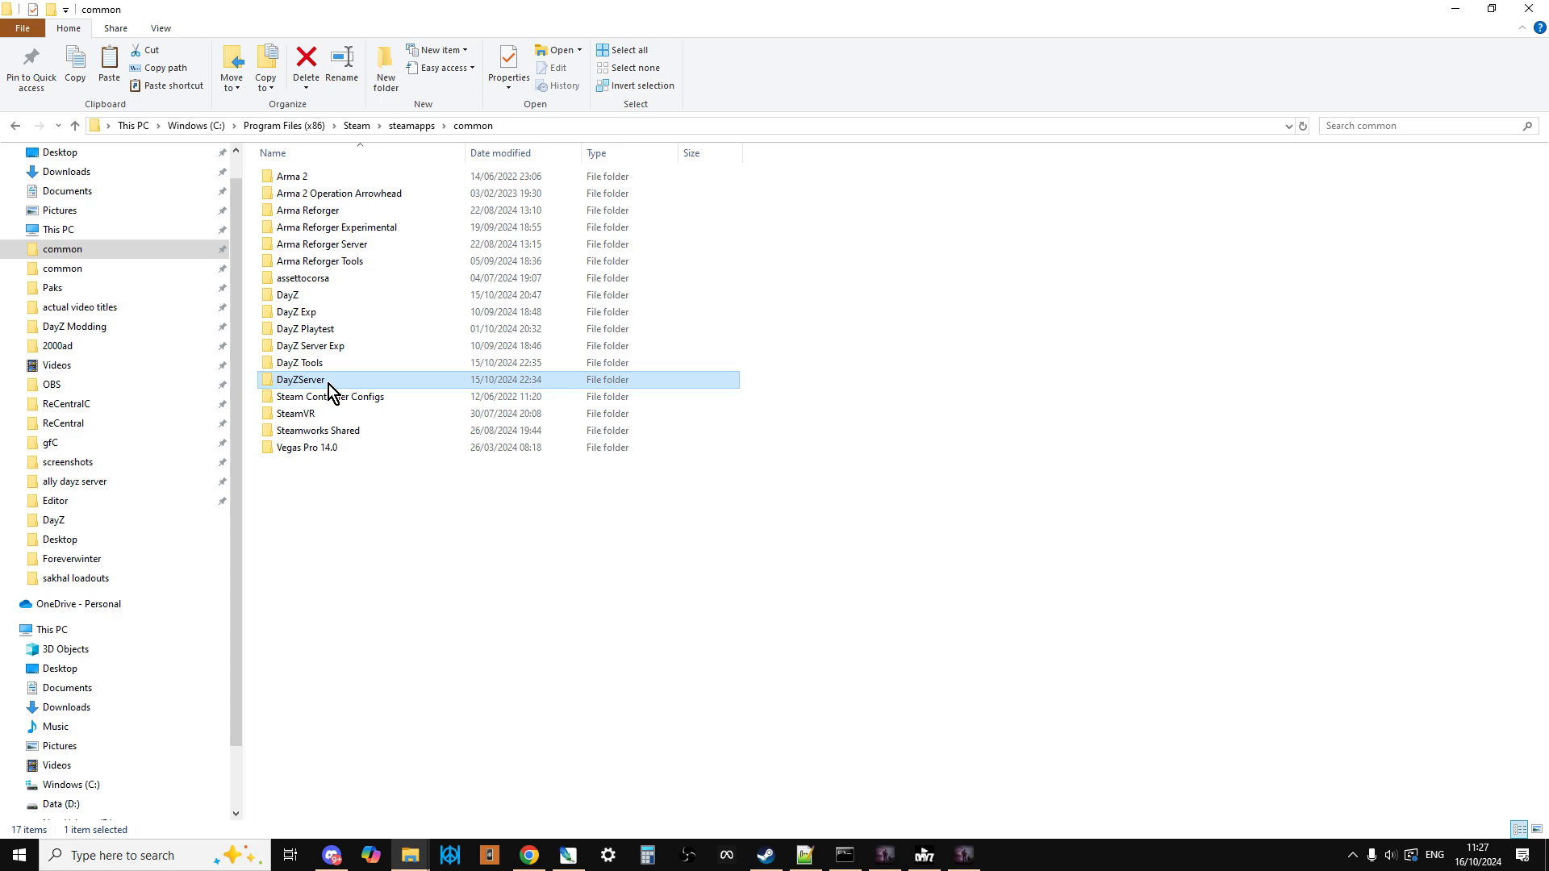
double_click(299, 379)
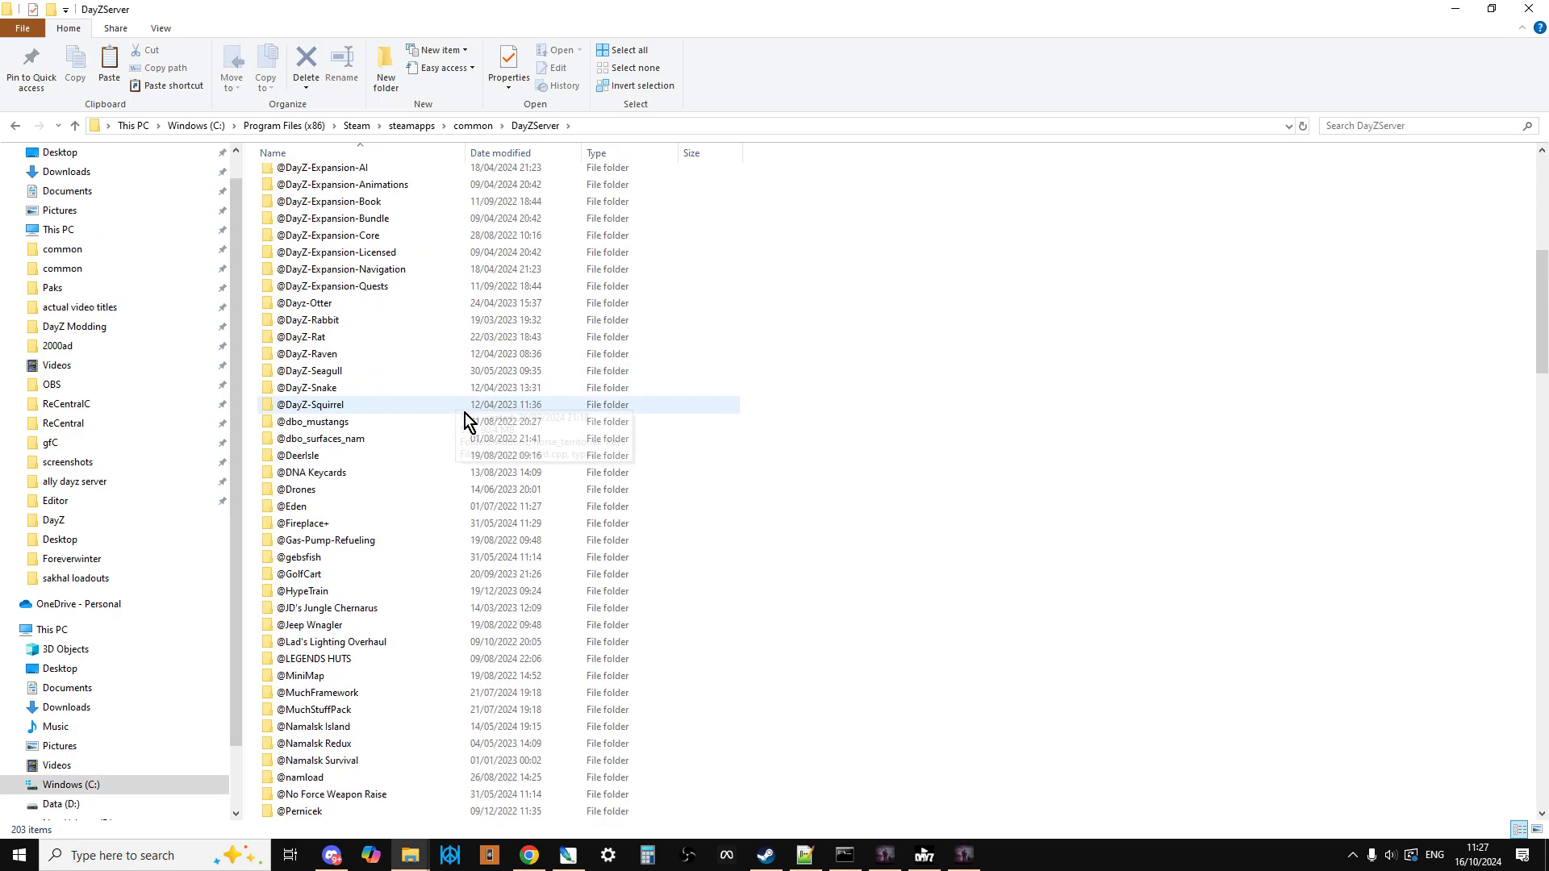
scroll(down, 3)
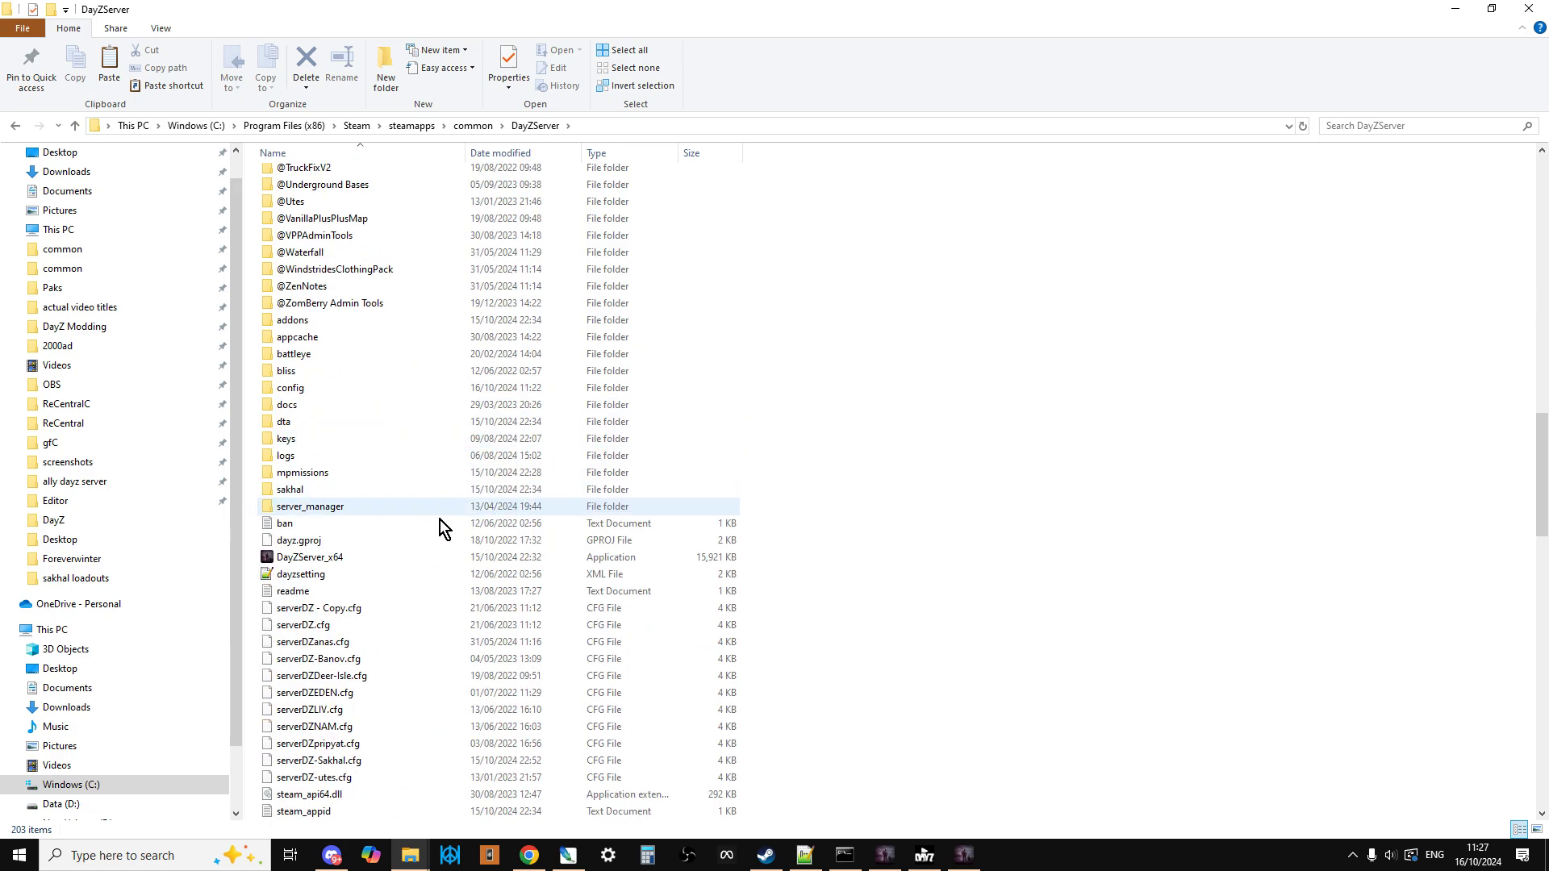
double_click(305, 472)
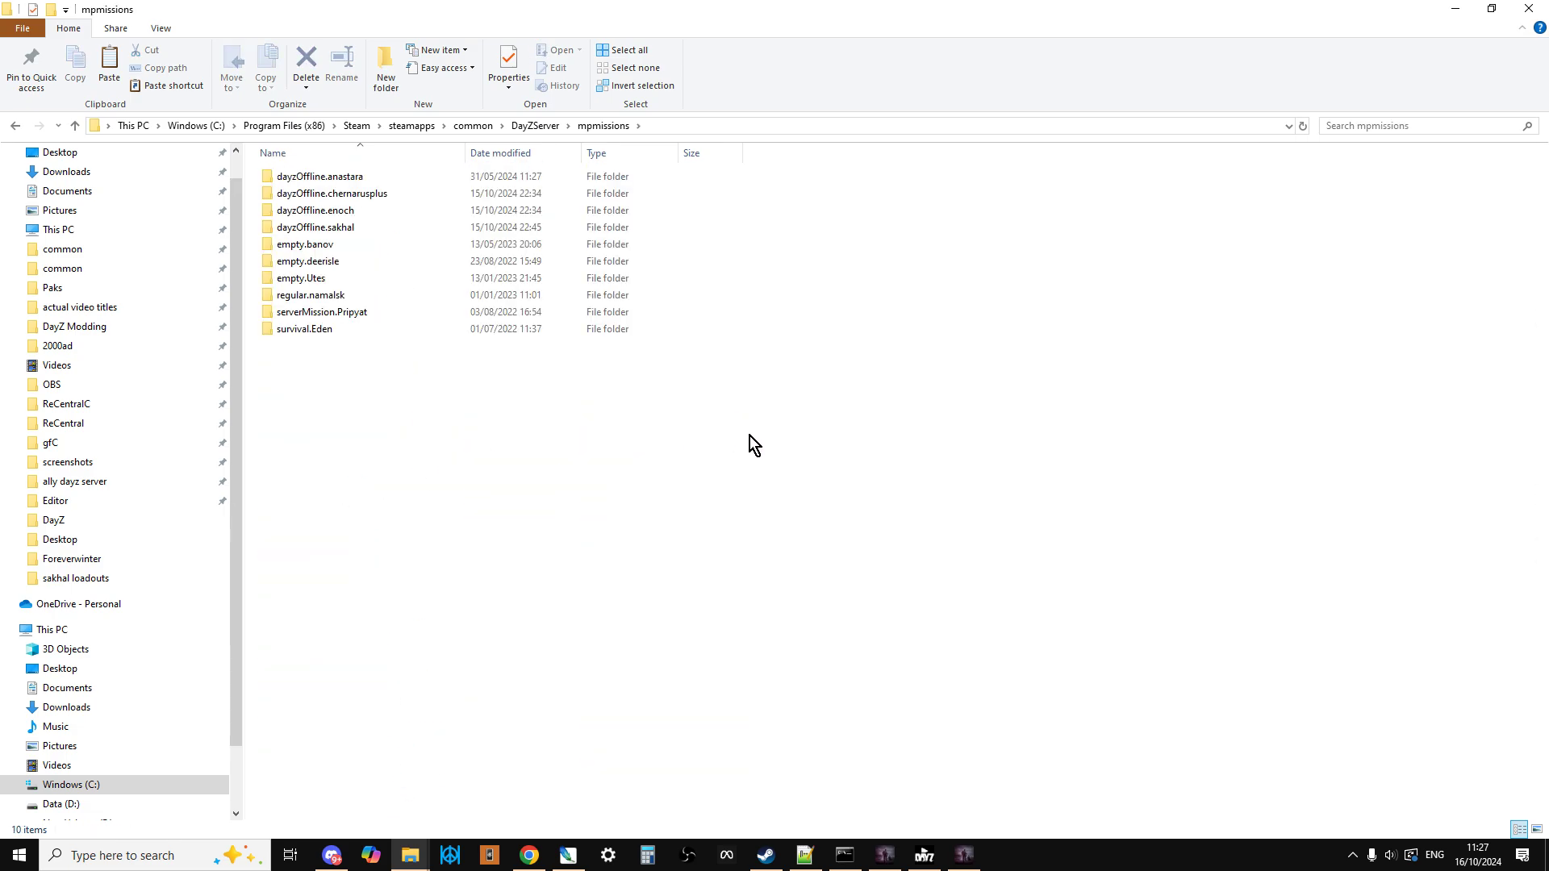
right_click(753, 445)
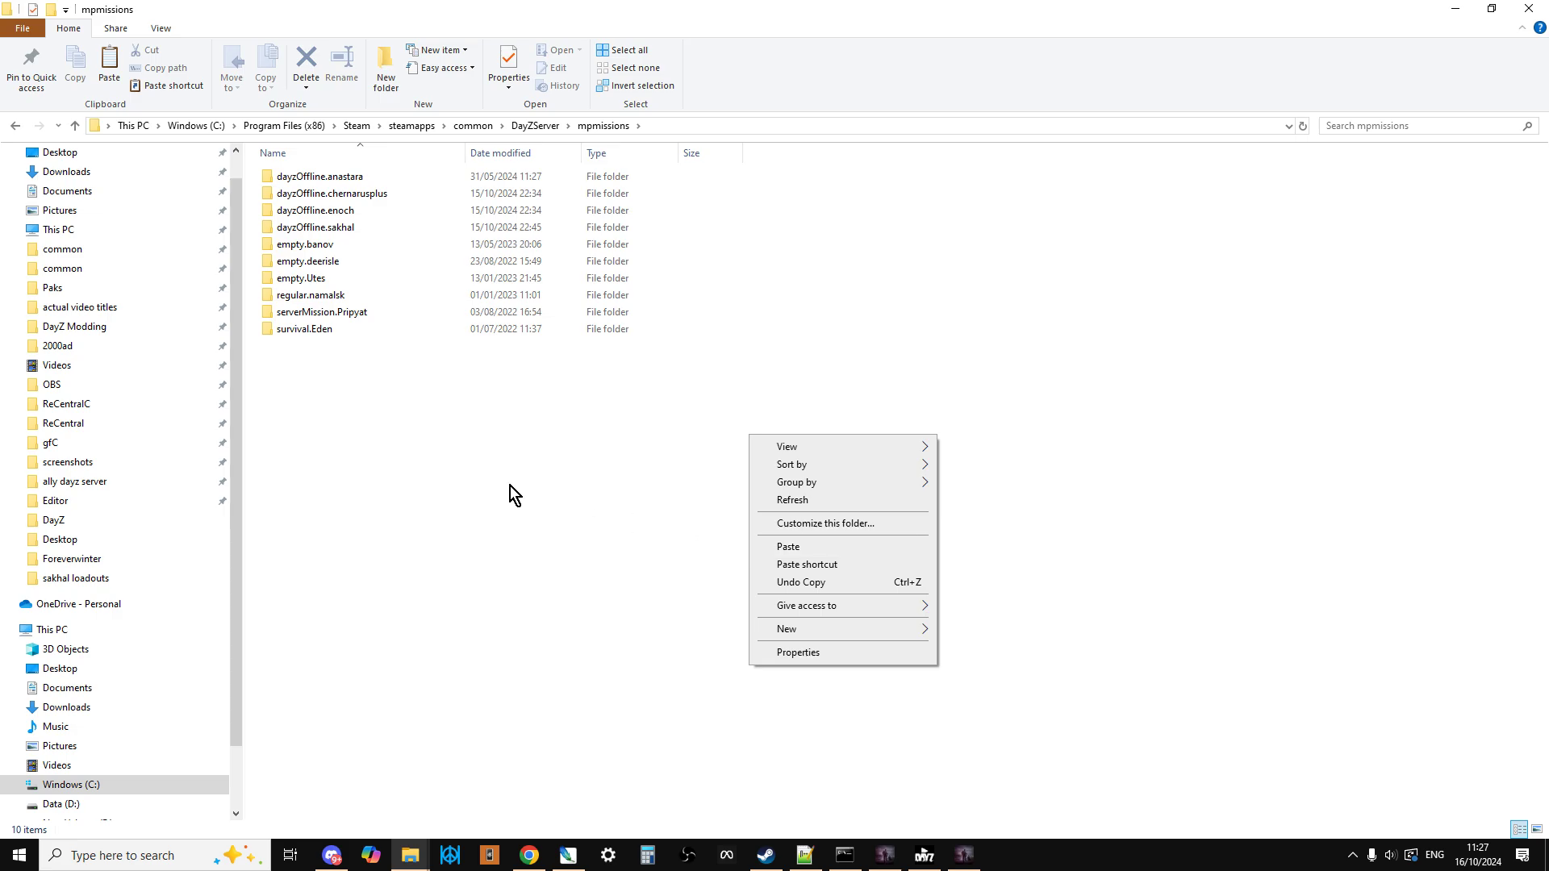
click(340, 244)
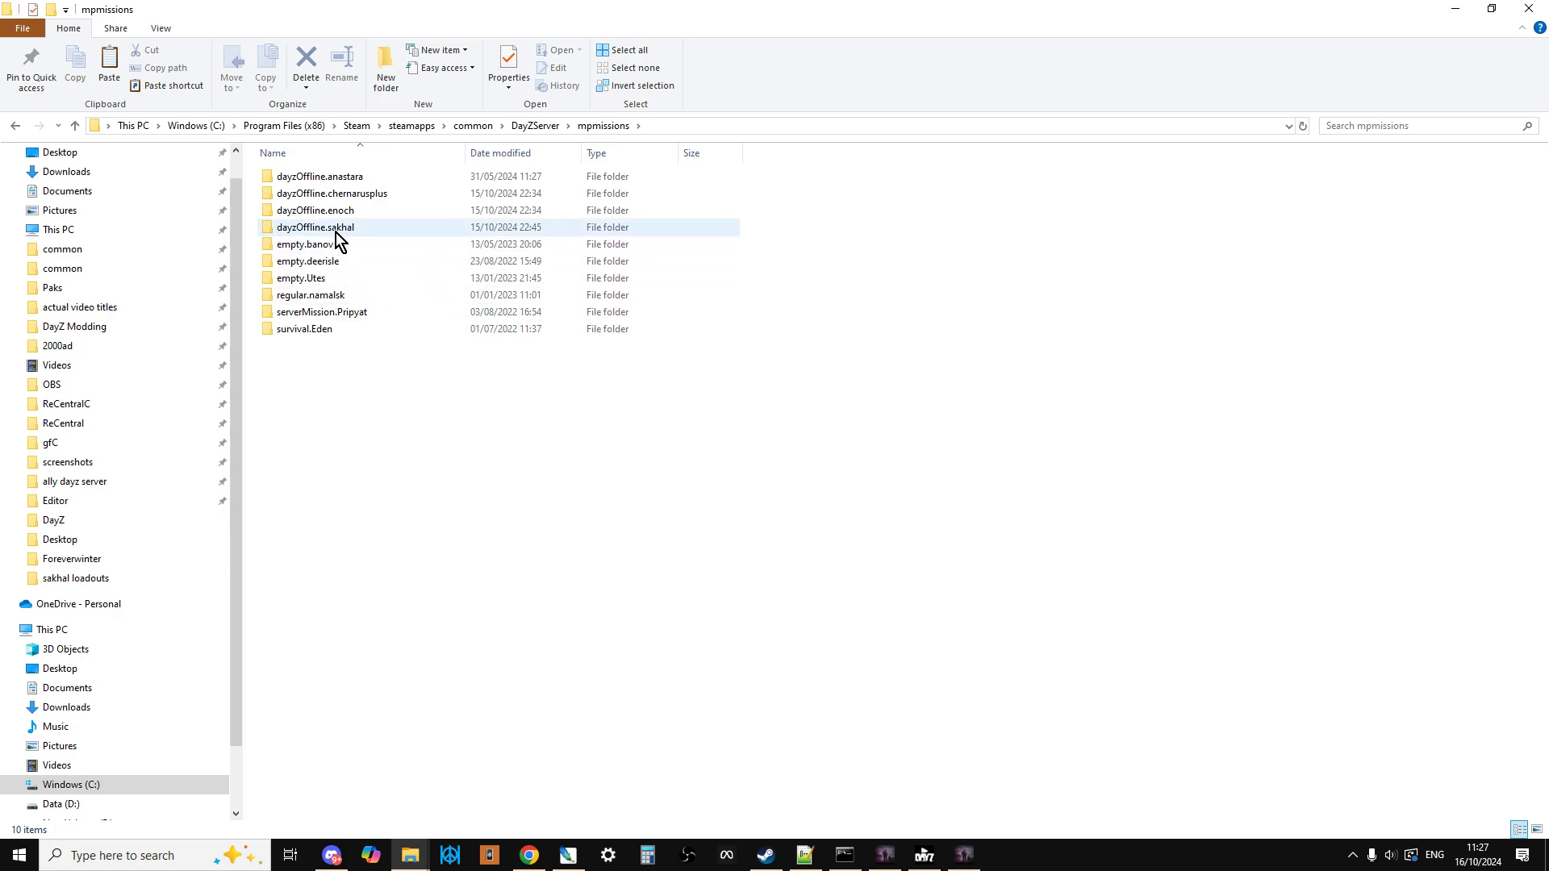
double_click(314, 227)
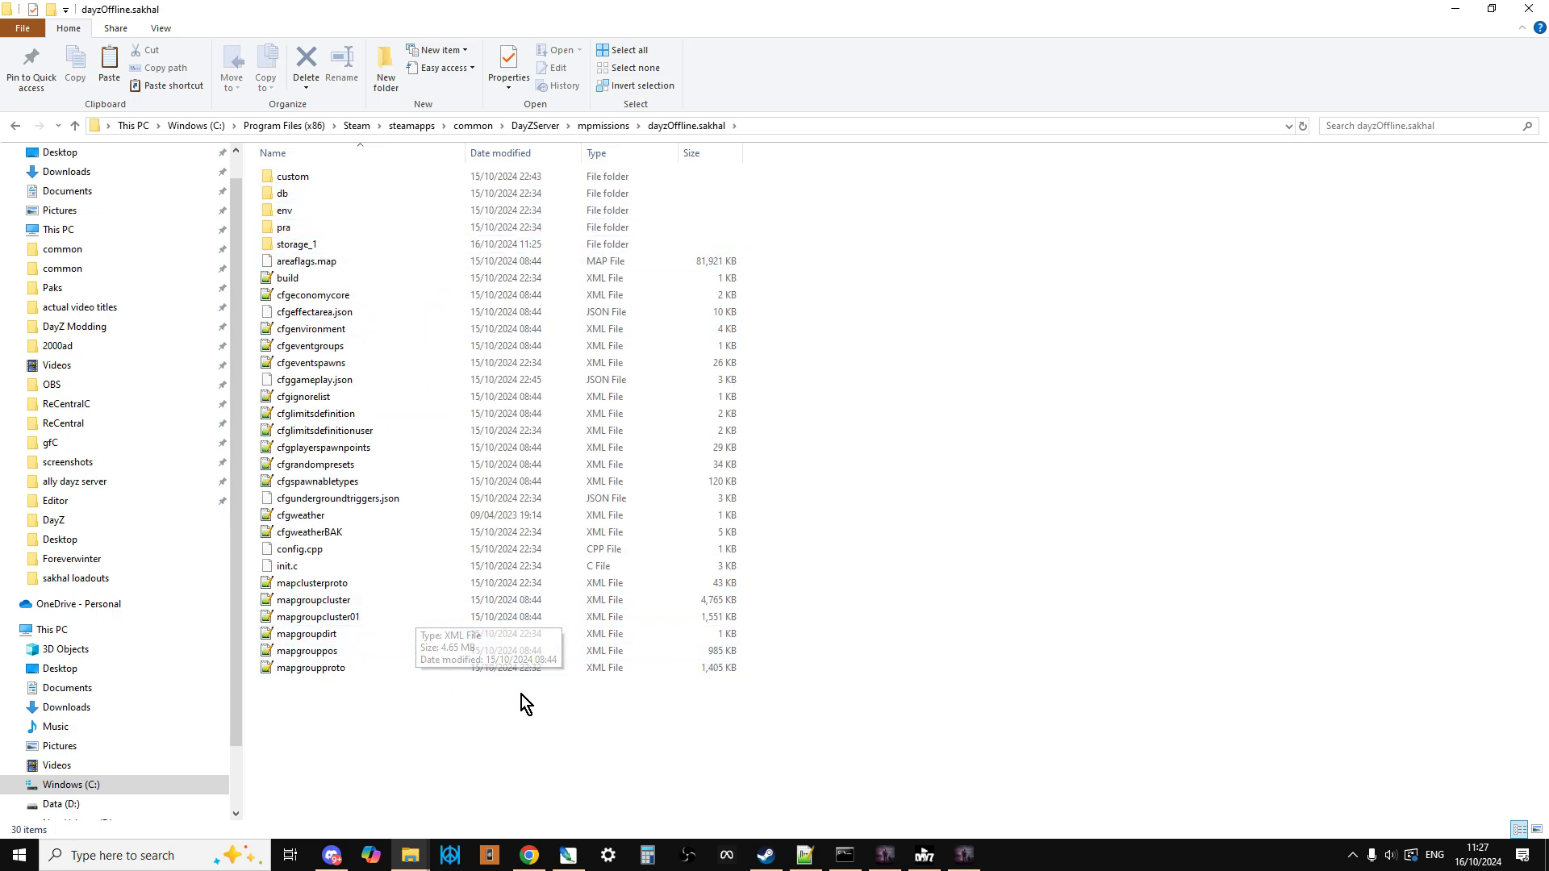
mouse_move(562, 711)
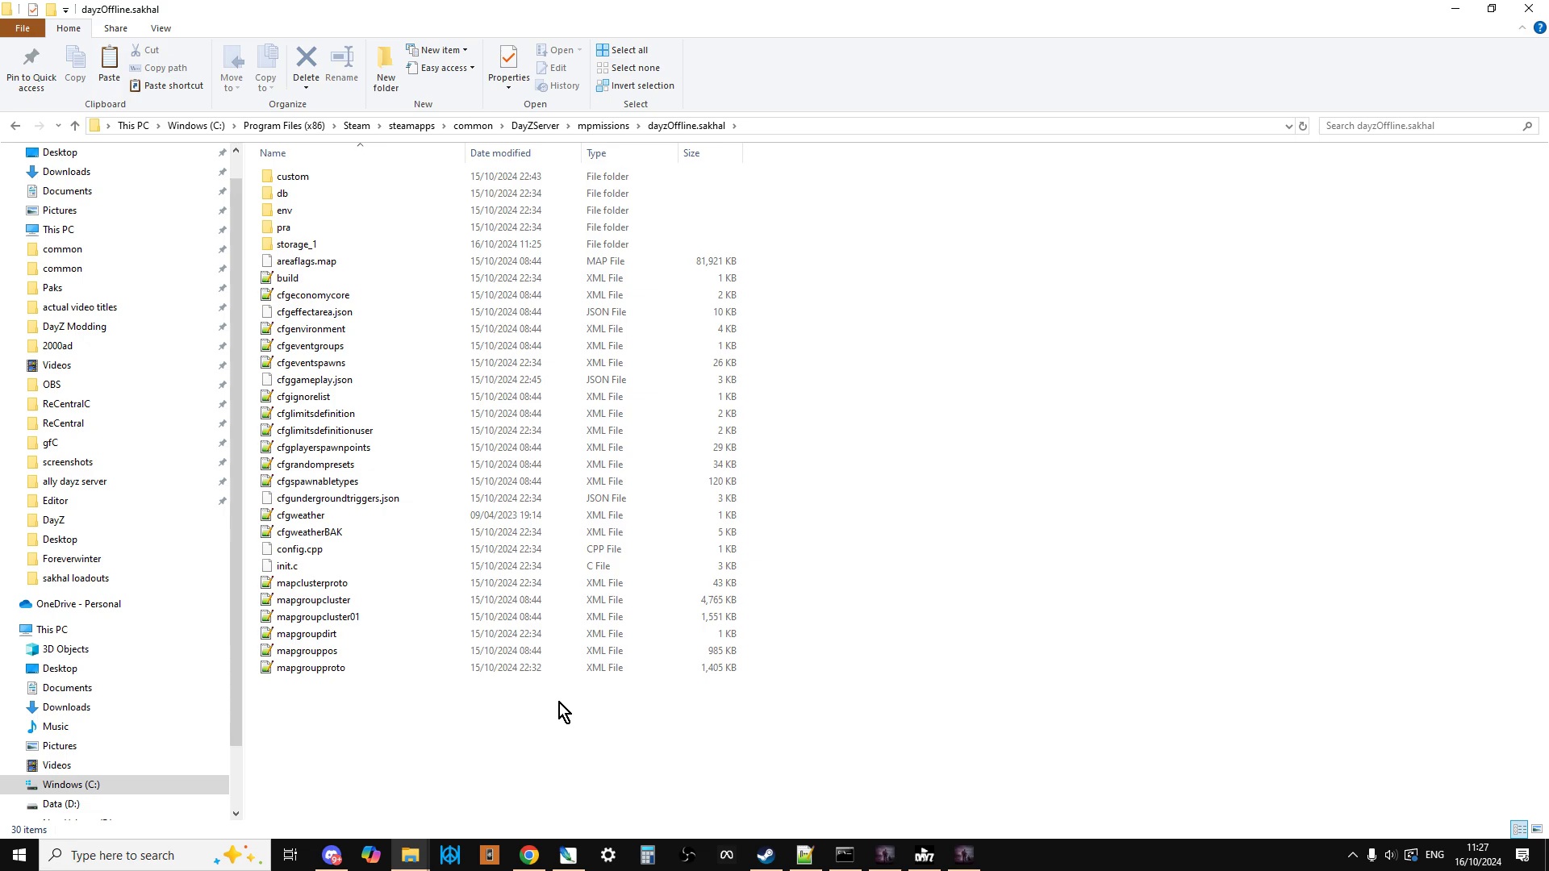
click(75, 126)
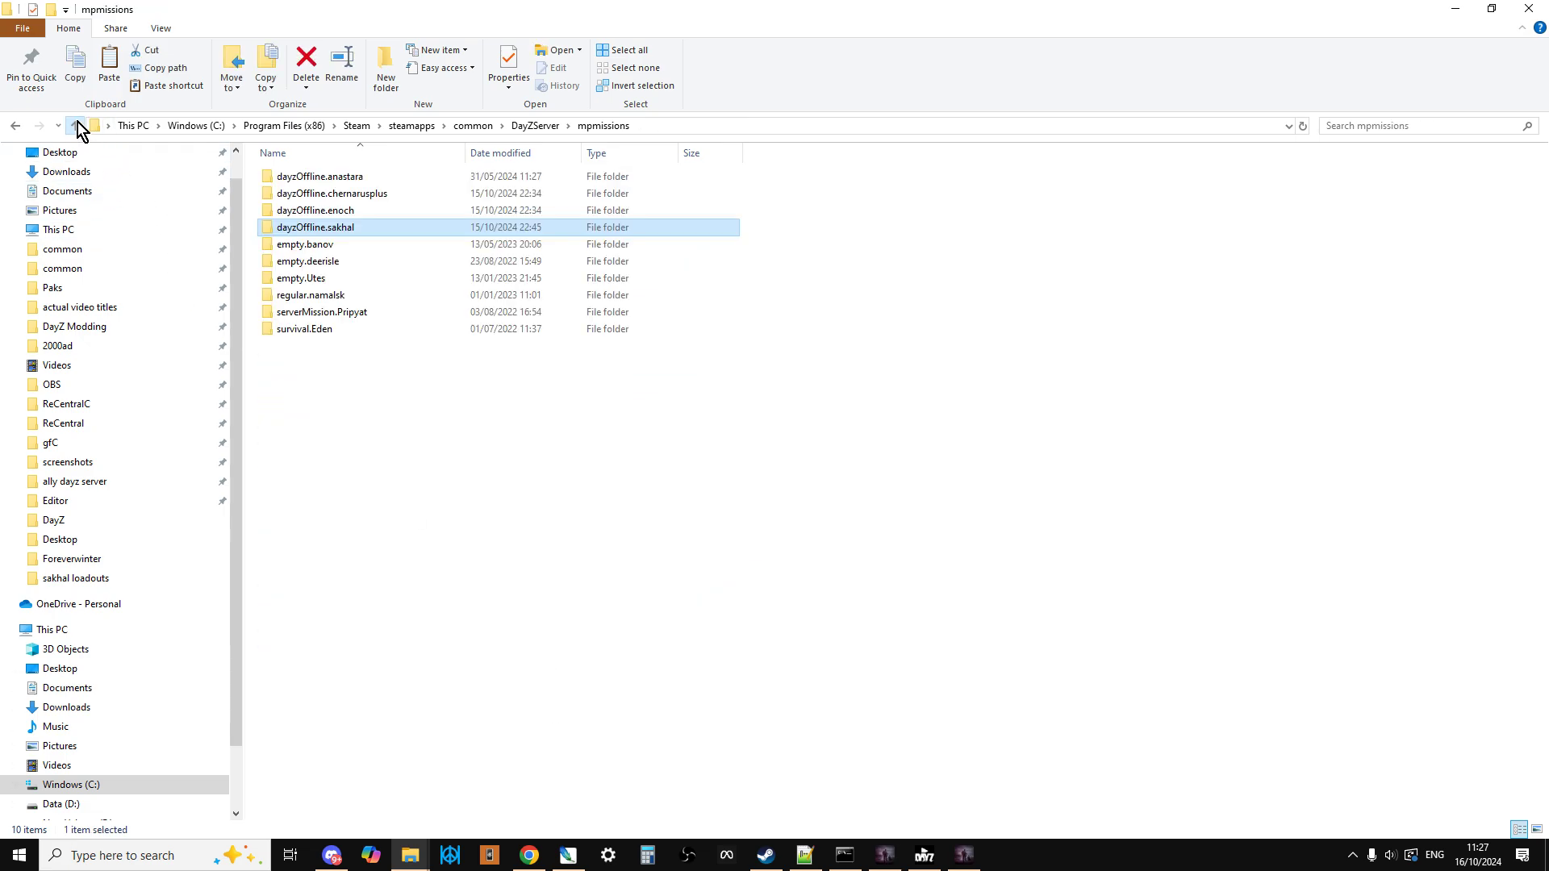
- From the DayZServer folder, open serverDZ.cfg with Edit with Notepad++
click(76, 126)
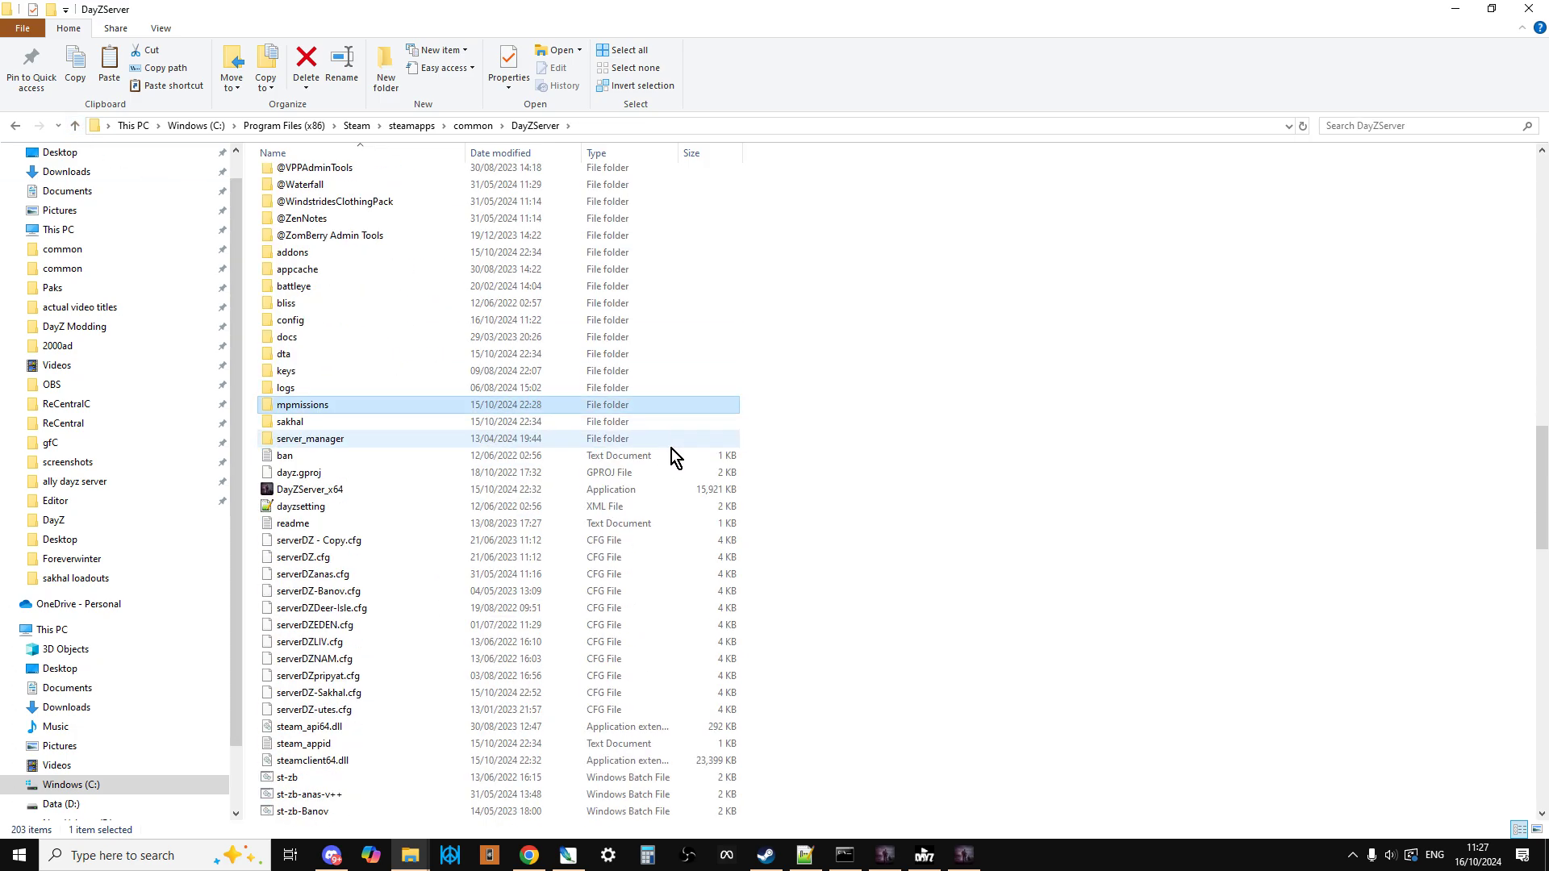
scroll(down, 3)
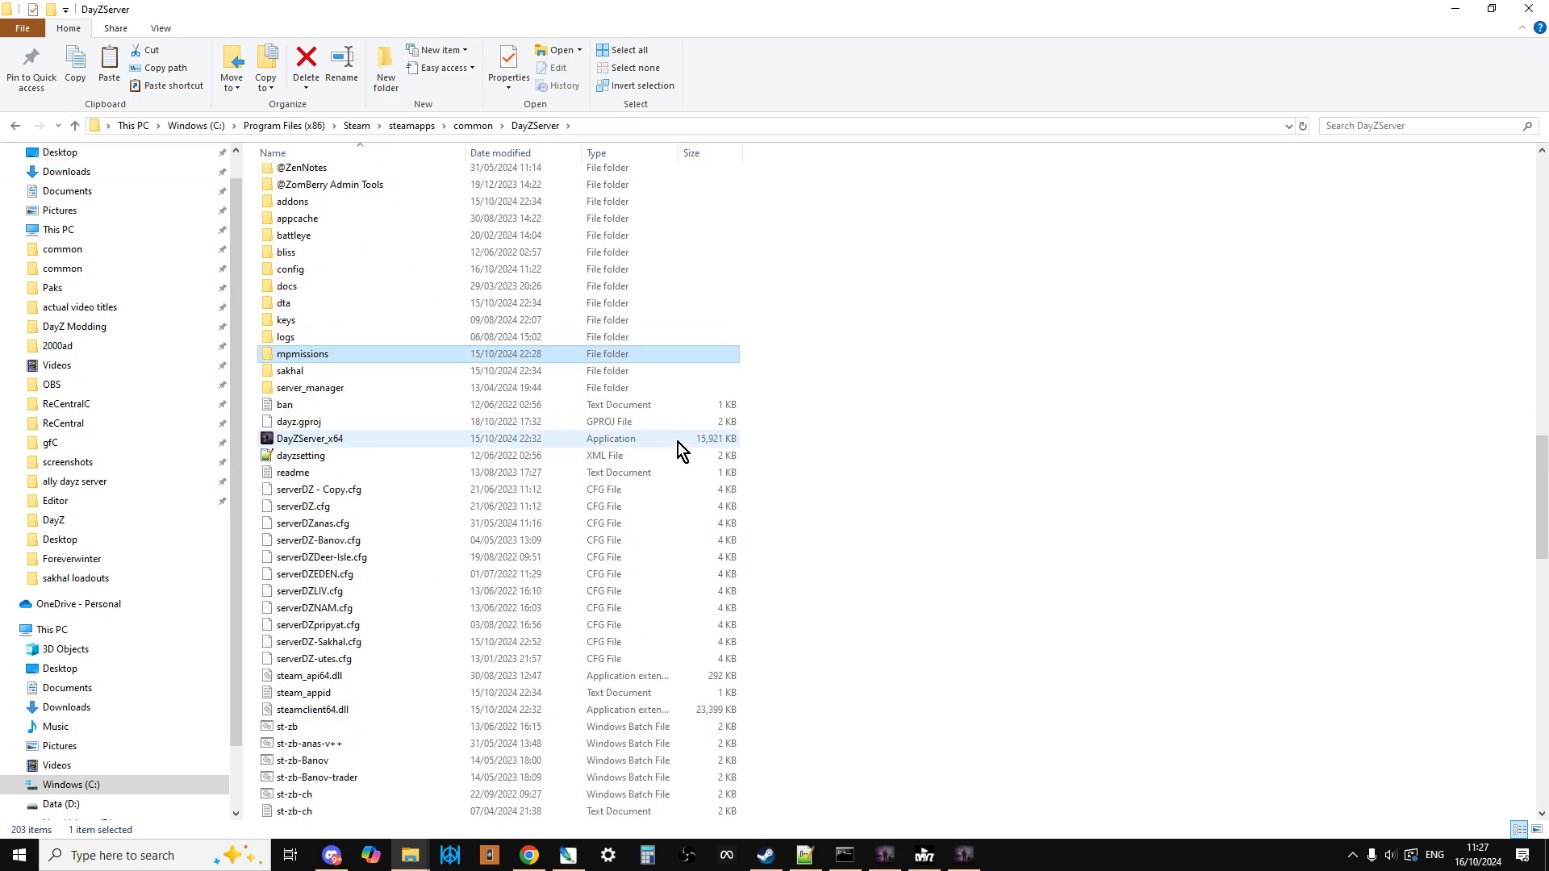
scroll(down, 3)
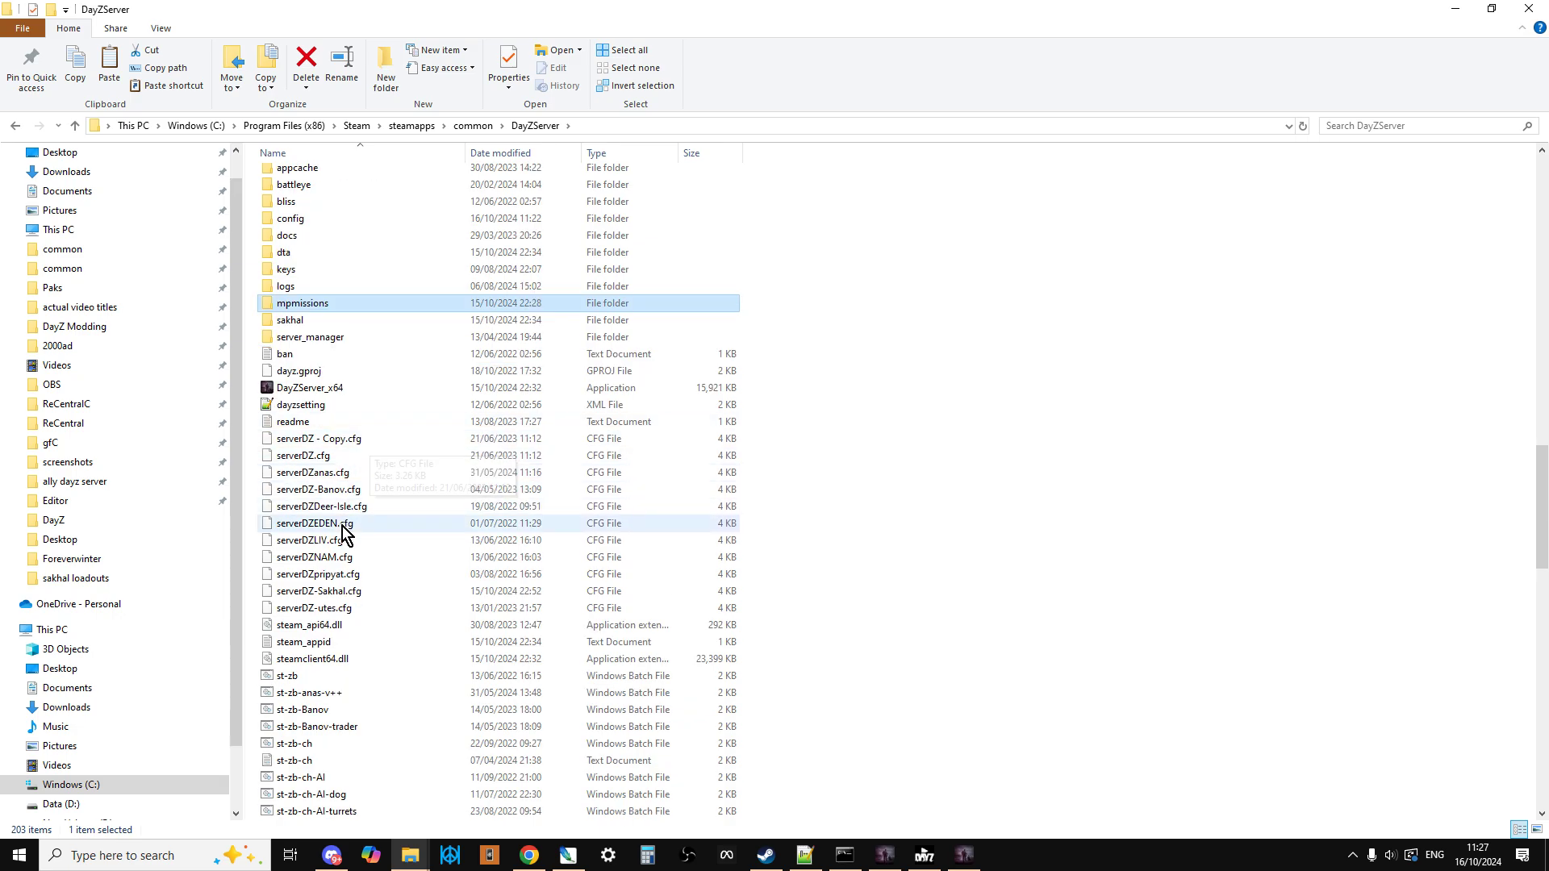
mouse_move(343, 522)
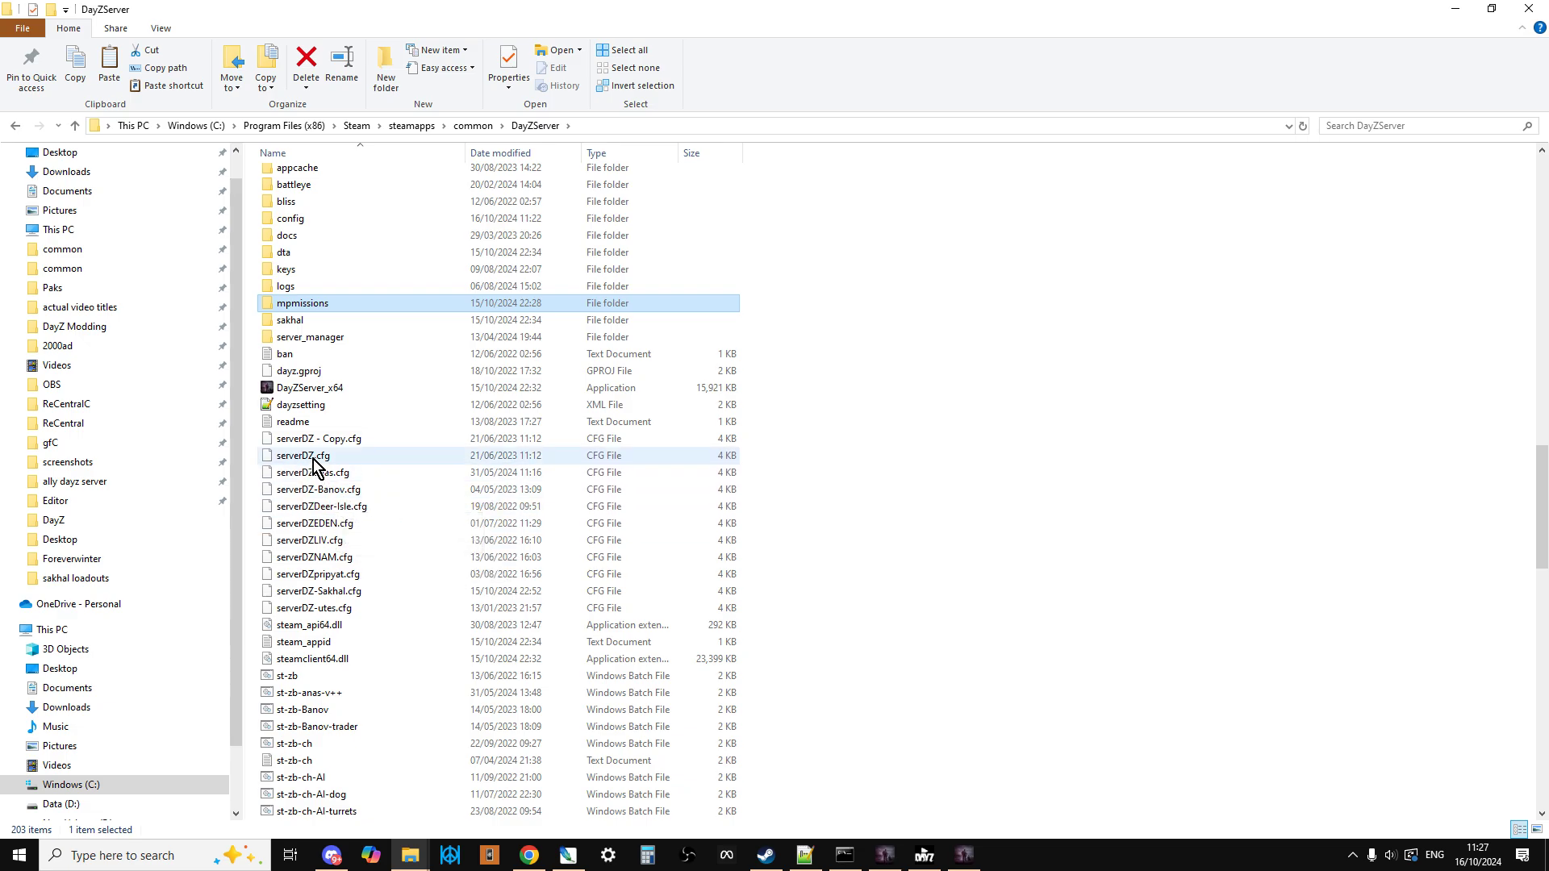
right_click(301, 455)
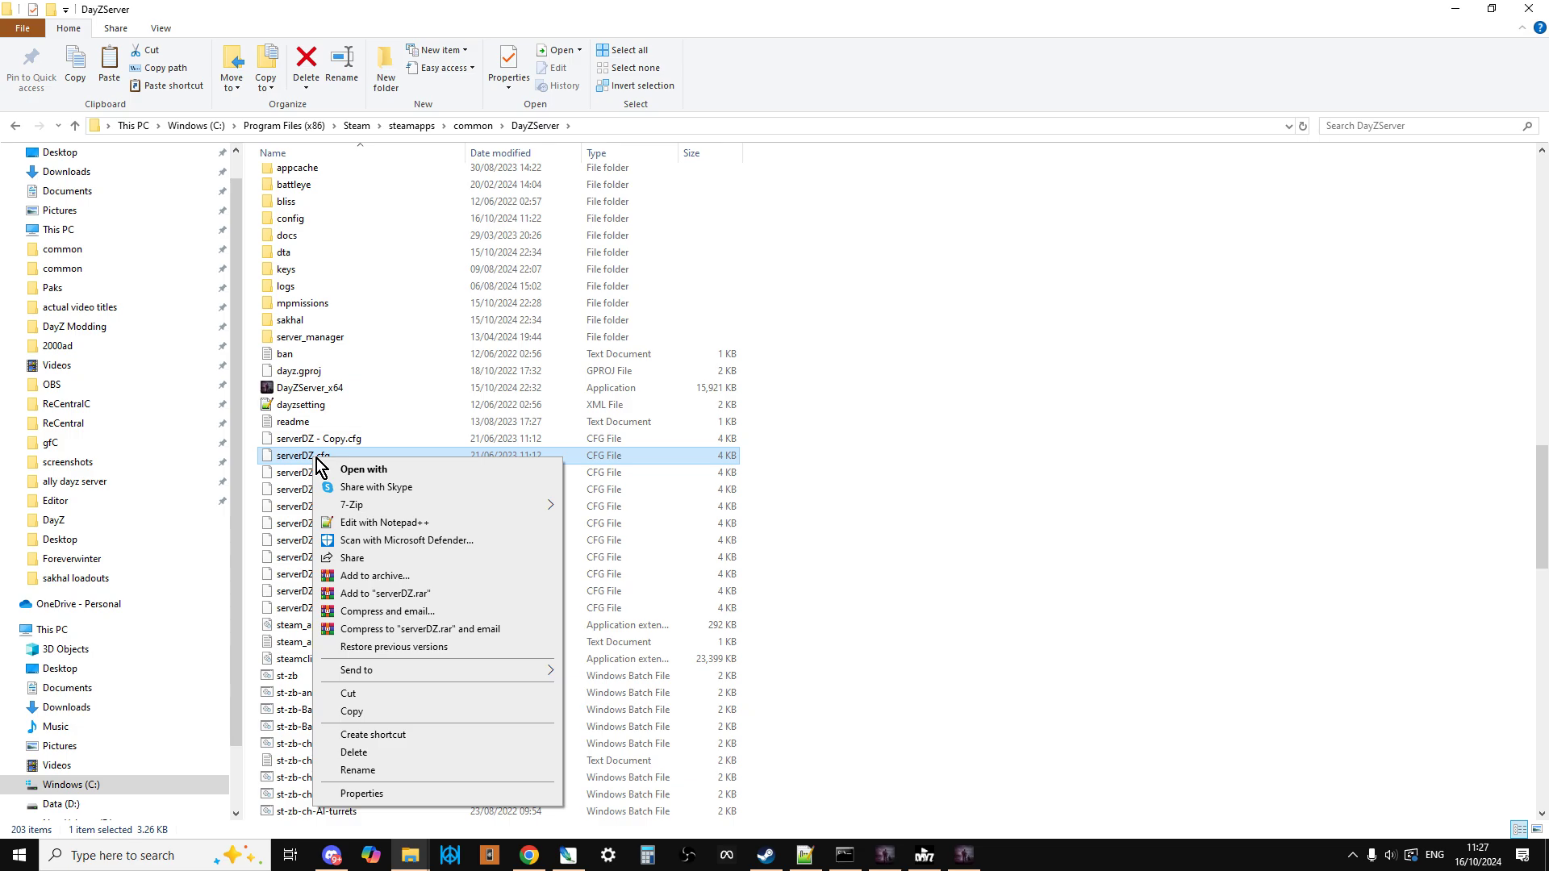
click(385, 522)
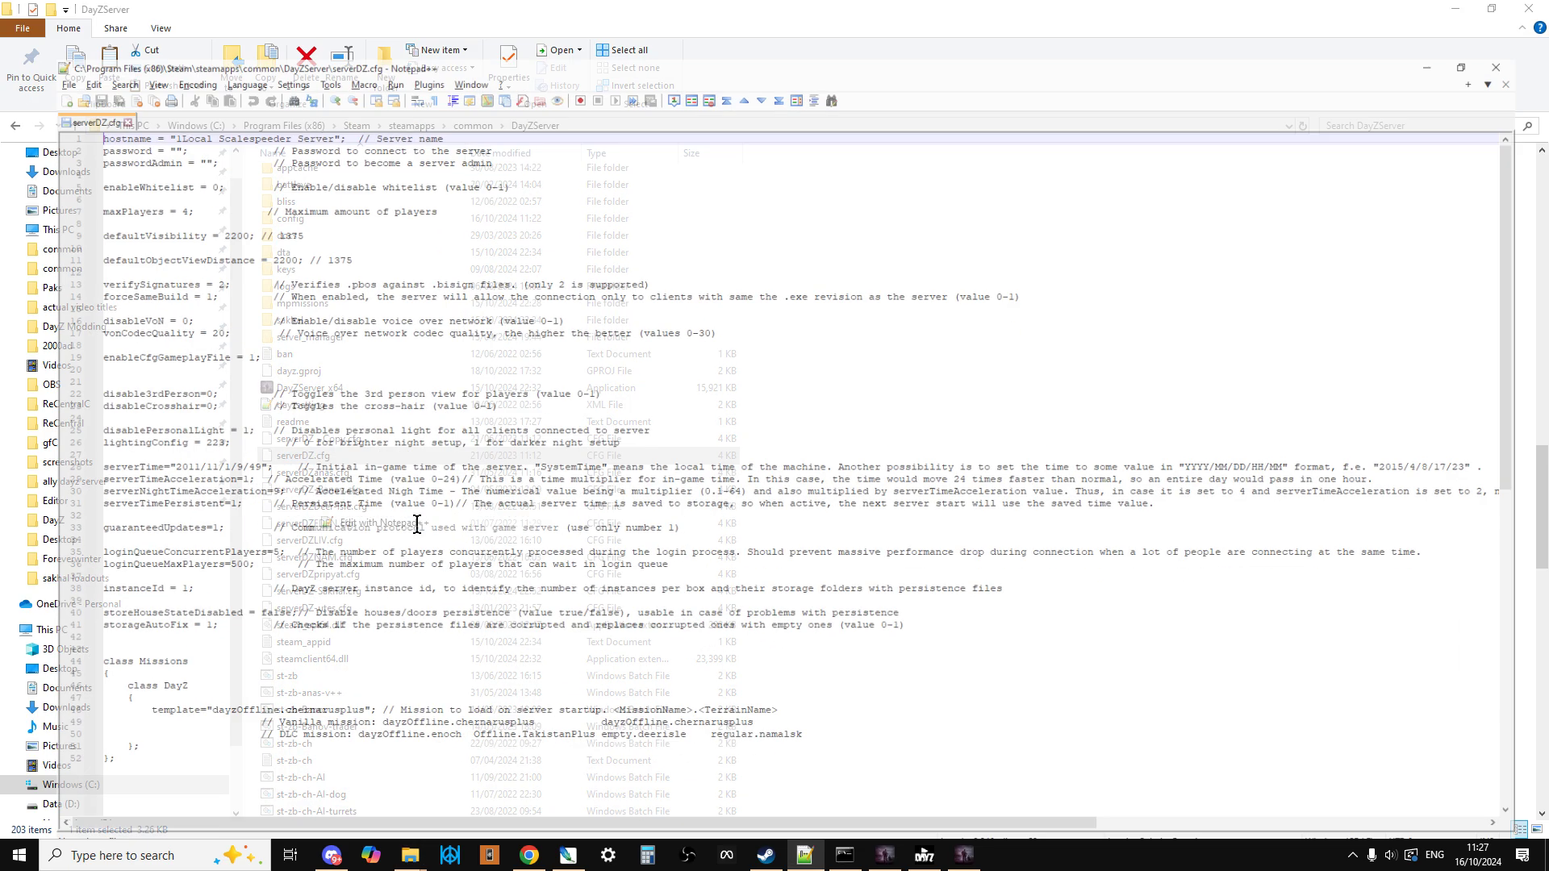
- Save the server config as a new file serverDZSAKHALTEST.cfg
click(14, 25)
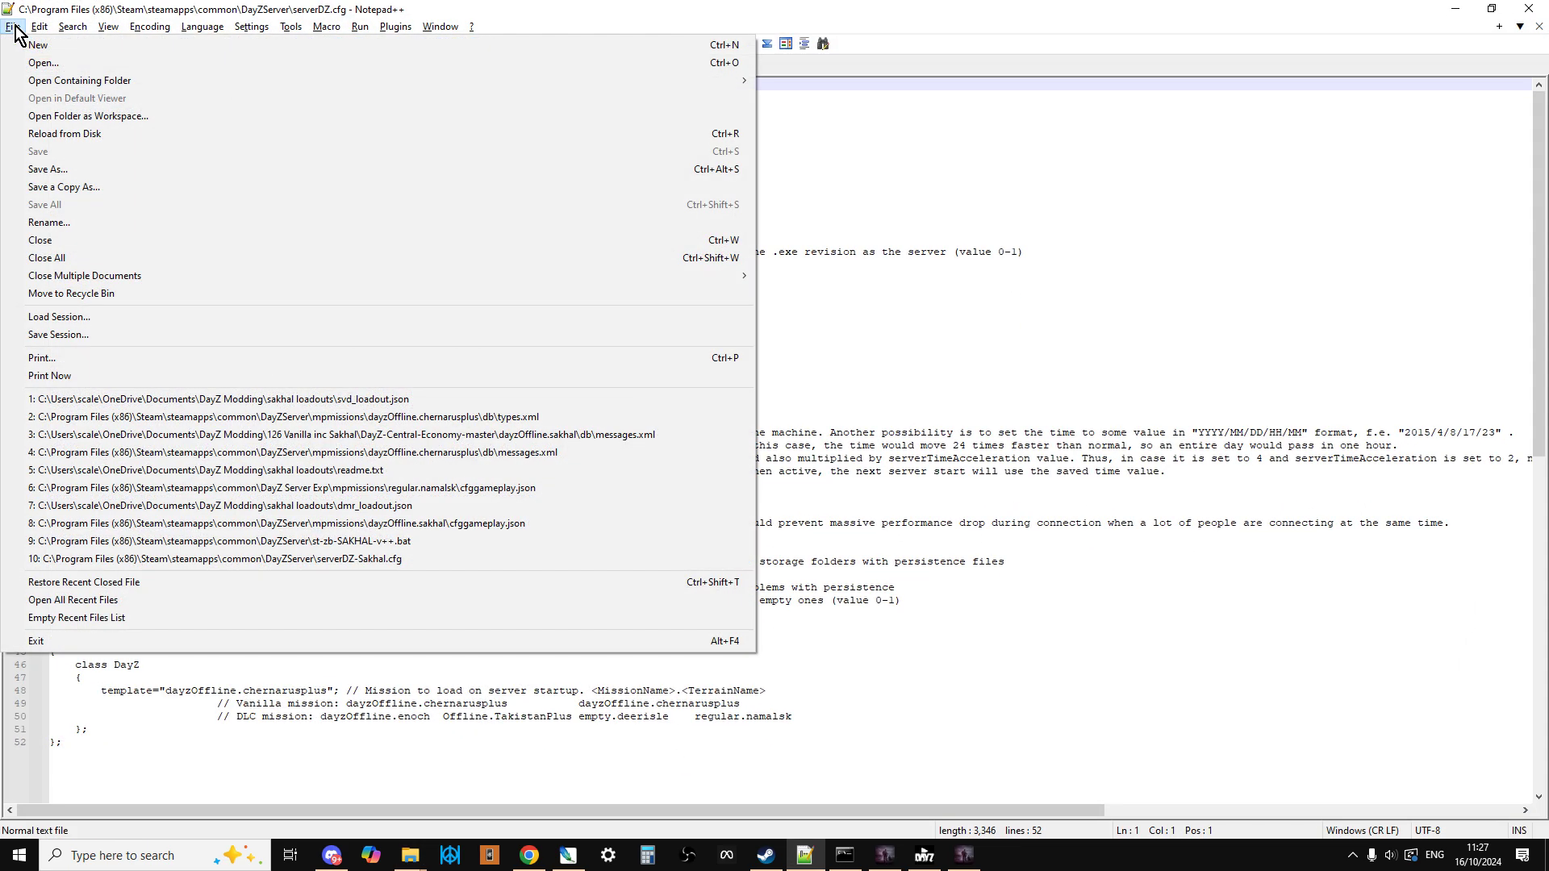
click(47, 169)
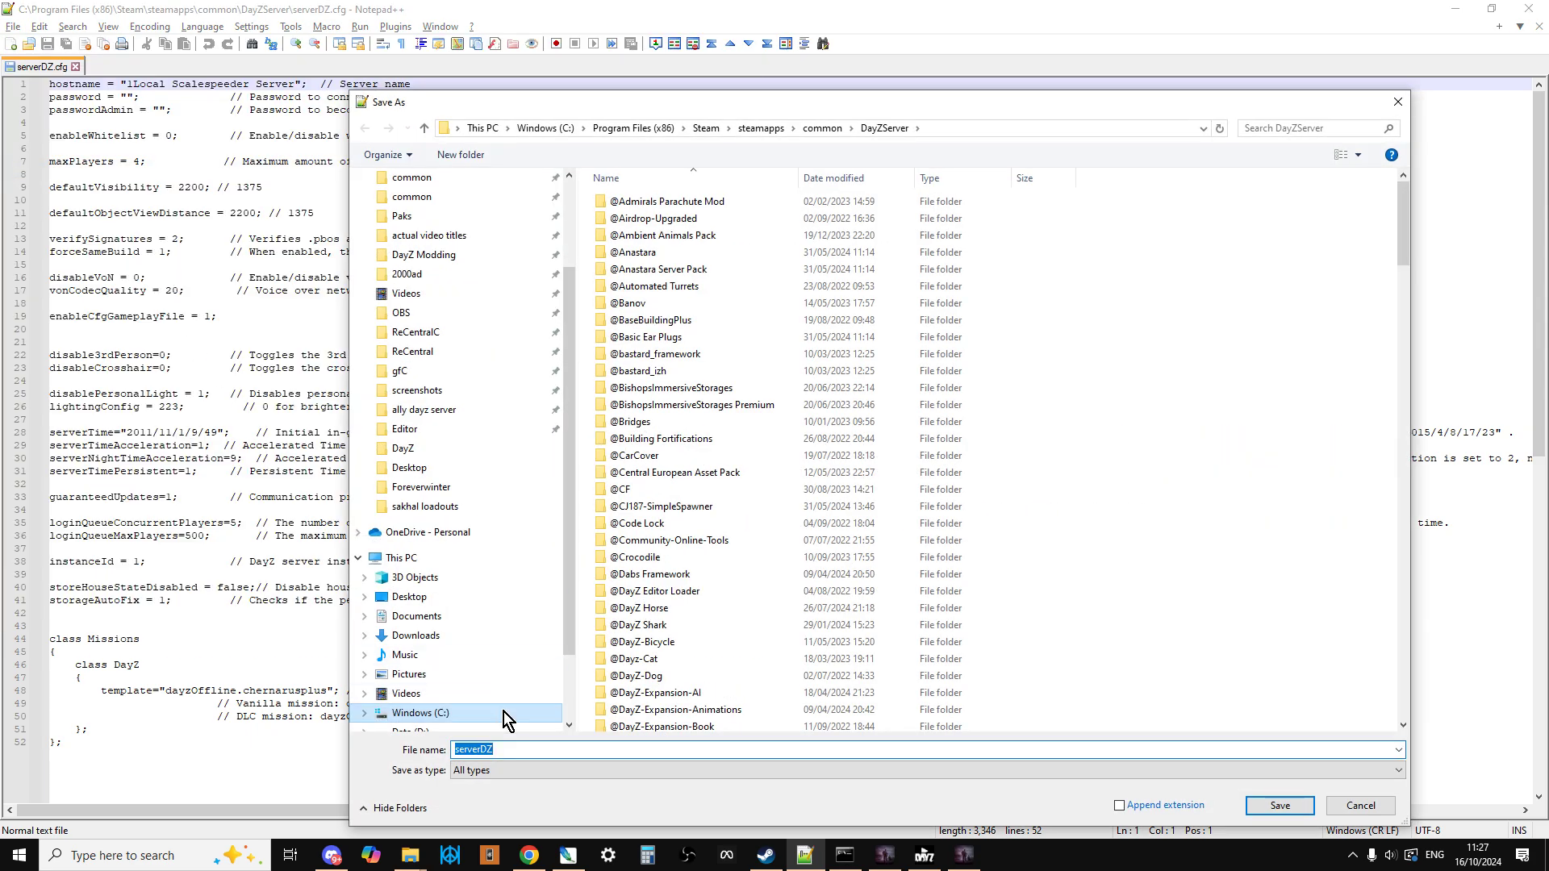
click(518, 749)
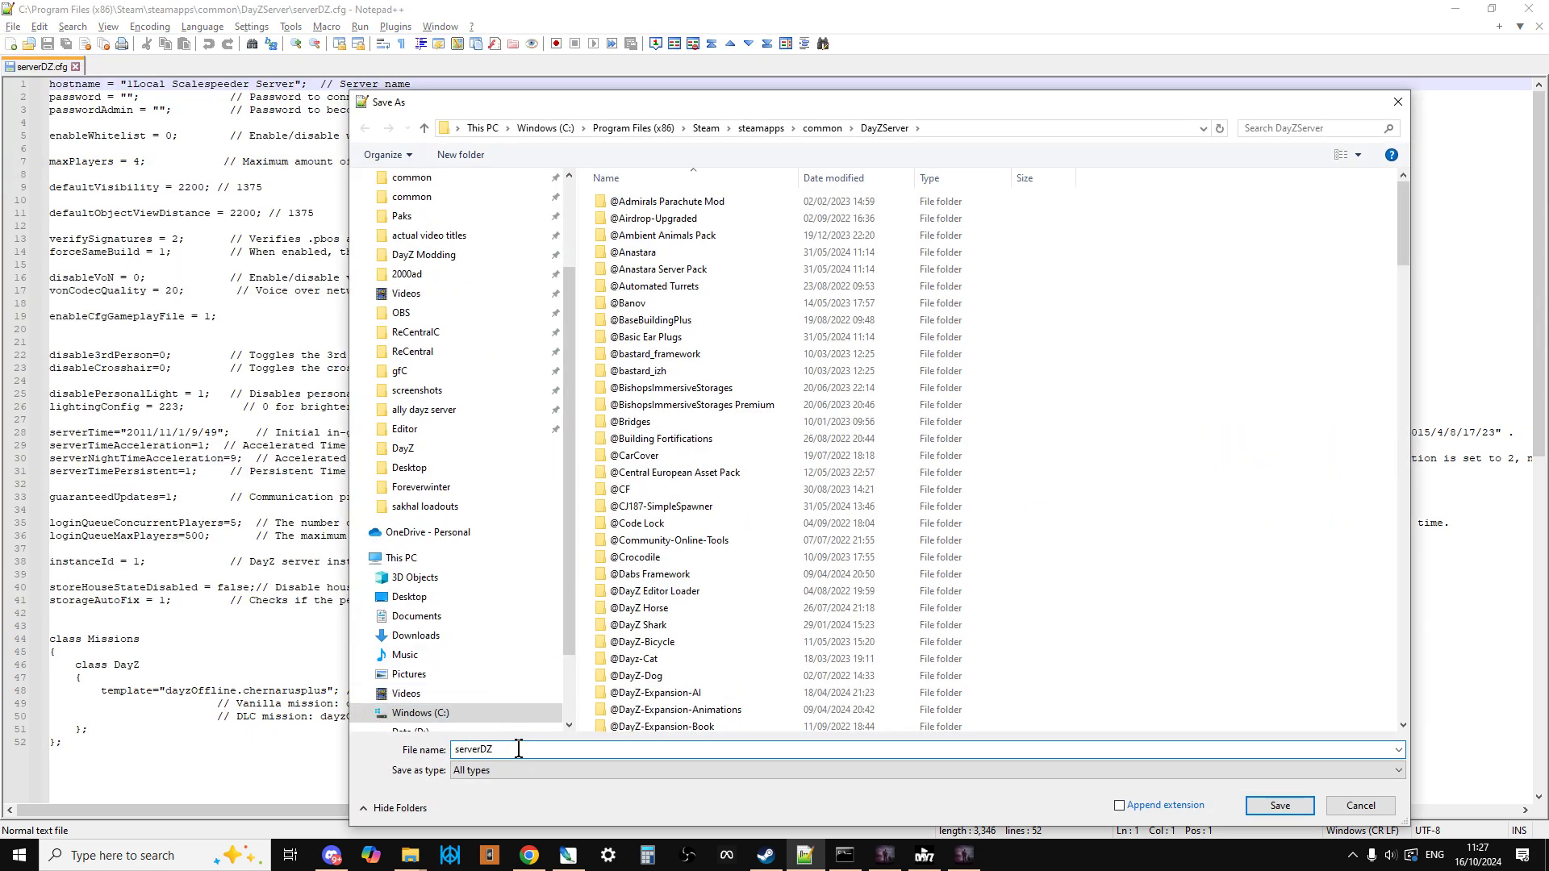
text(SAKHA)
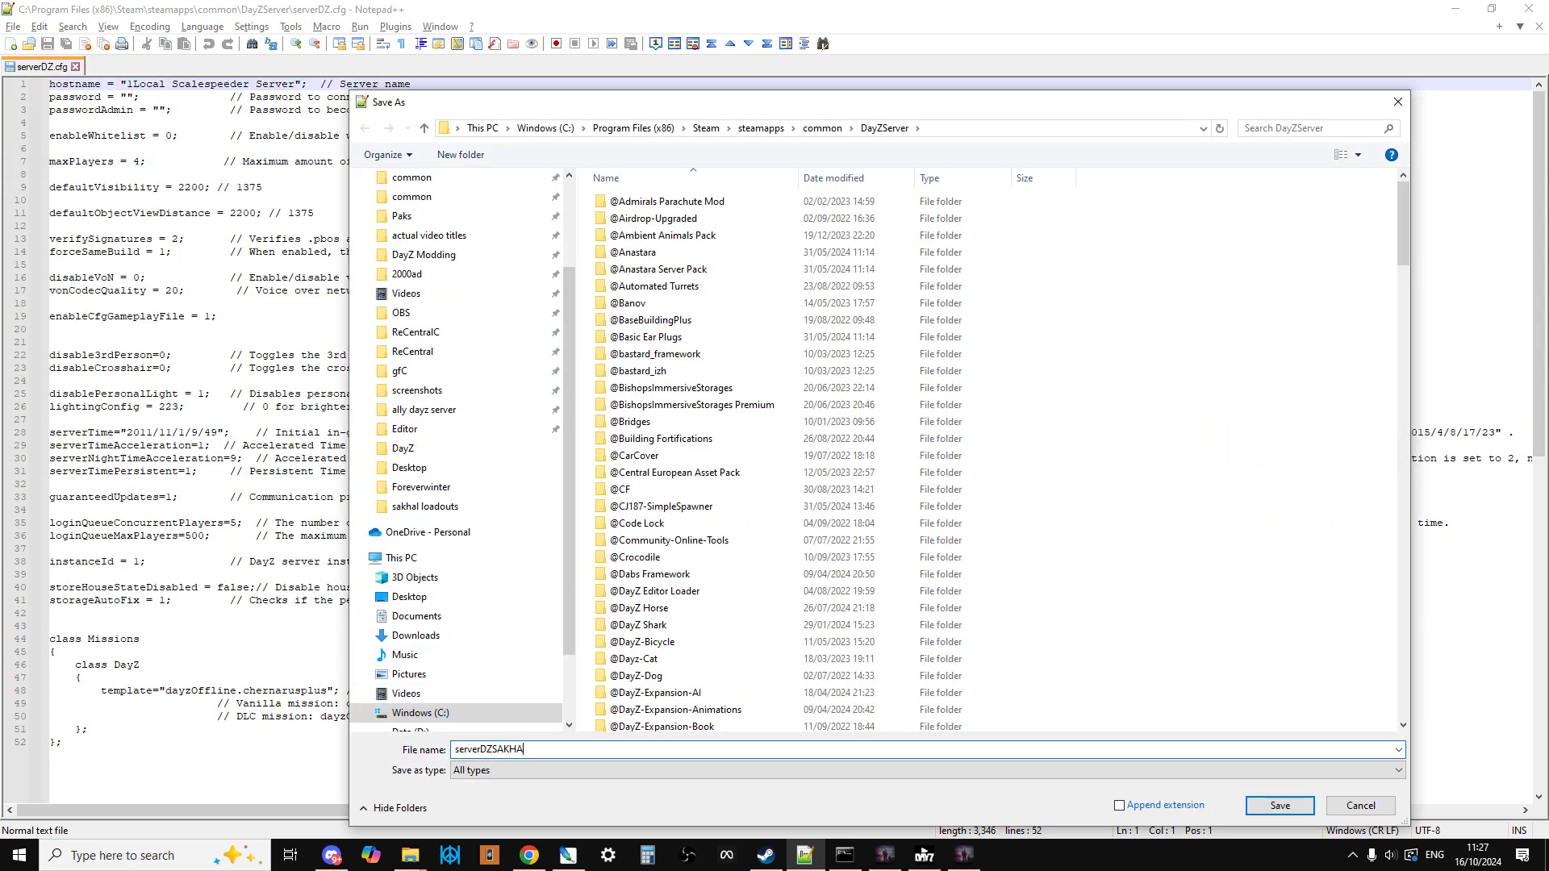
text(TEST)
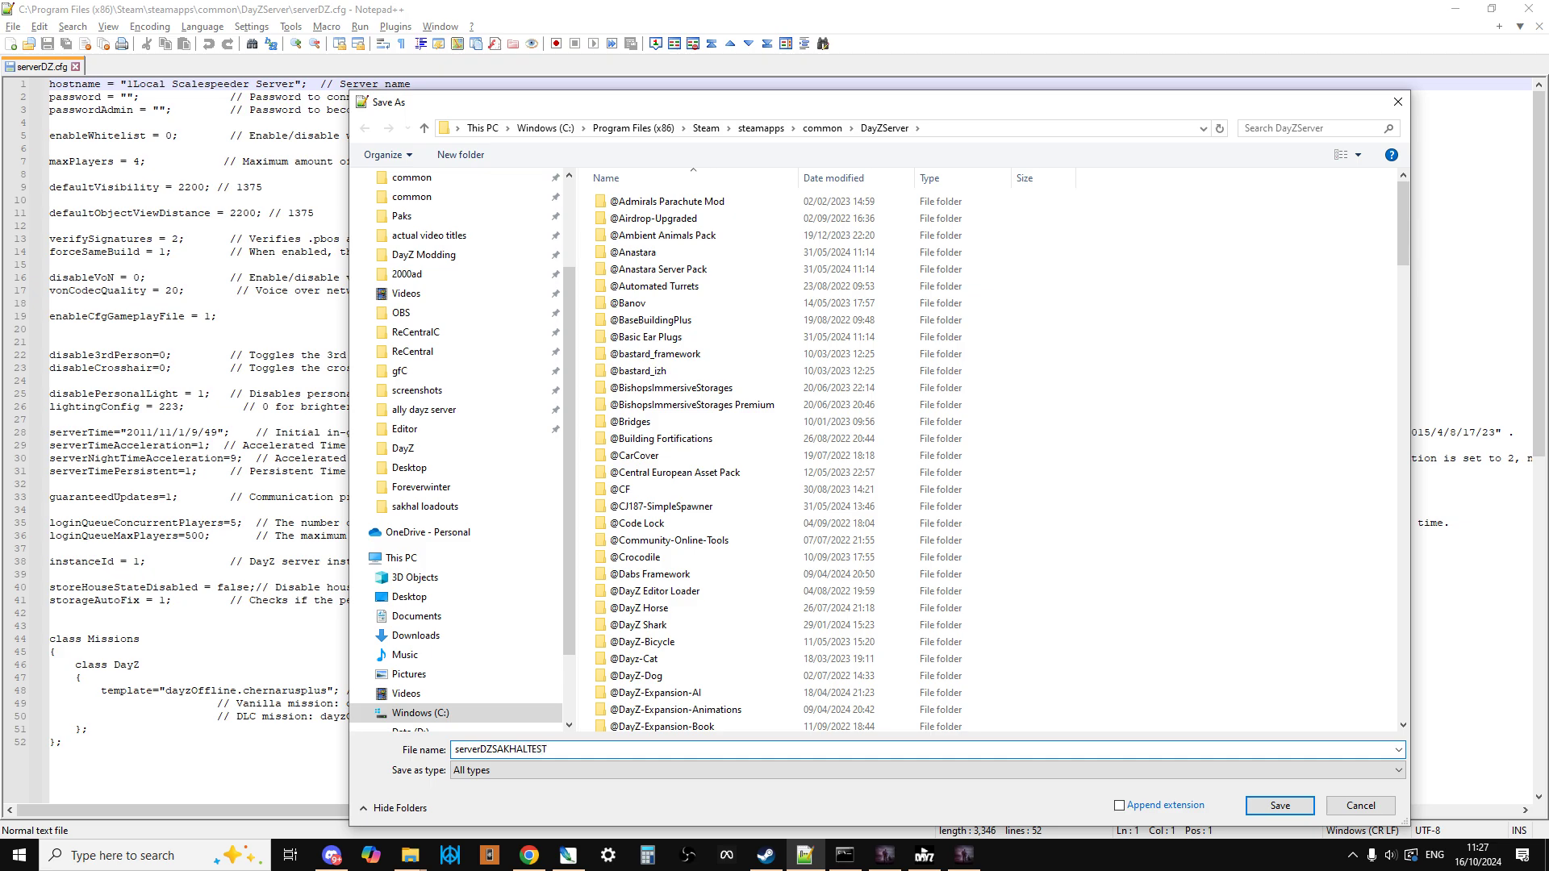
text(.)
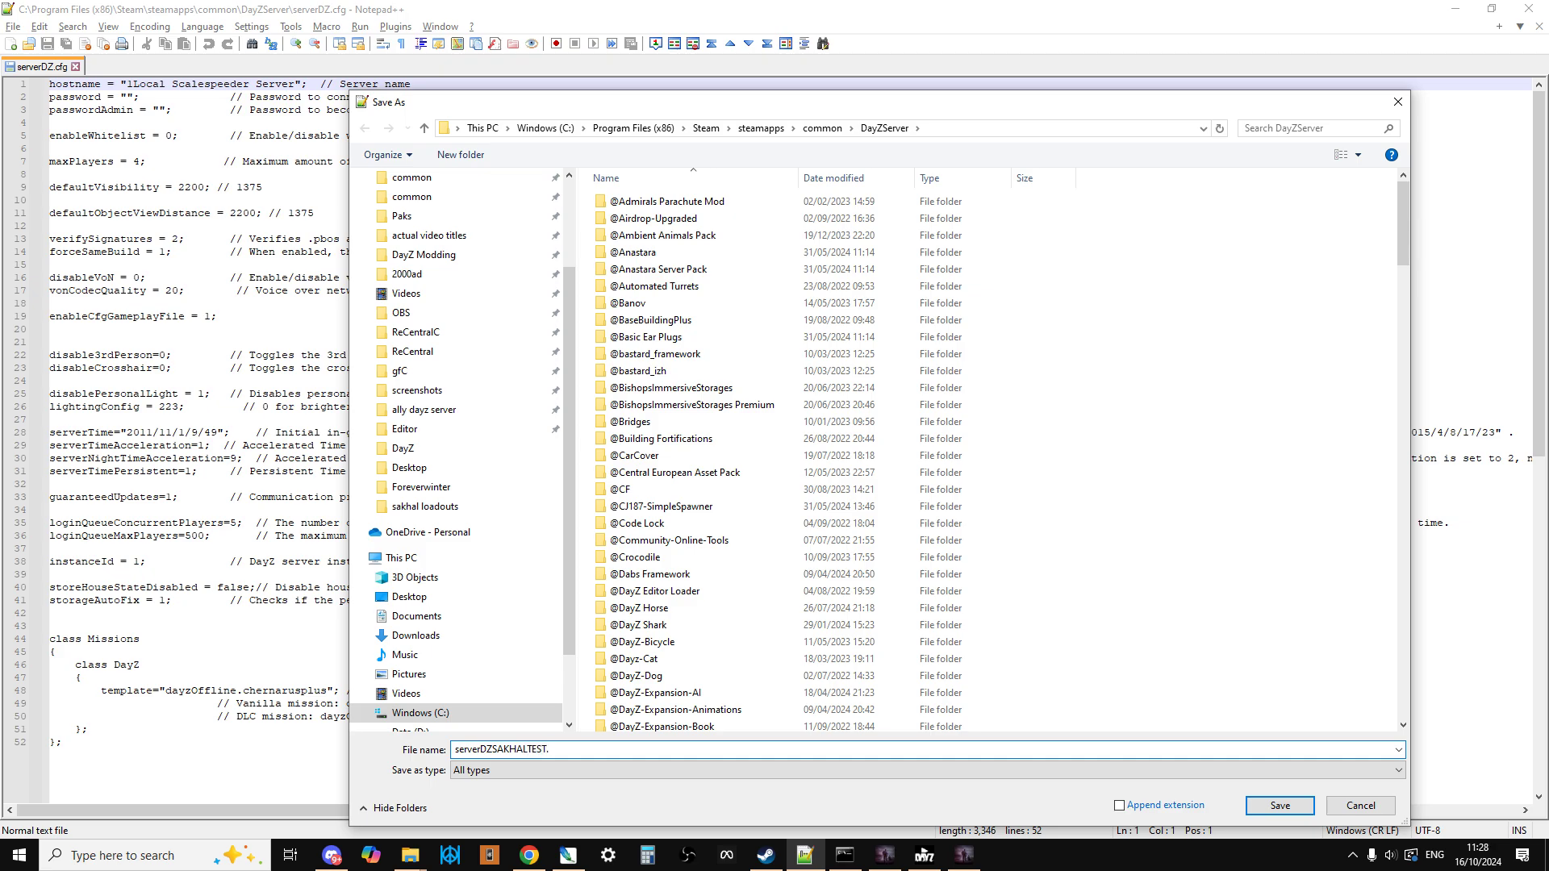
text(.cfg")
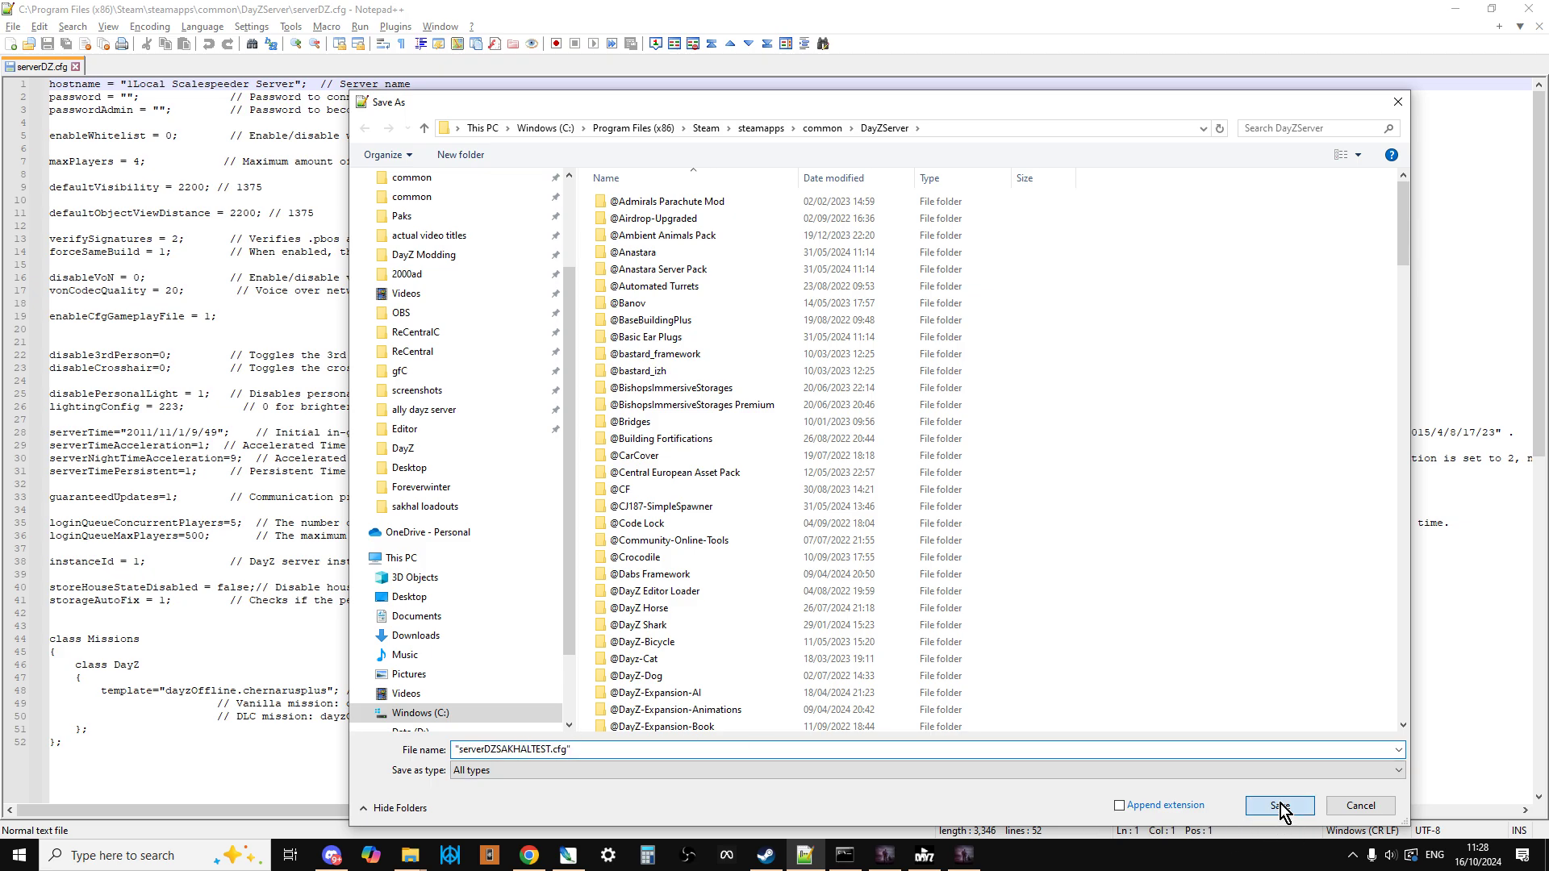
click(1278, 805)
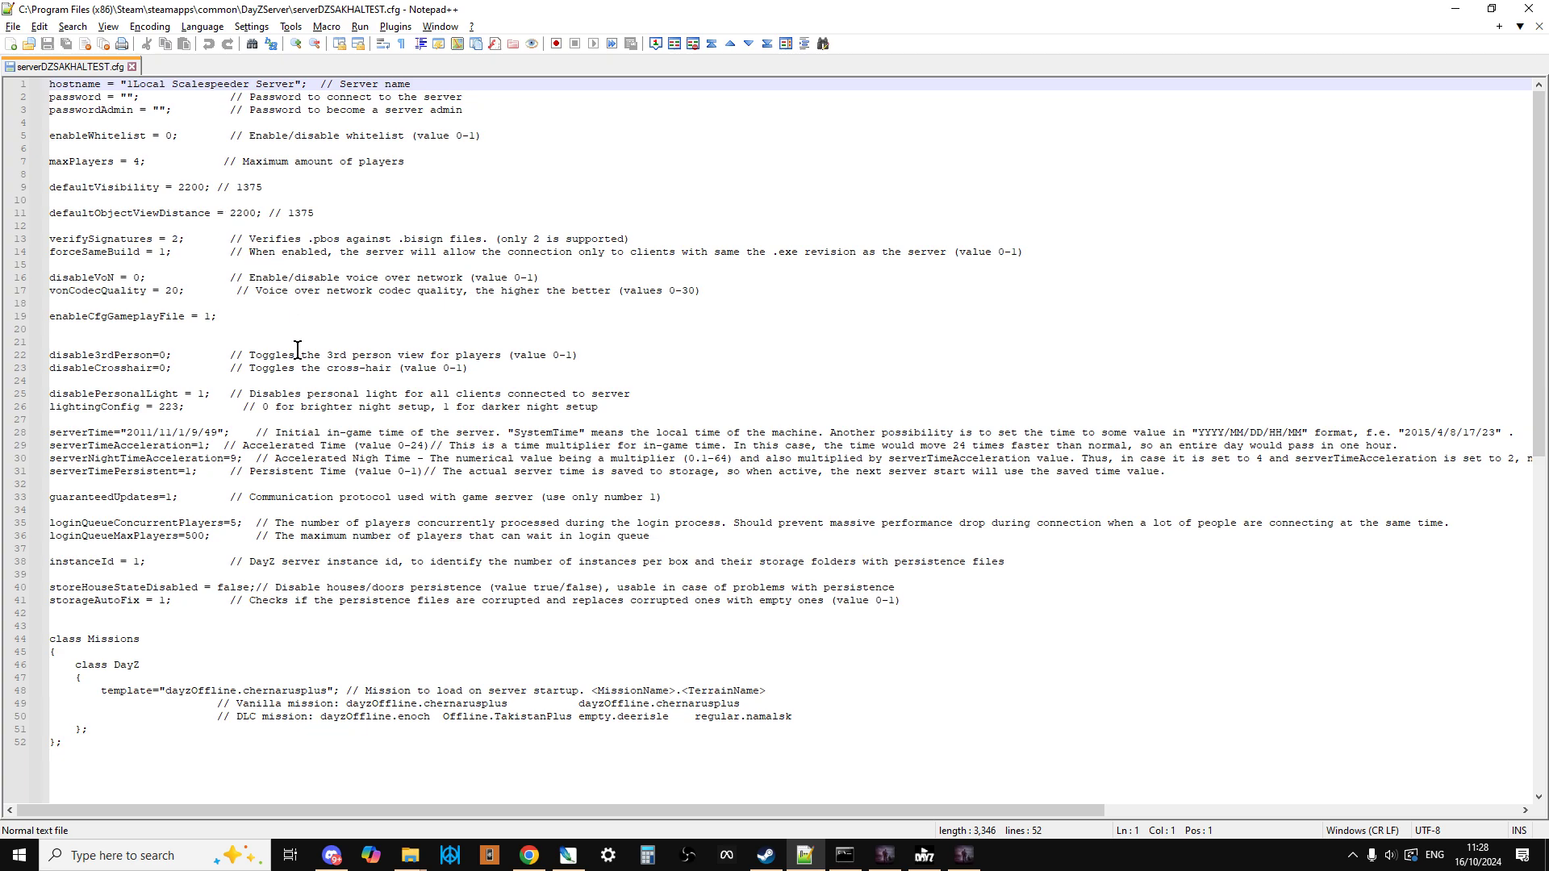
- Select the dayzOffline.chernarusplus template value in the Missions block
scroll(down, 3)
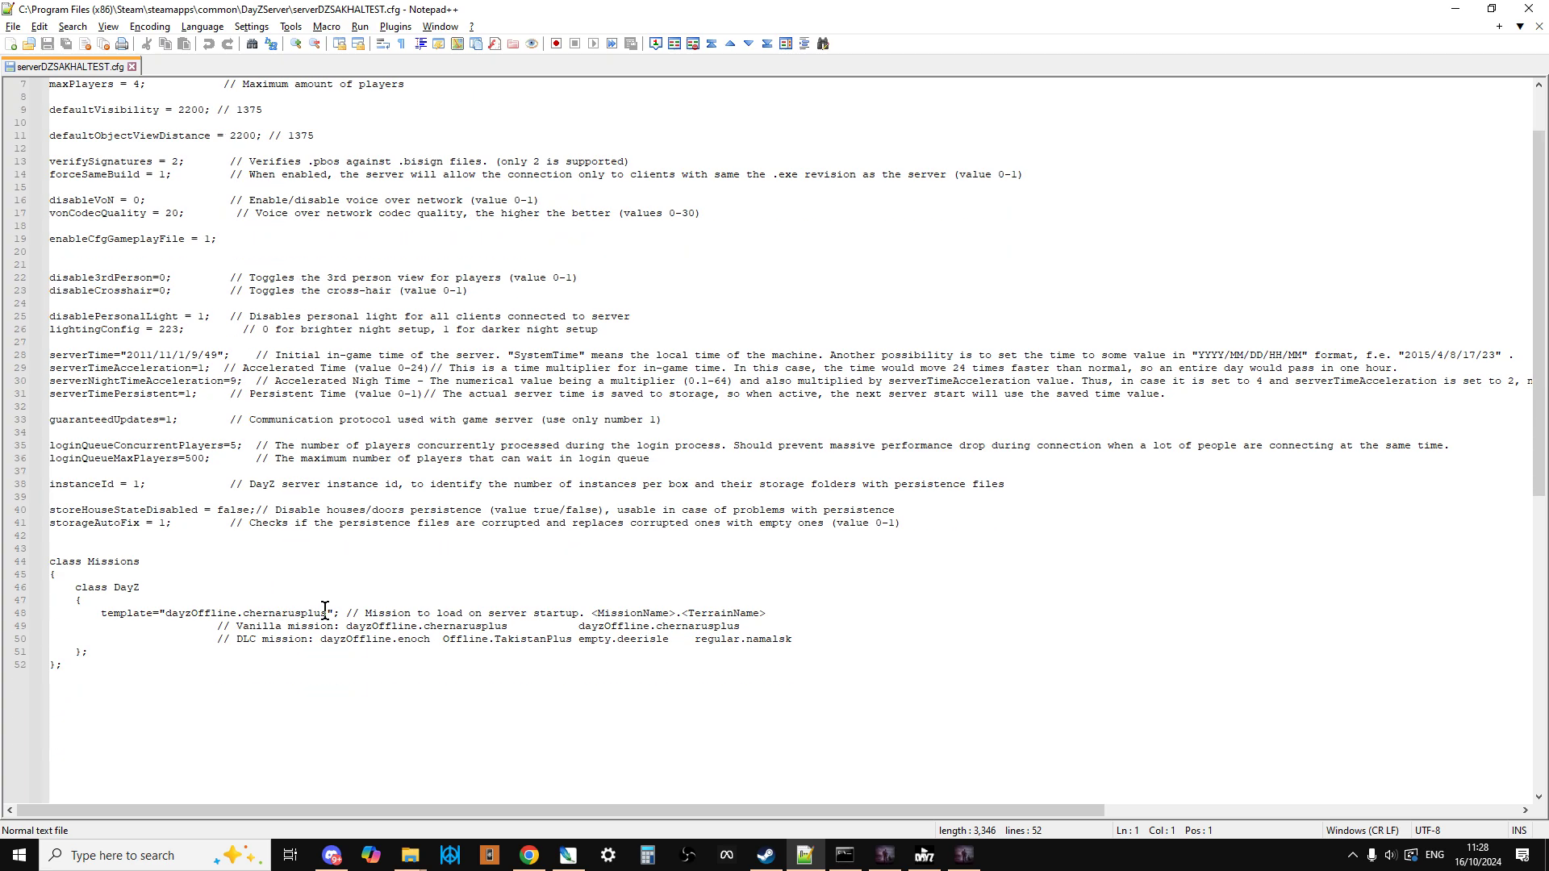
double_click(303, 612)
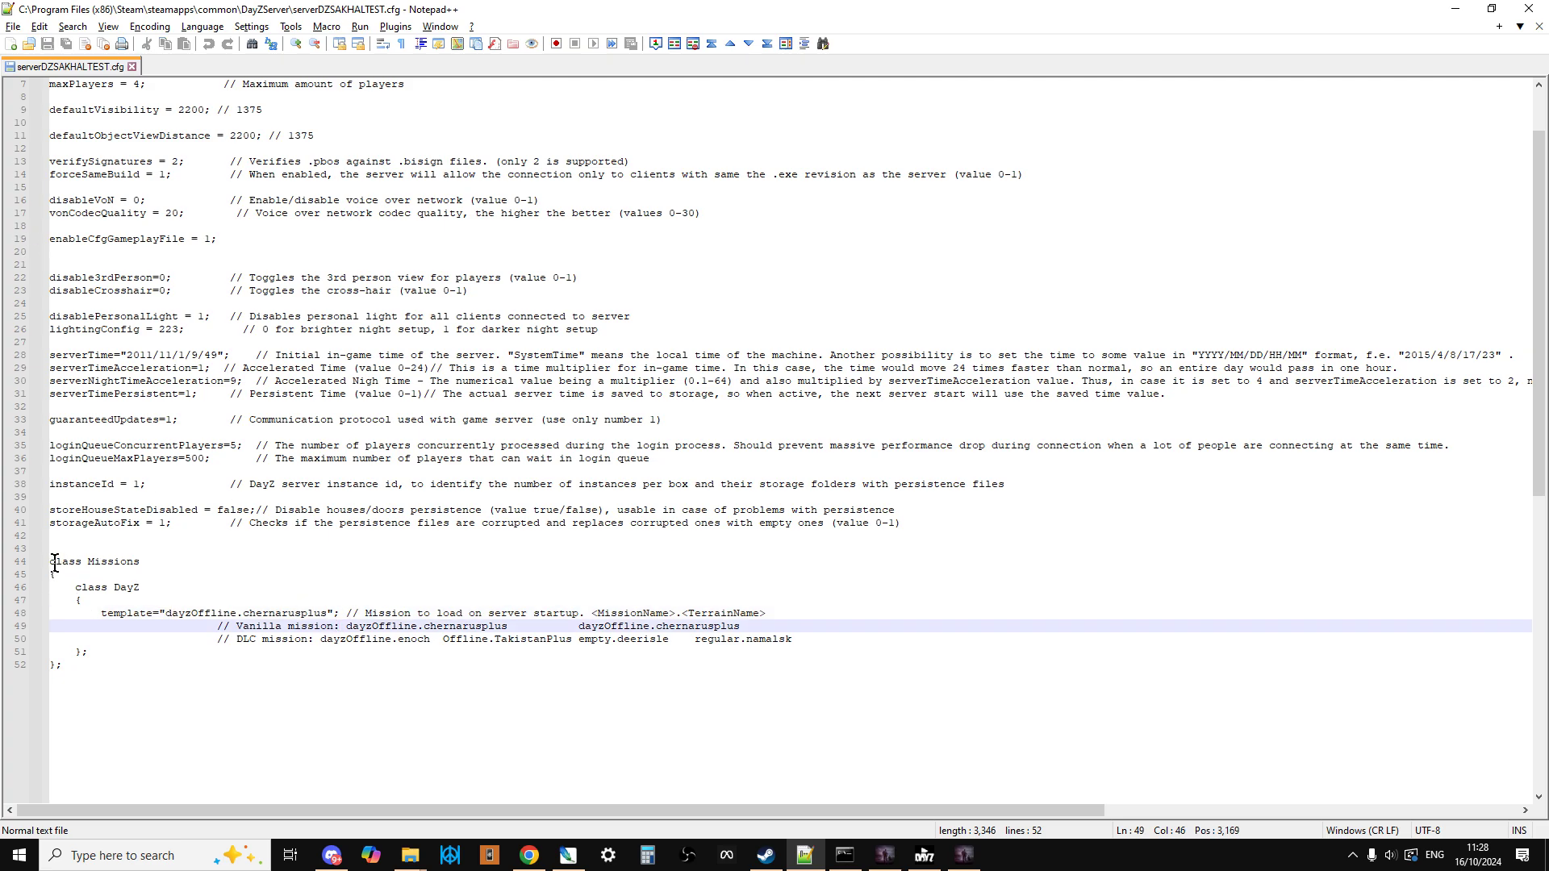
click(296, 626)
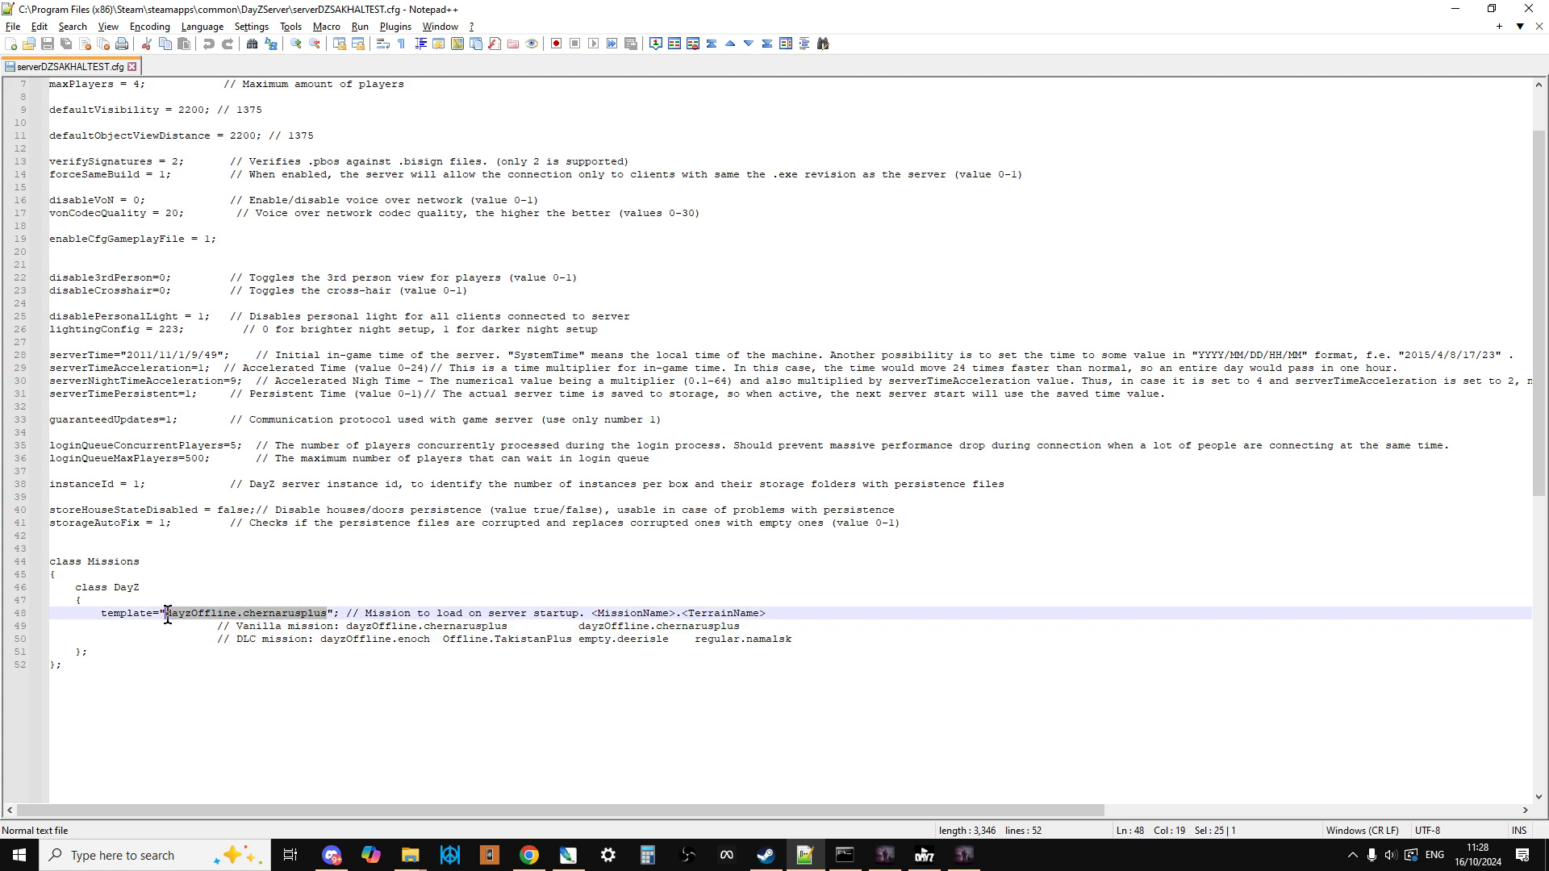
mouse_move(410, 855)
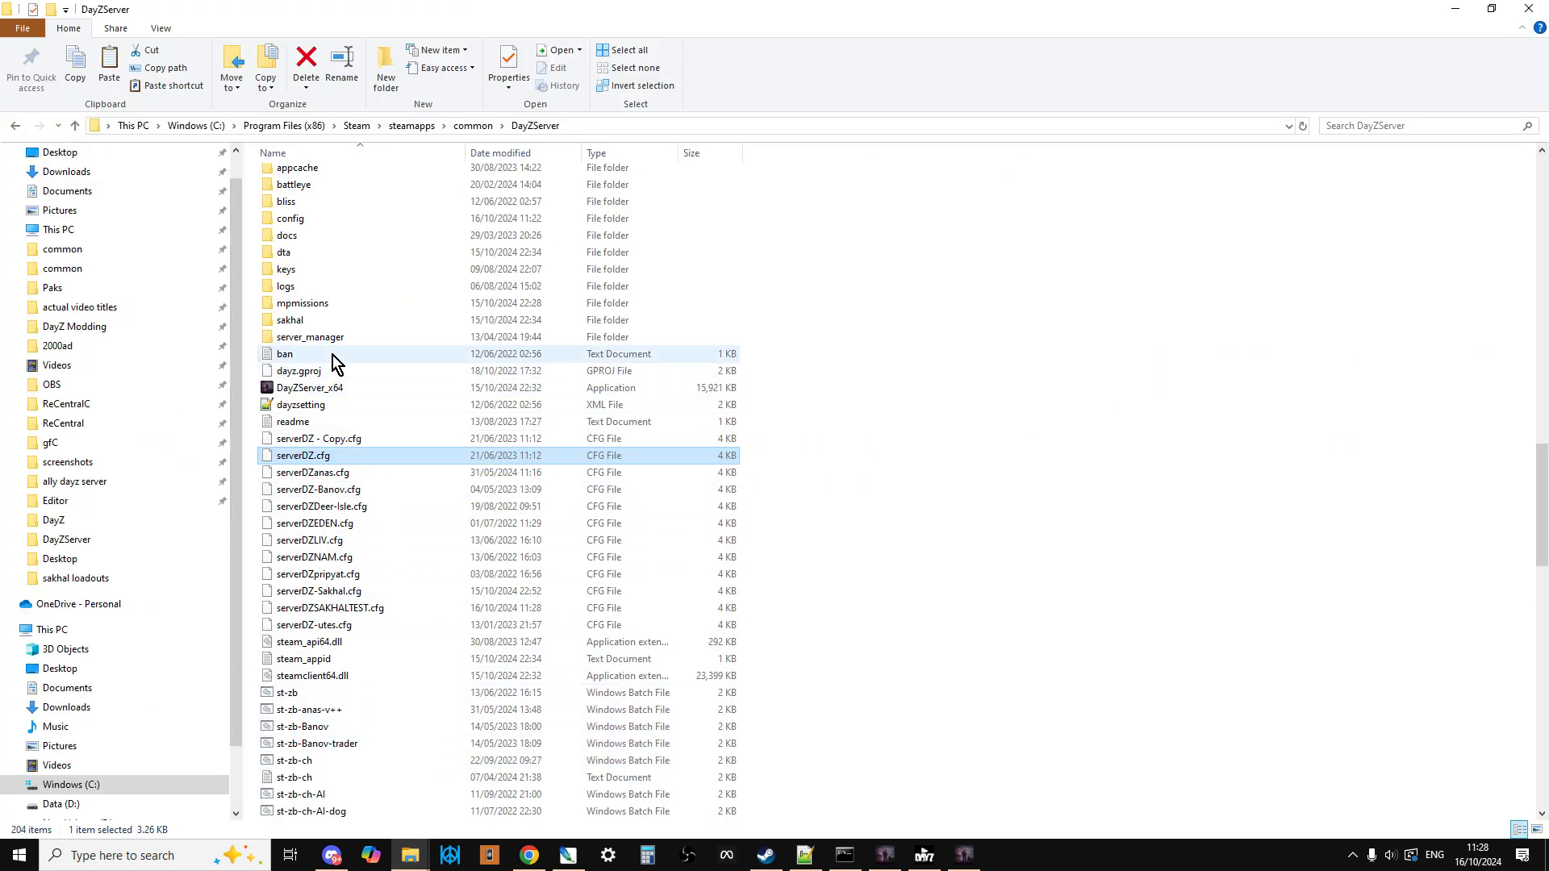
- Open mpmissions and select the dayzOffline.sakhal folder to confirm its name
double_click(302, 303)
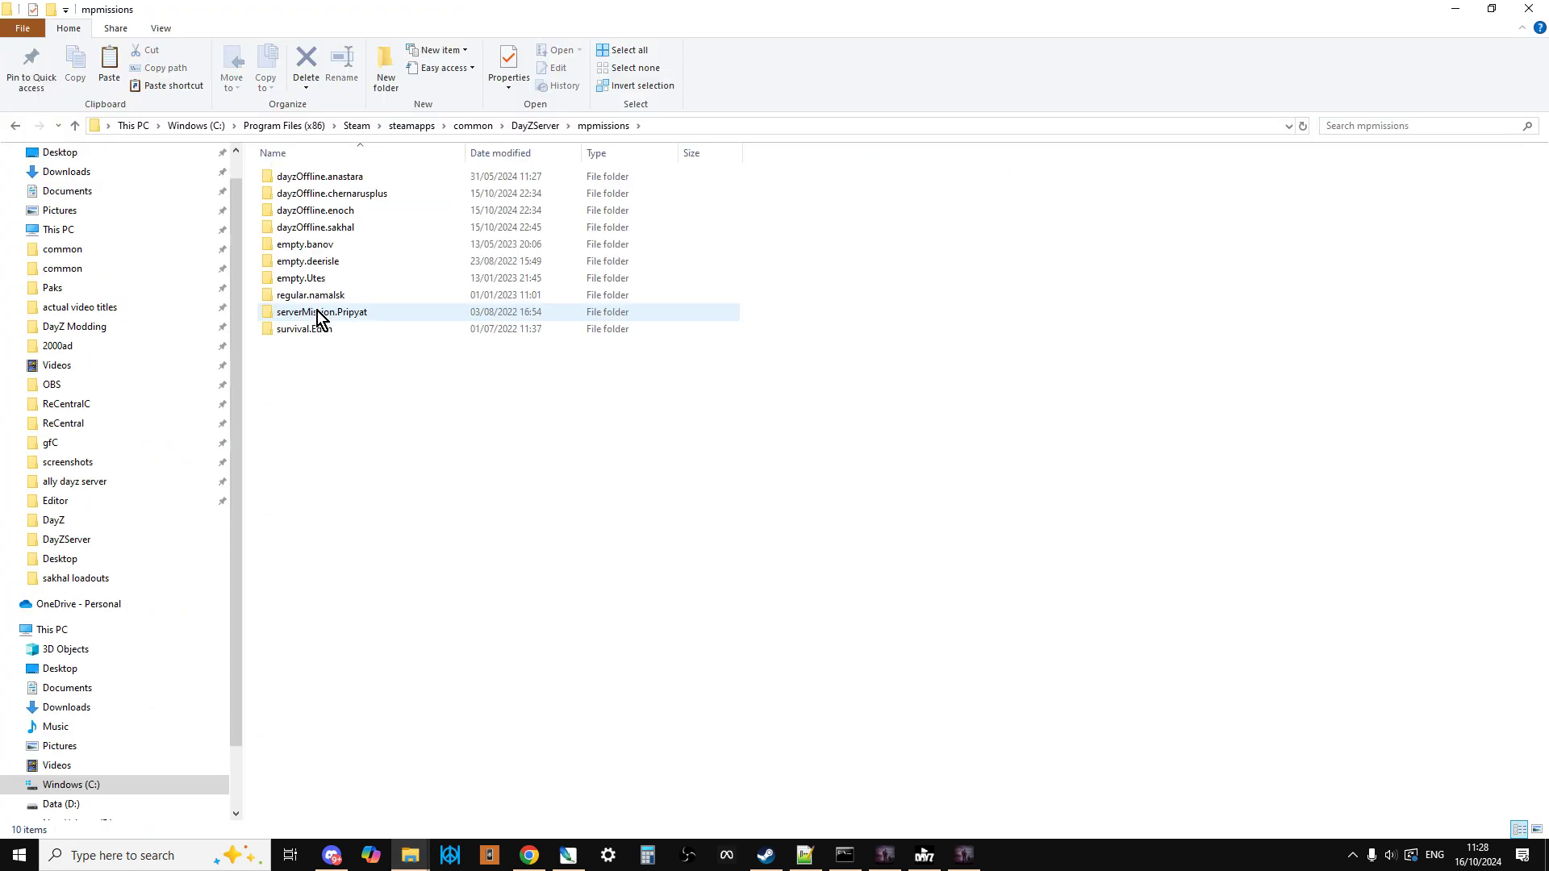
click(314, 227)
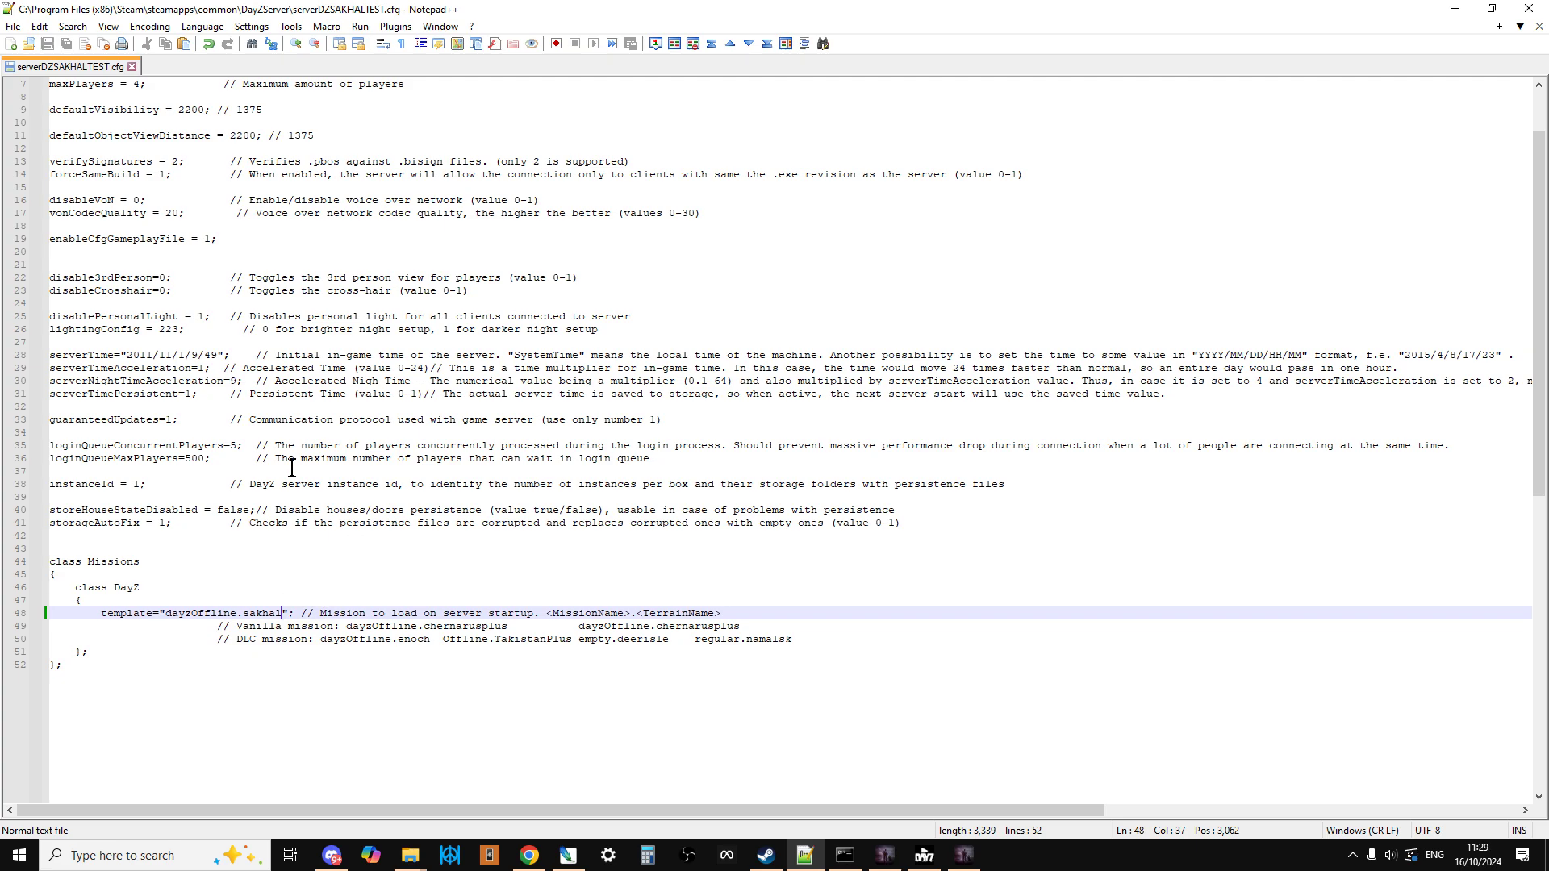
mouse_move(409, 855)
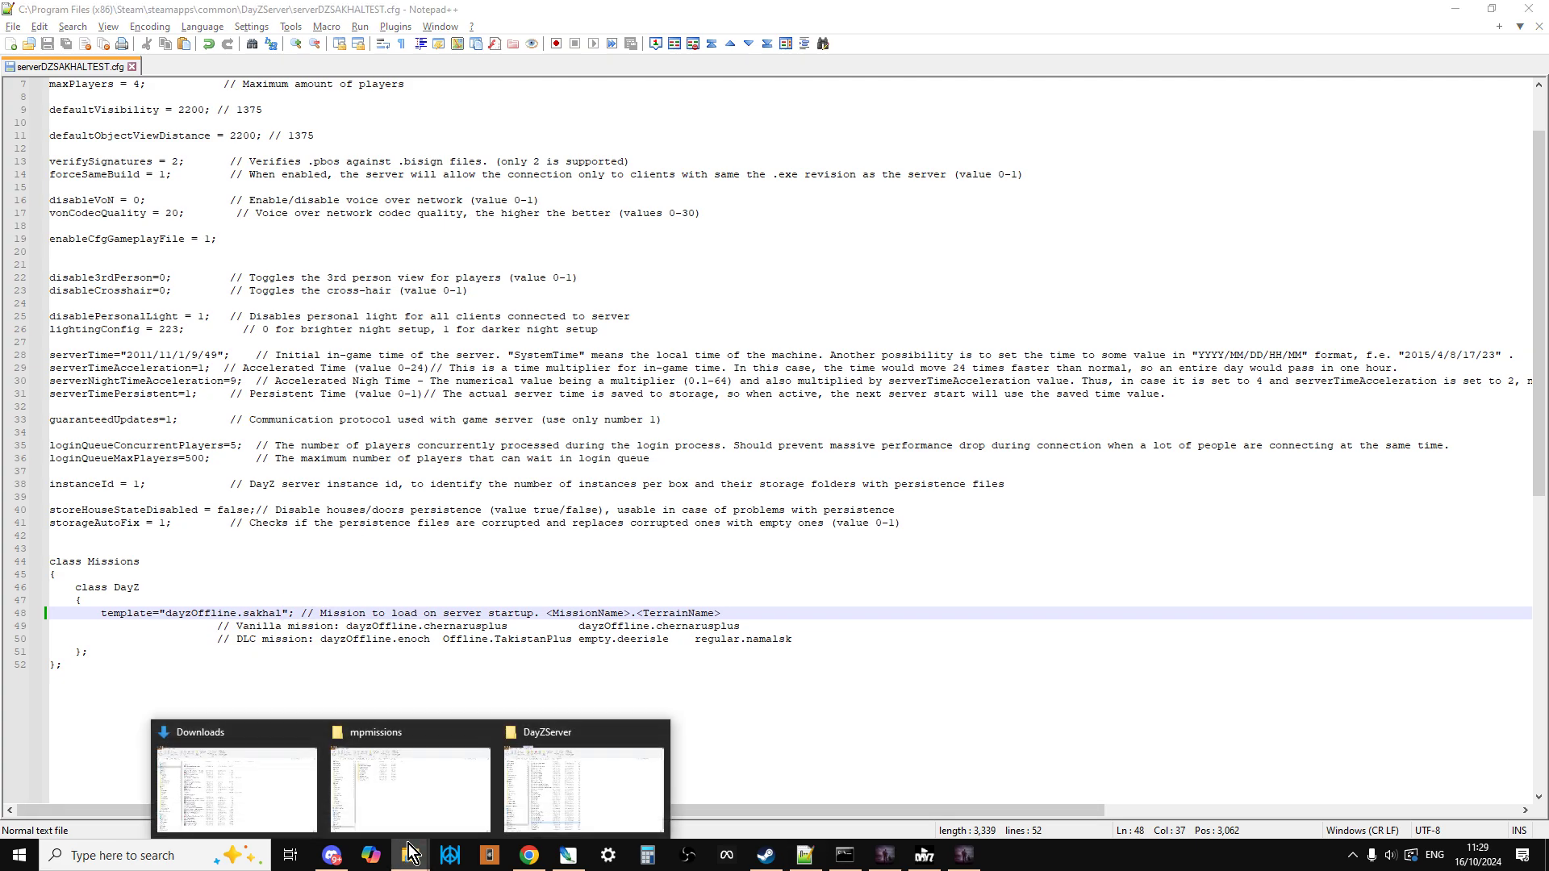
- Go up to DayZServer and open st-zb-ch-v++.bat with Edit with Notepad++
click(409, 785)
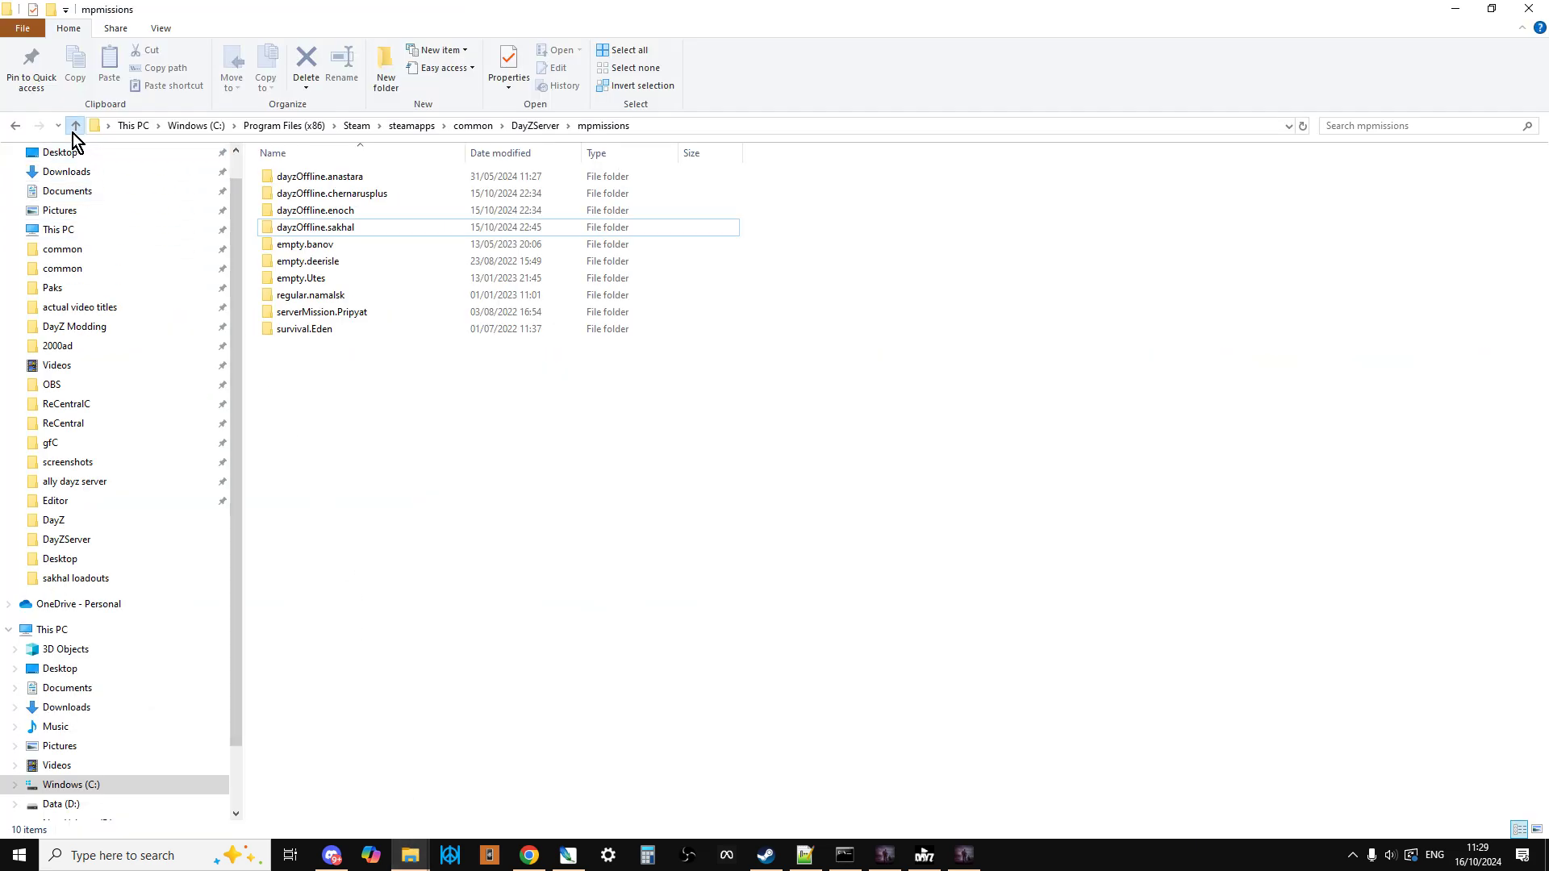
click(75, 126)
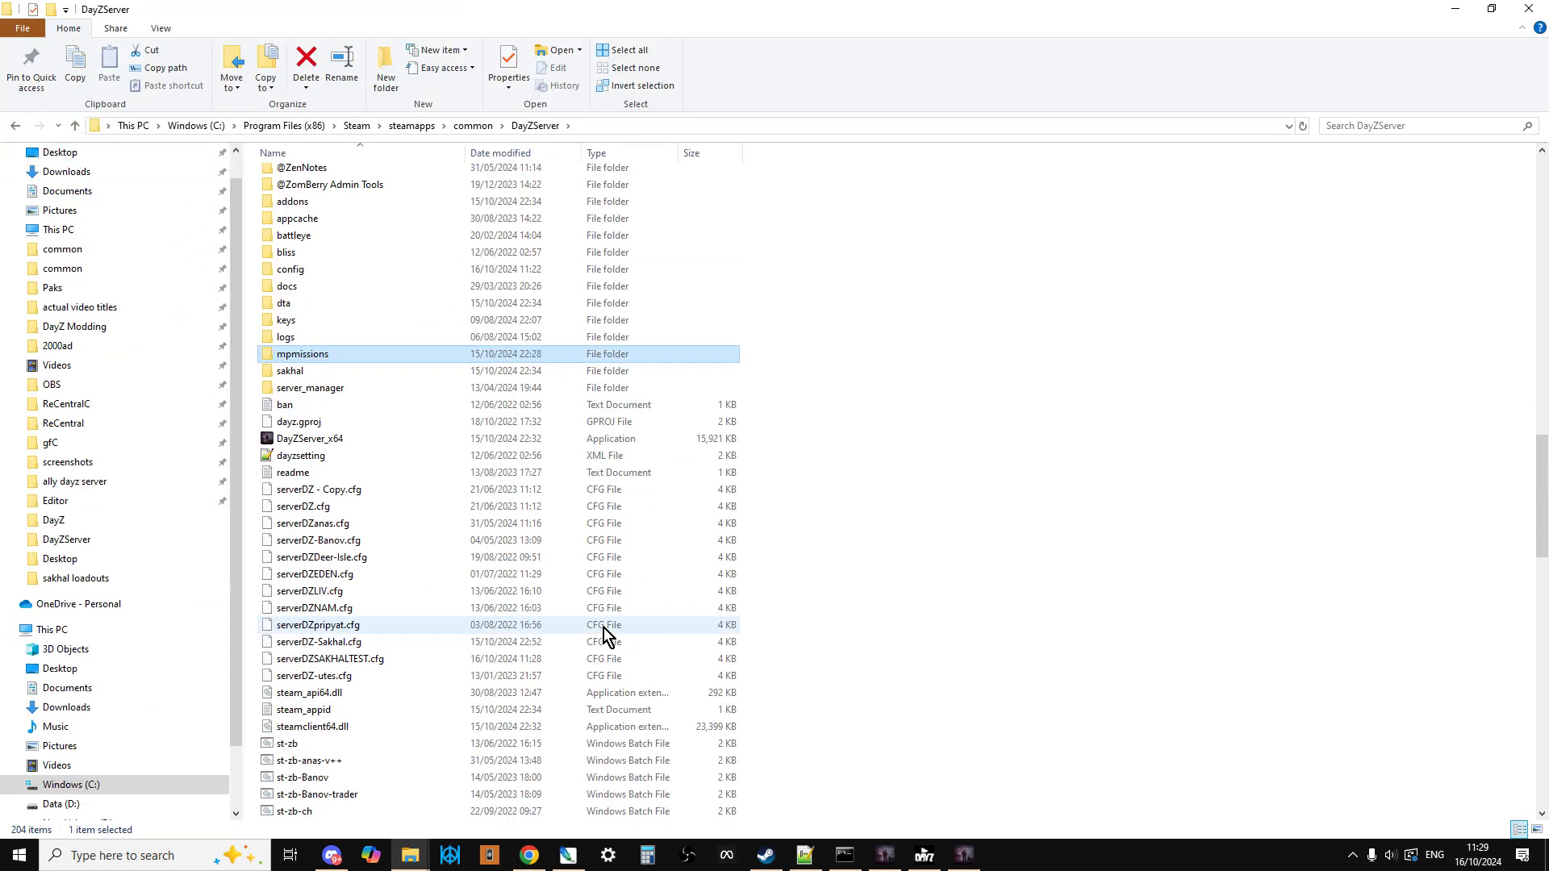
scroll(down, 3)
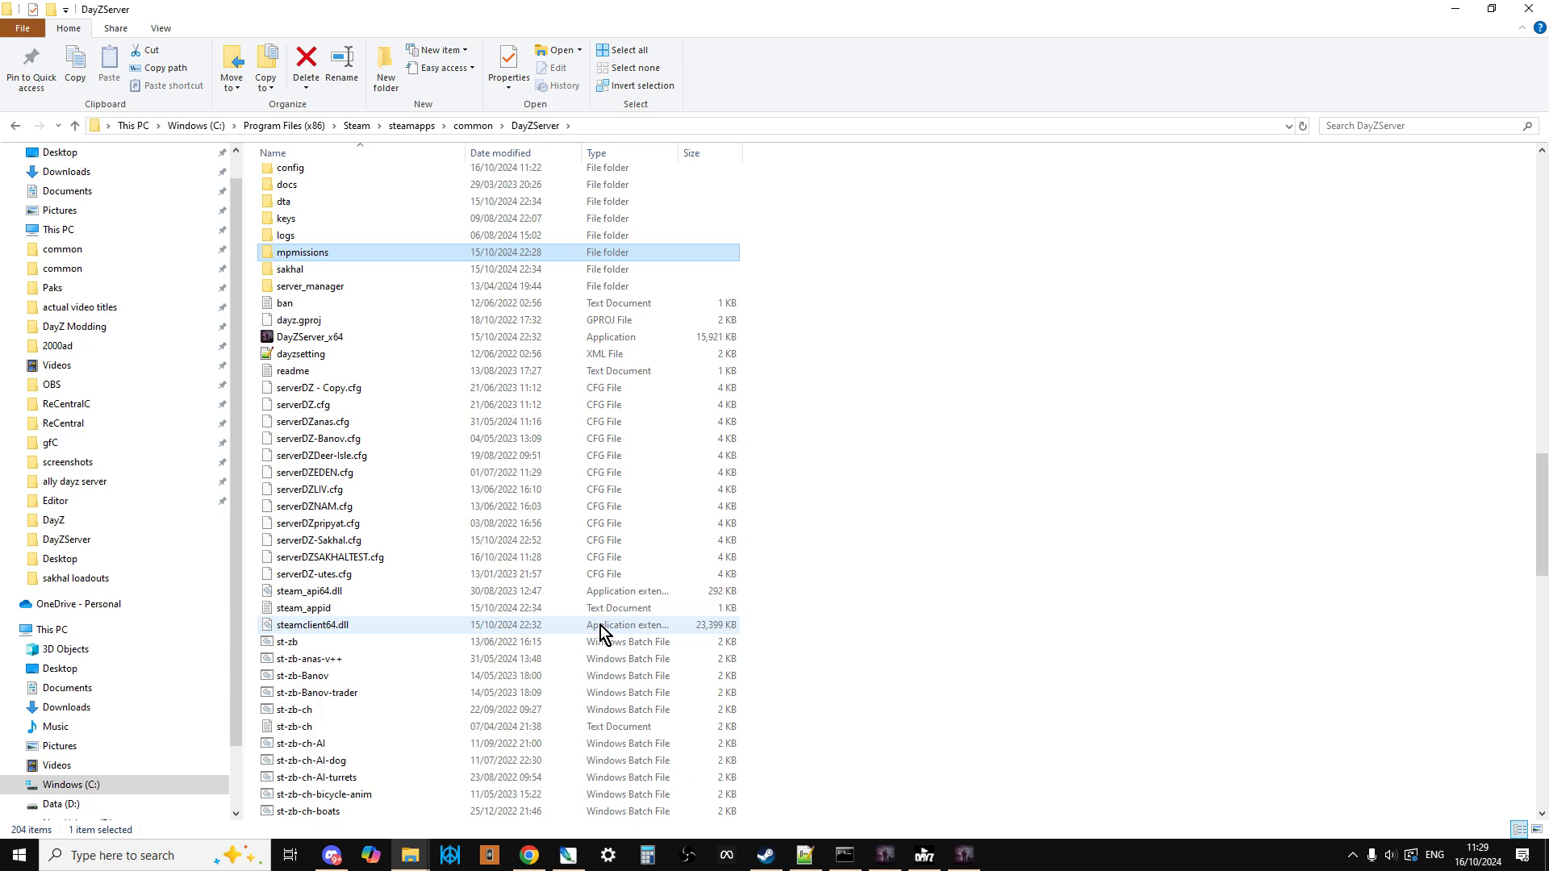
click(328, 558)
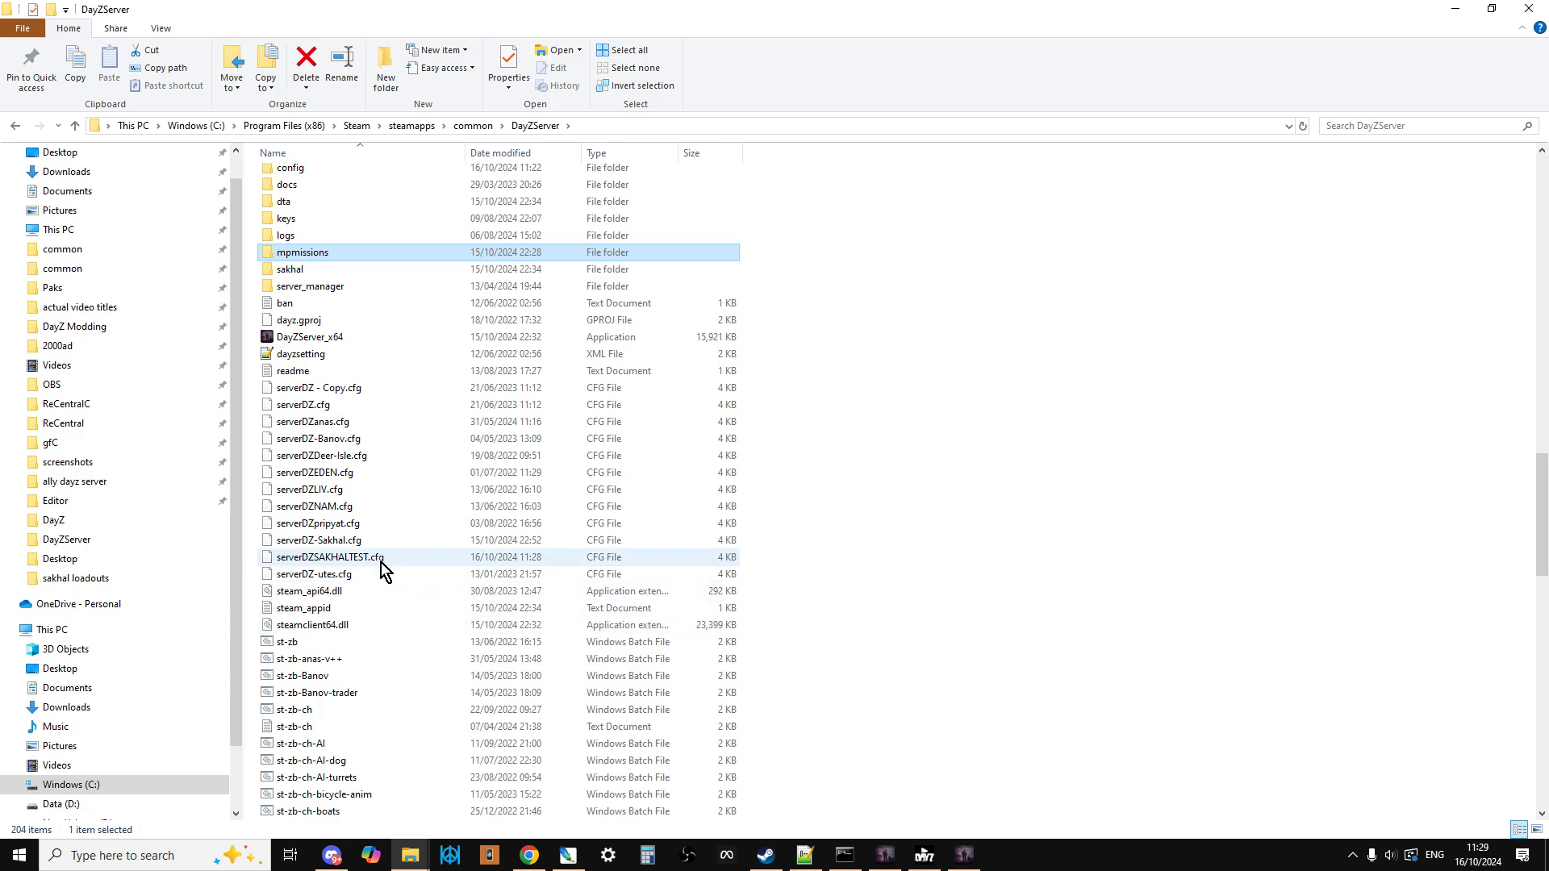
scroll(down, 3)
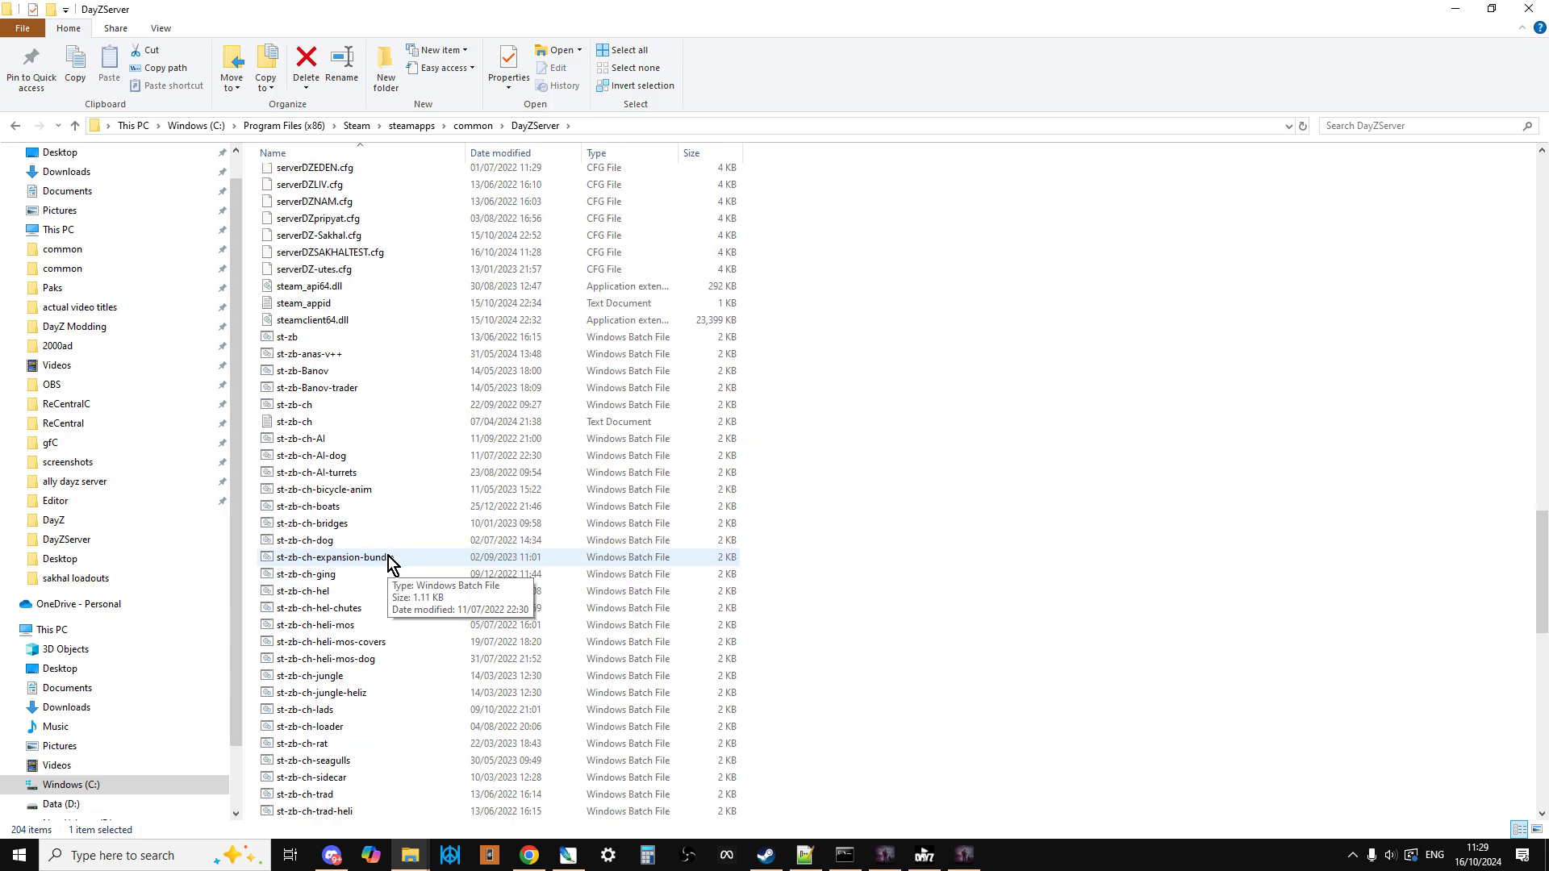
scroll(down, 3)
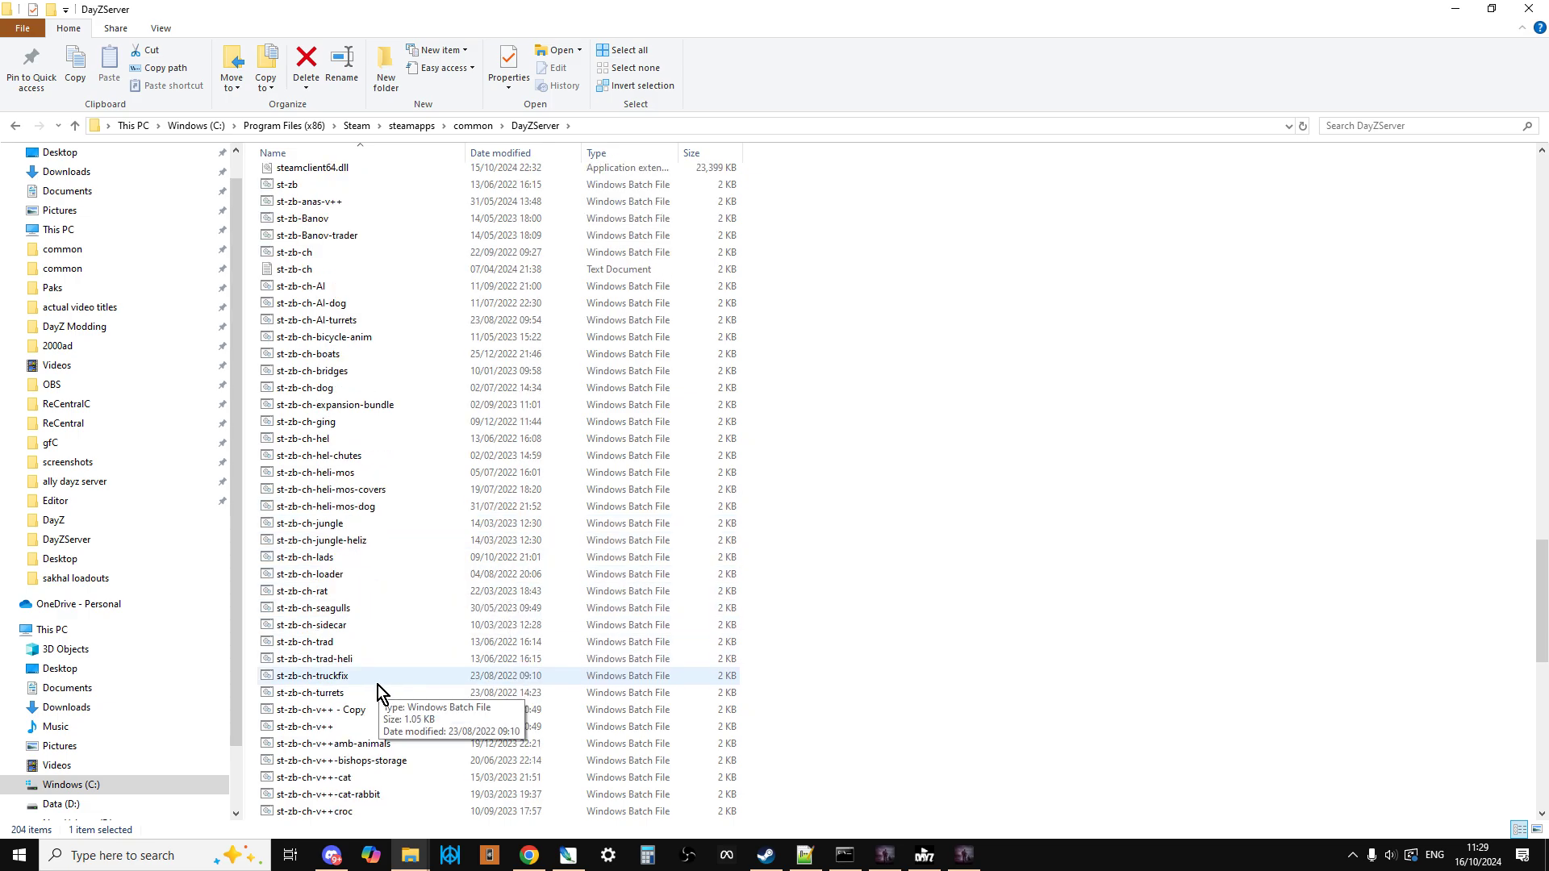
scroll(down, 3)
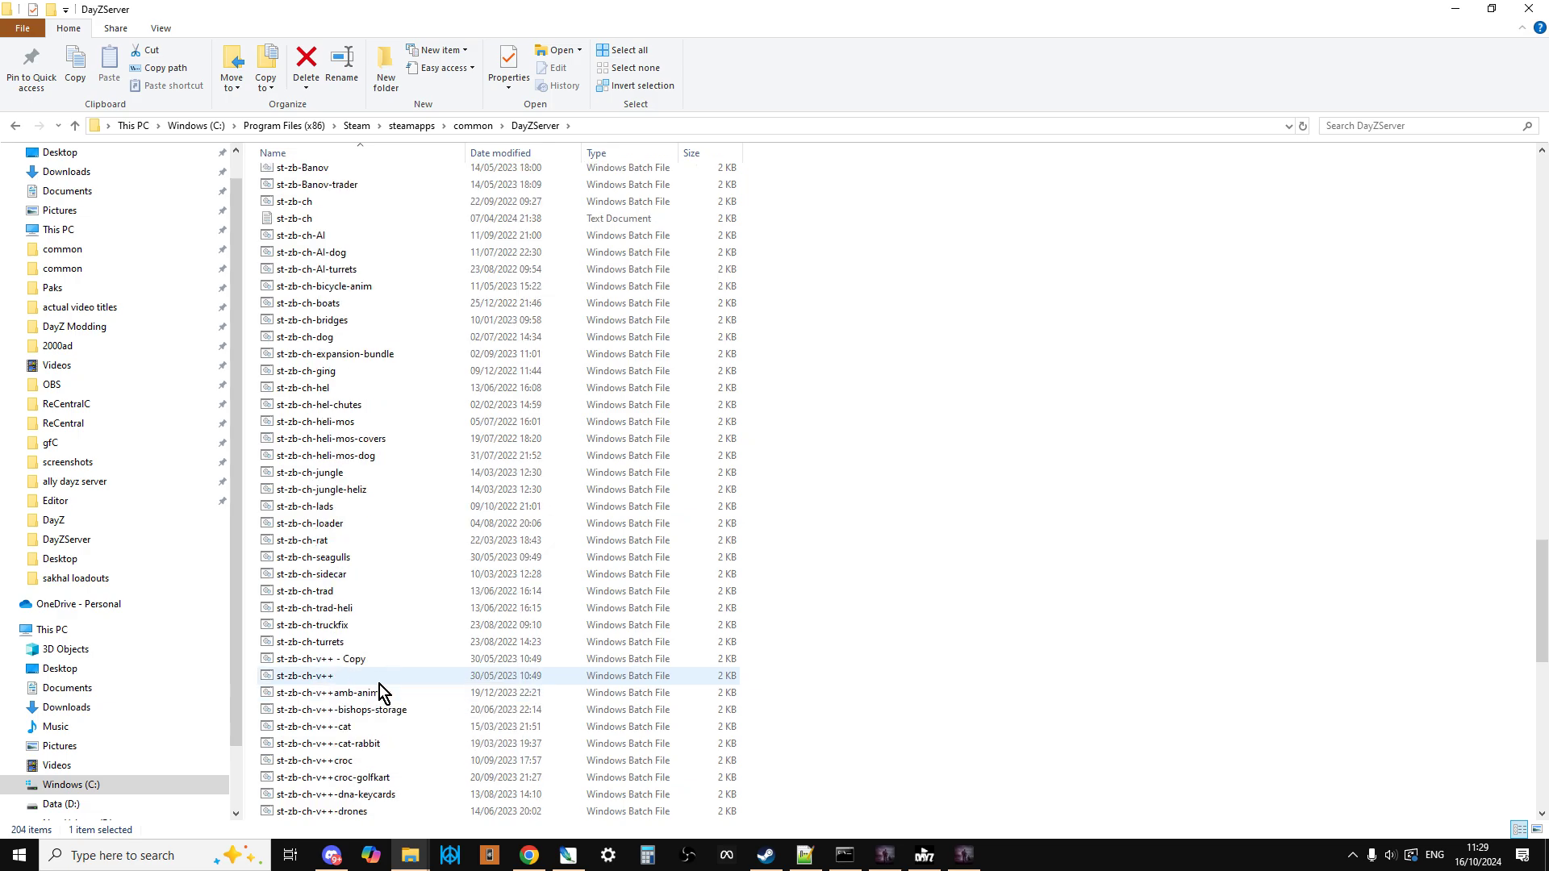
mouse_move(423, 686)
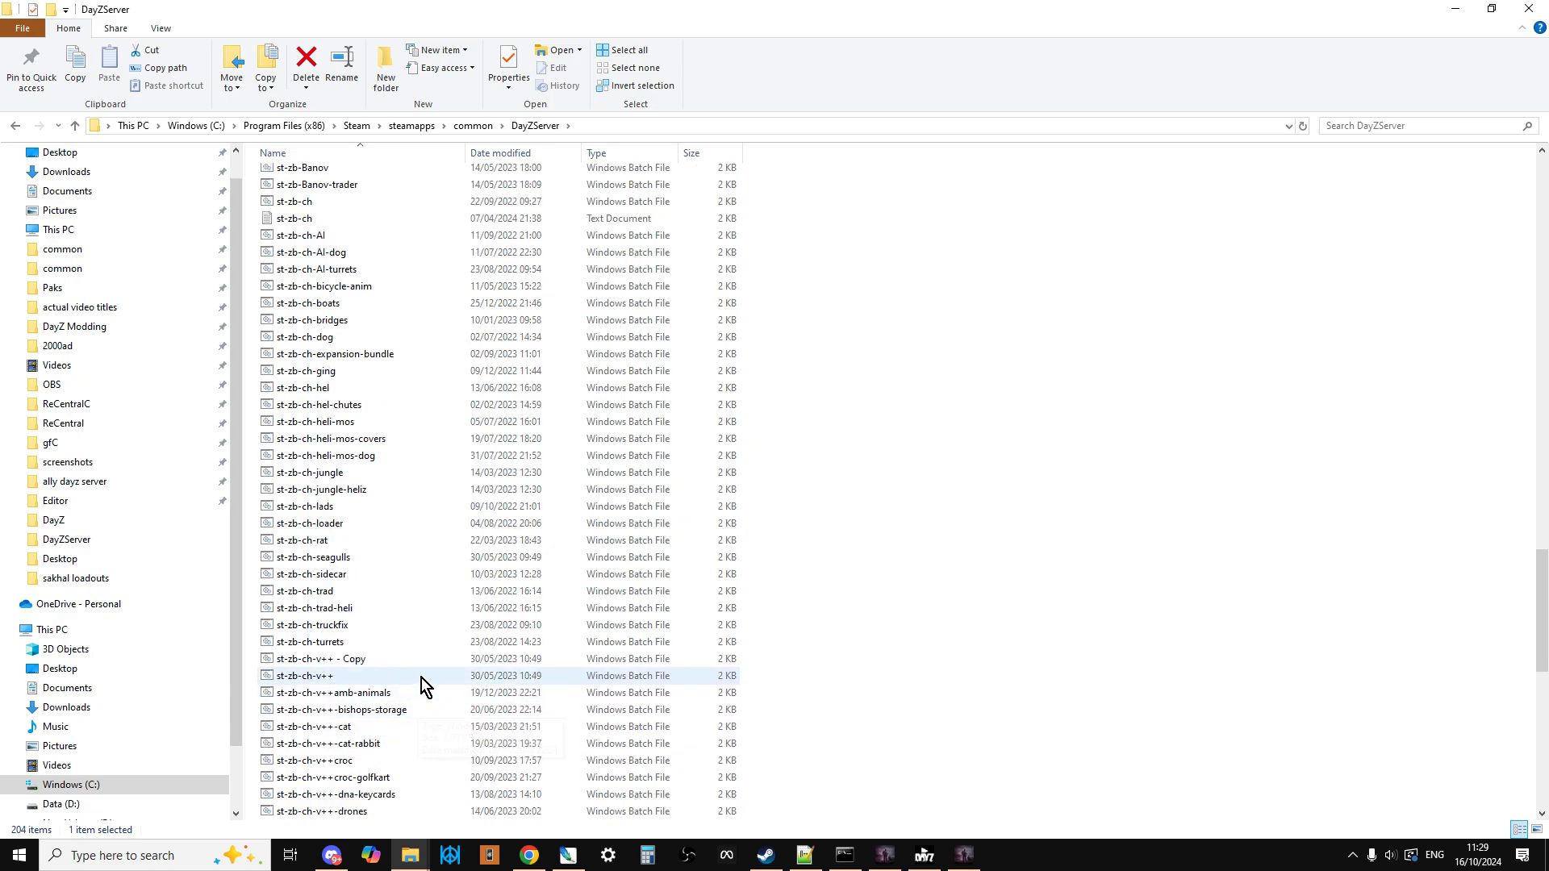
mouse_move(338, 688)
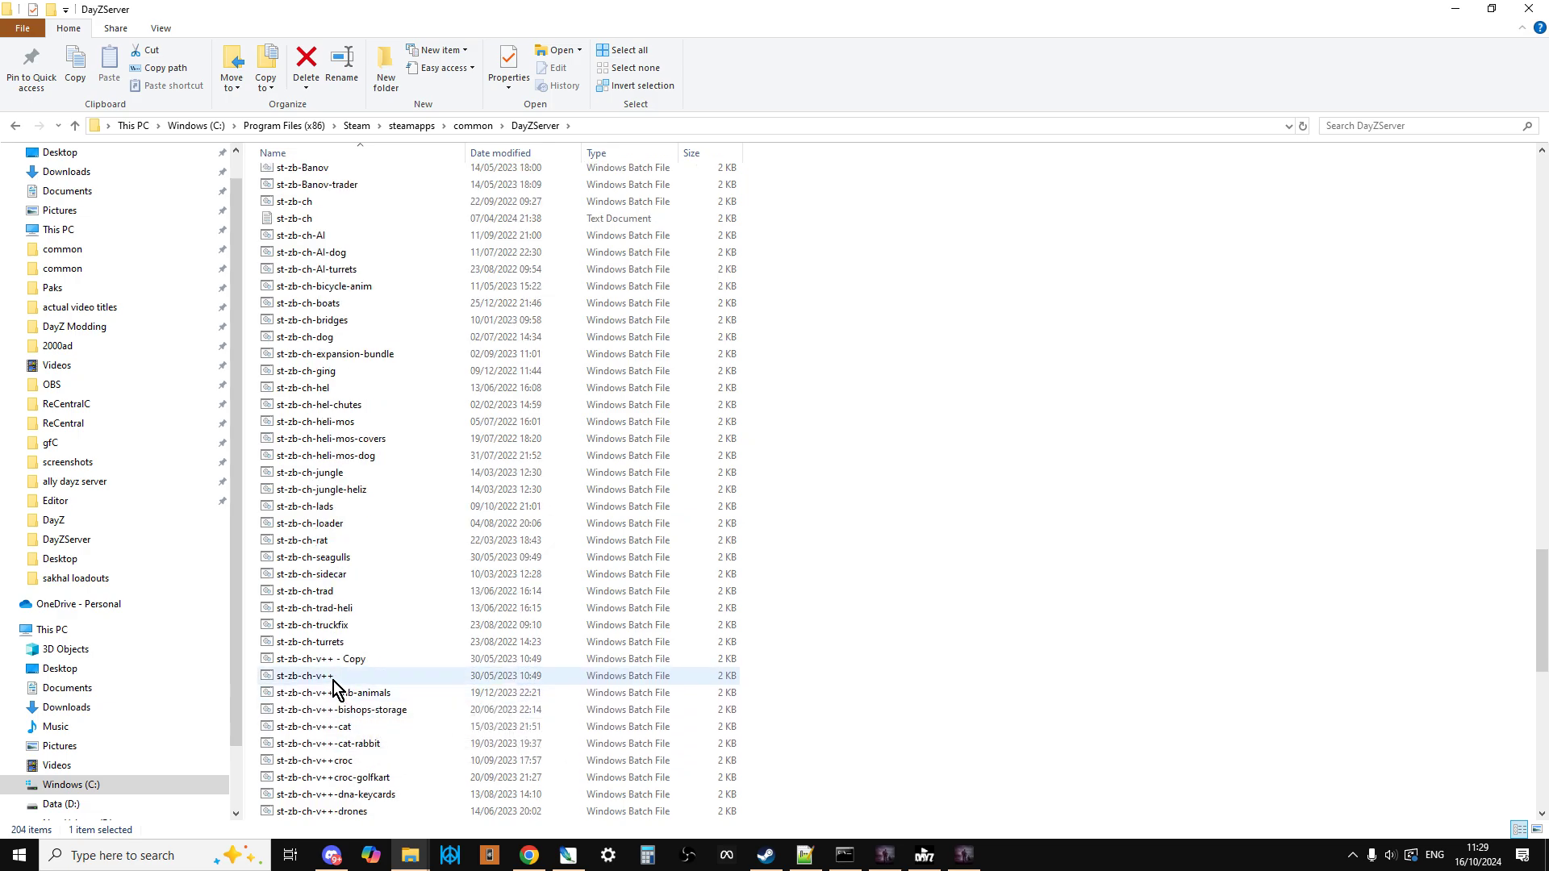
mouse_move(333, 686)
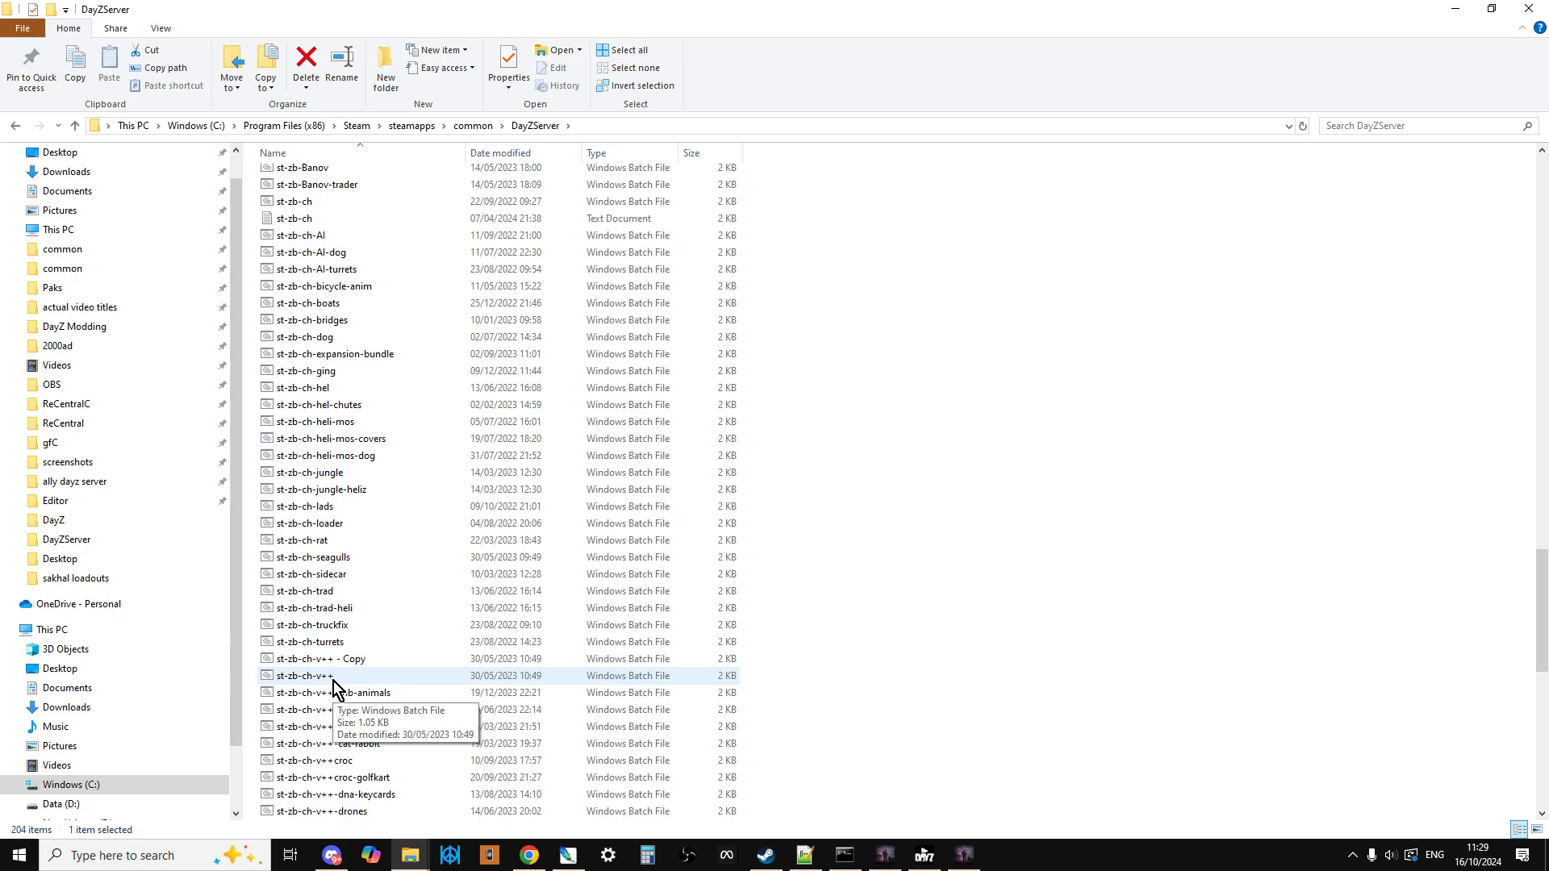
right_click(331, 677)
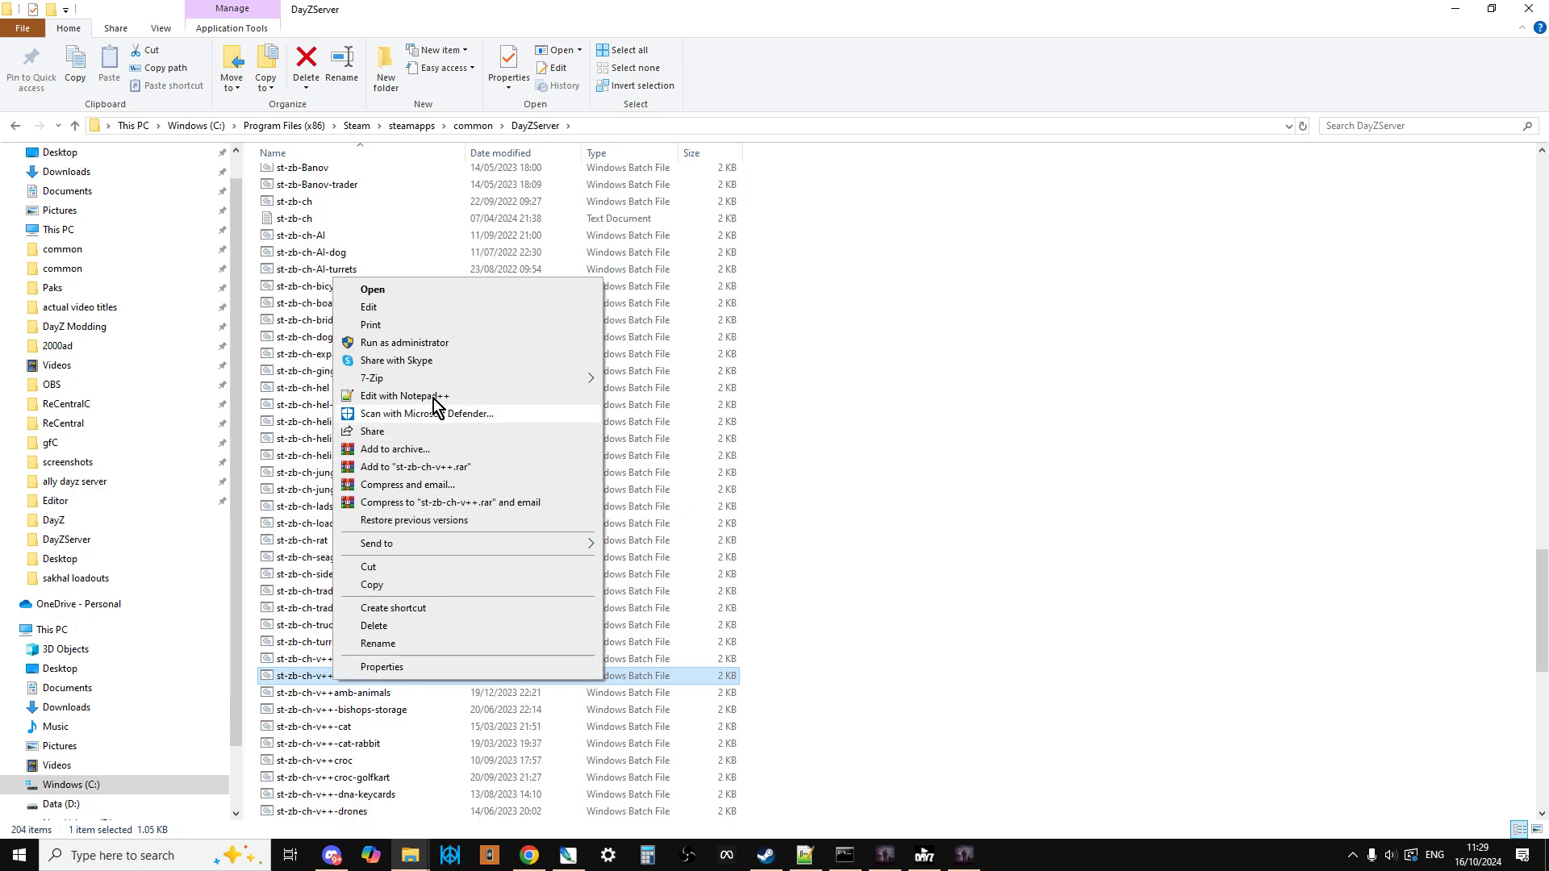
click(404, 396)
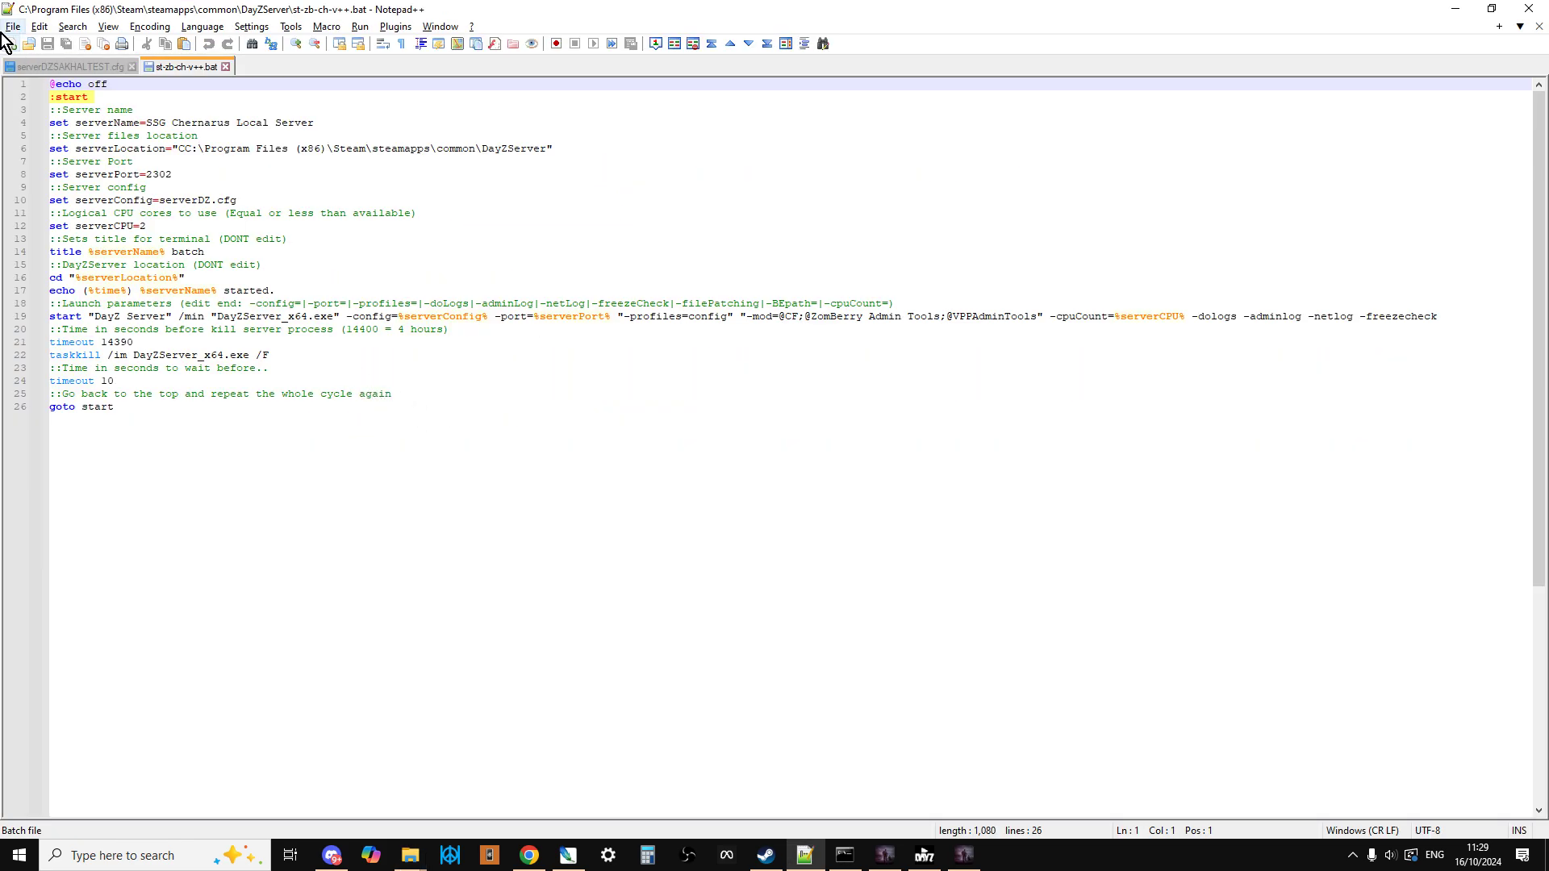
- Save the launch script as st-zb-ch-v++SAKHALTEST.bat via Save As
click(13, 26)
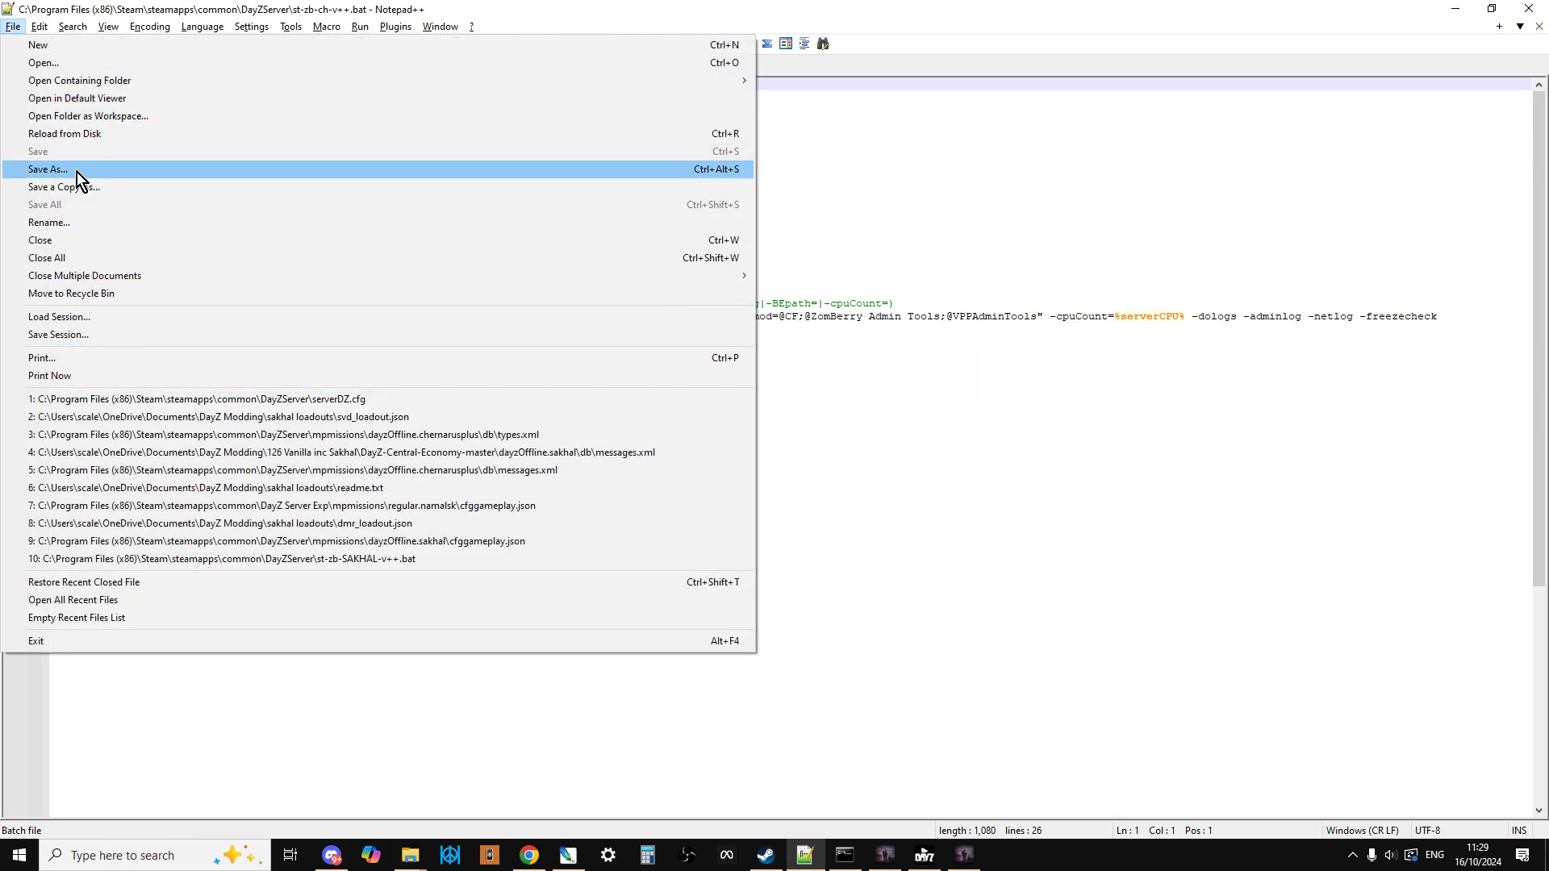
click(47, 168)
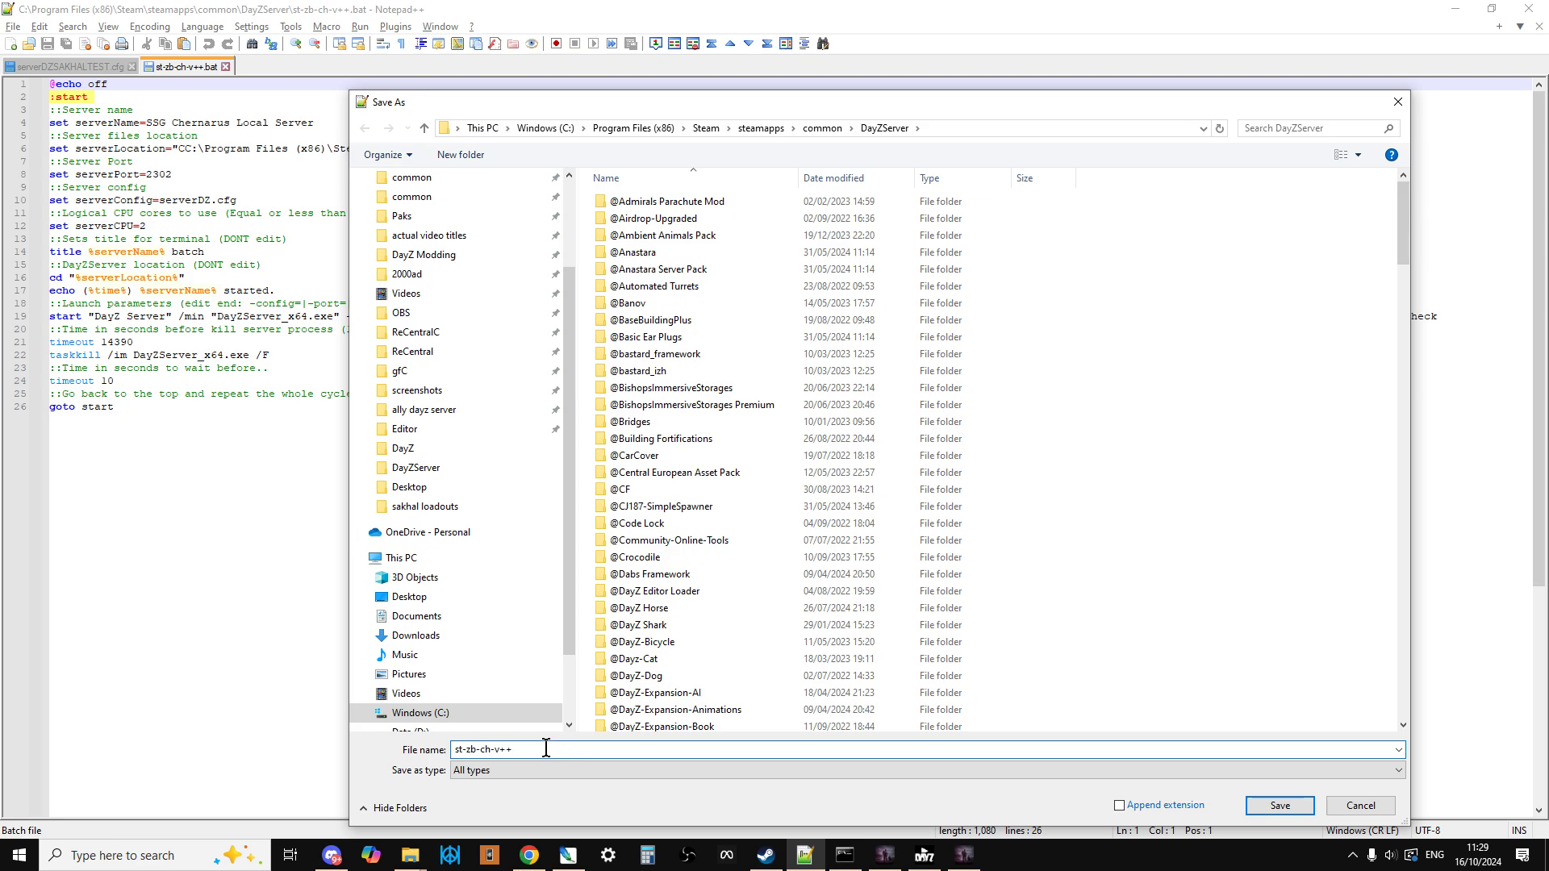
text(SAKHALTE)
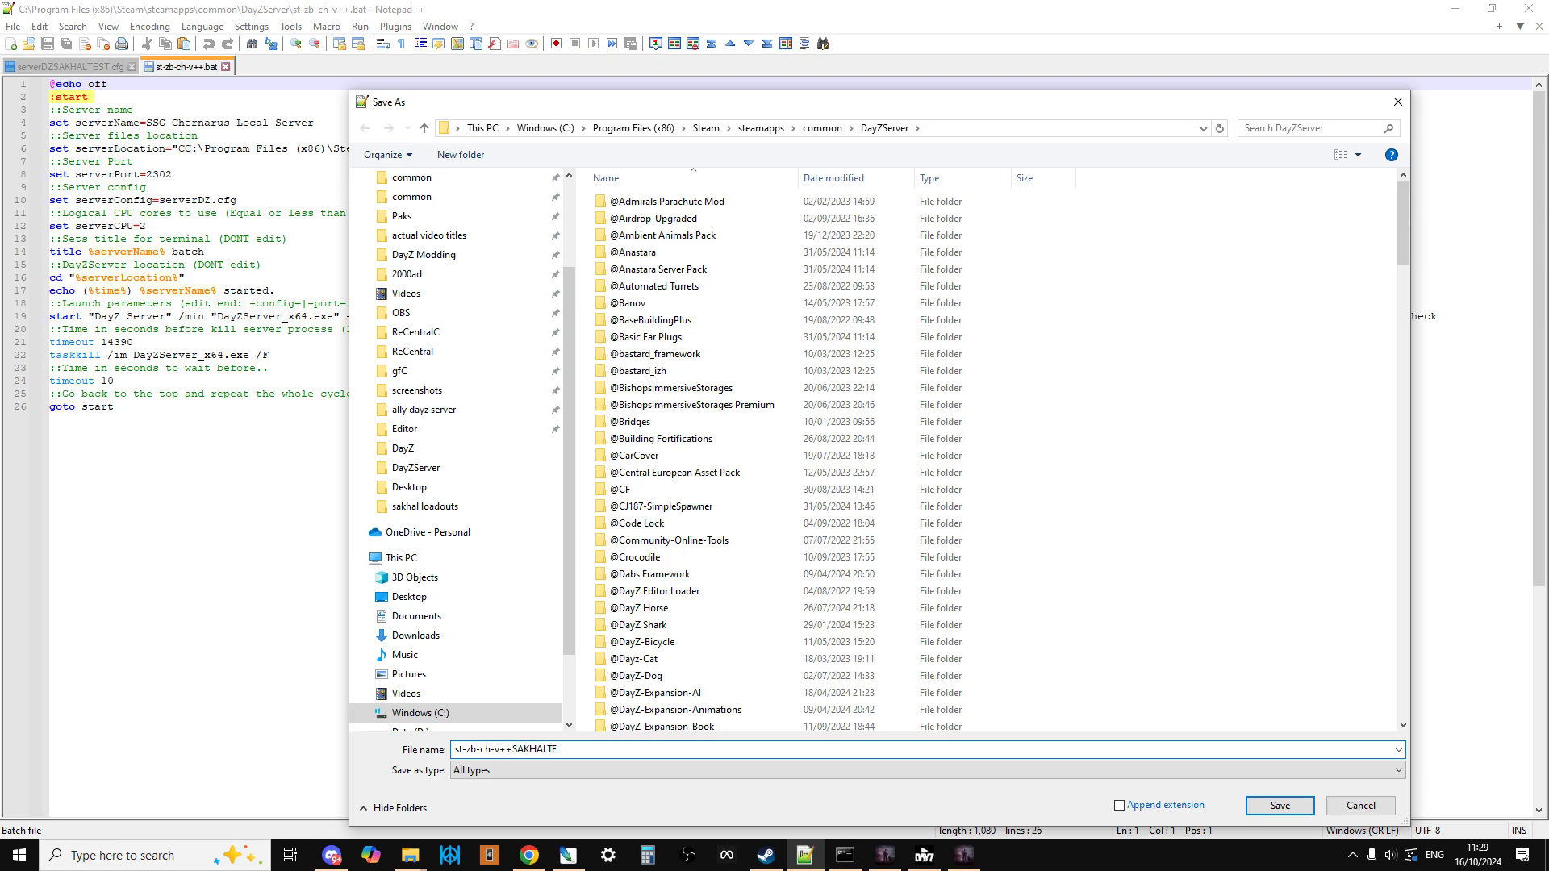
text(ST)
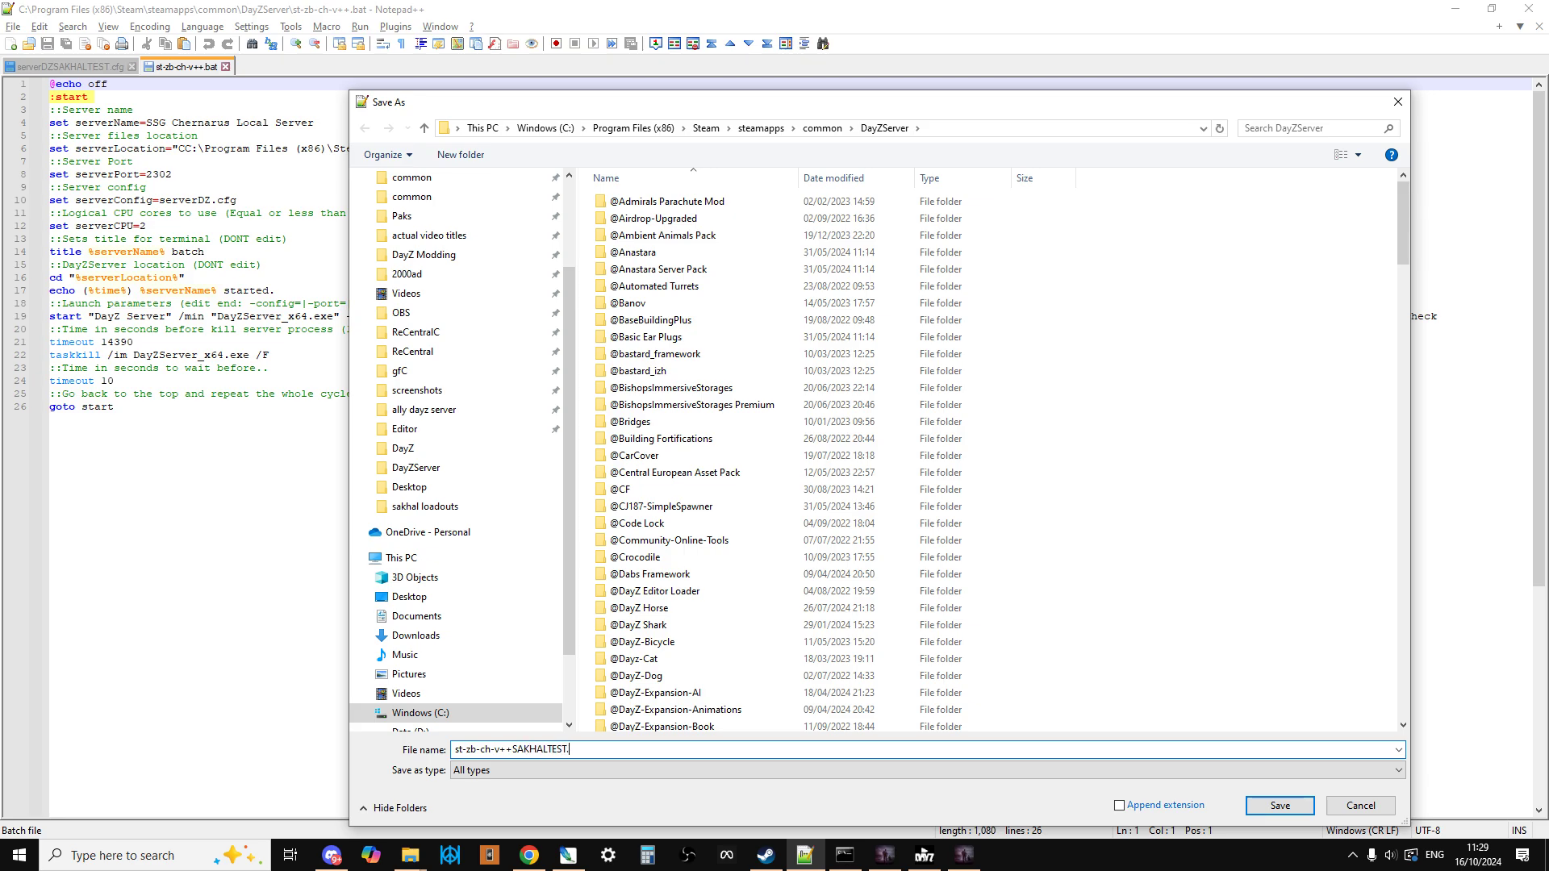
text(.bat")
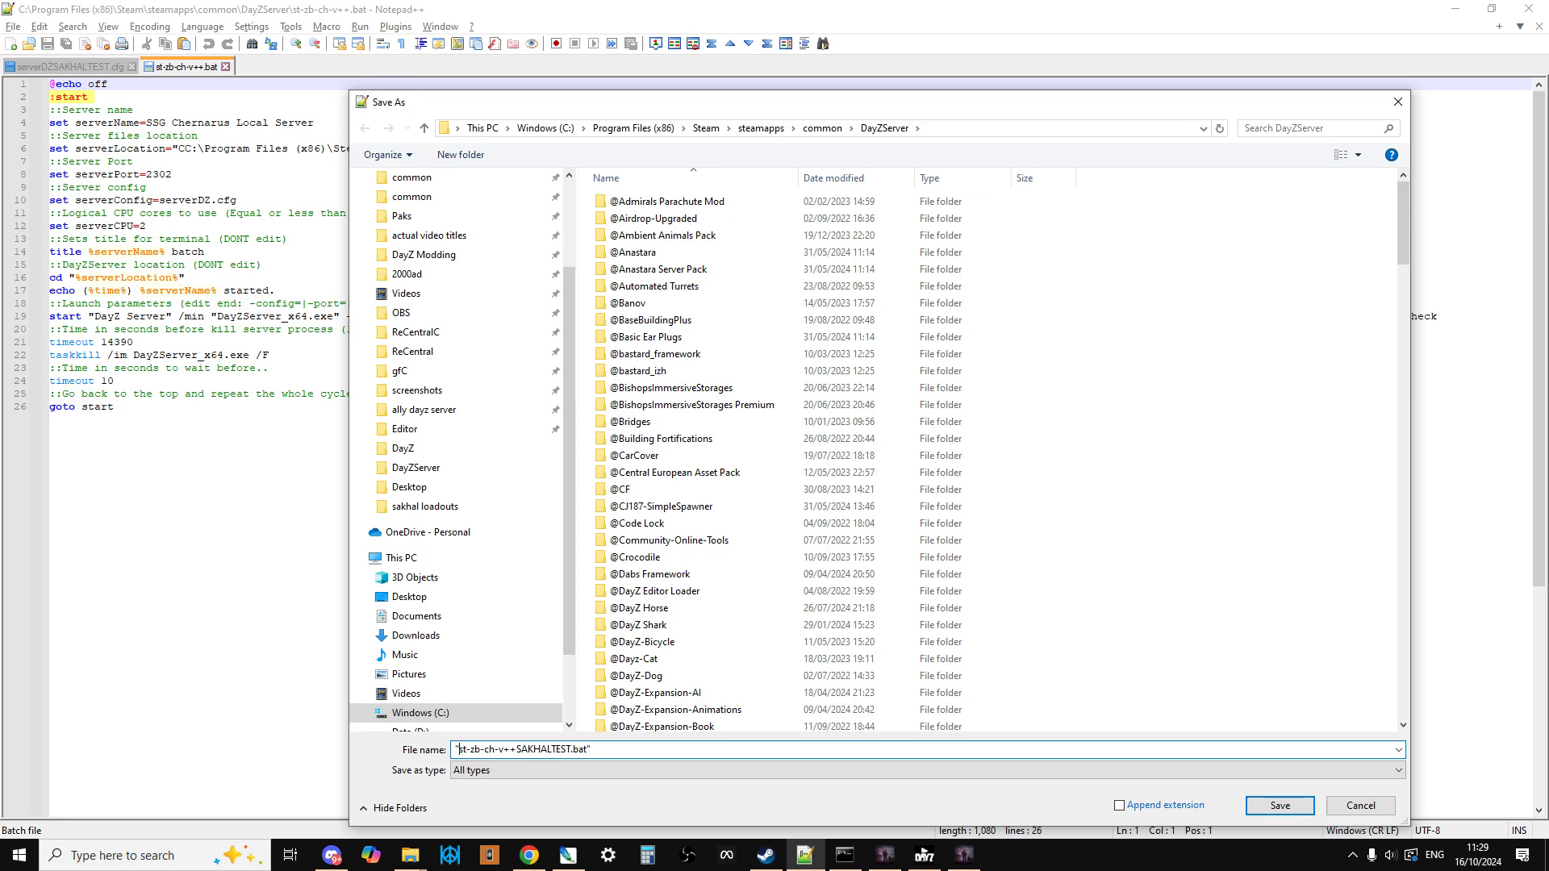
click(1278, 805)
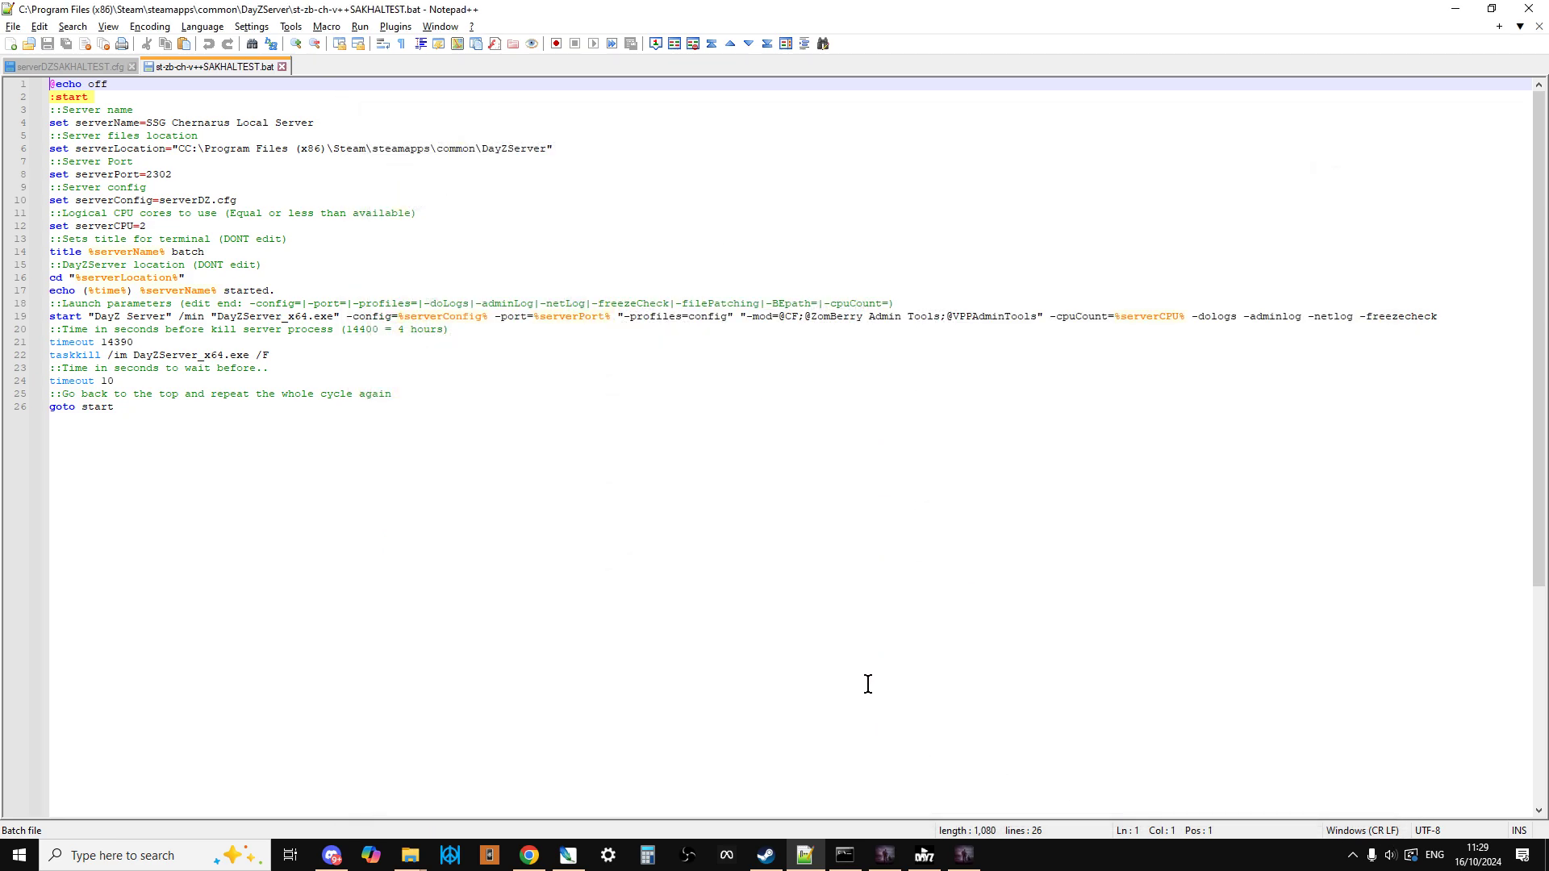
mouse_move(774, 343)
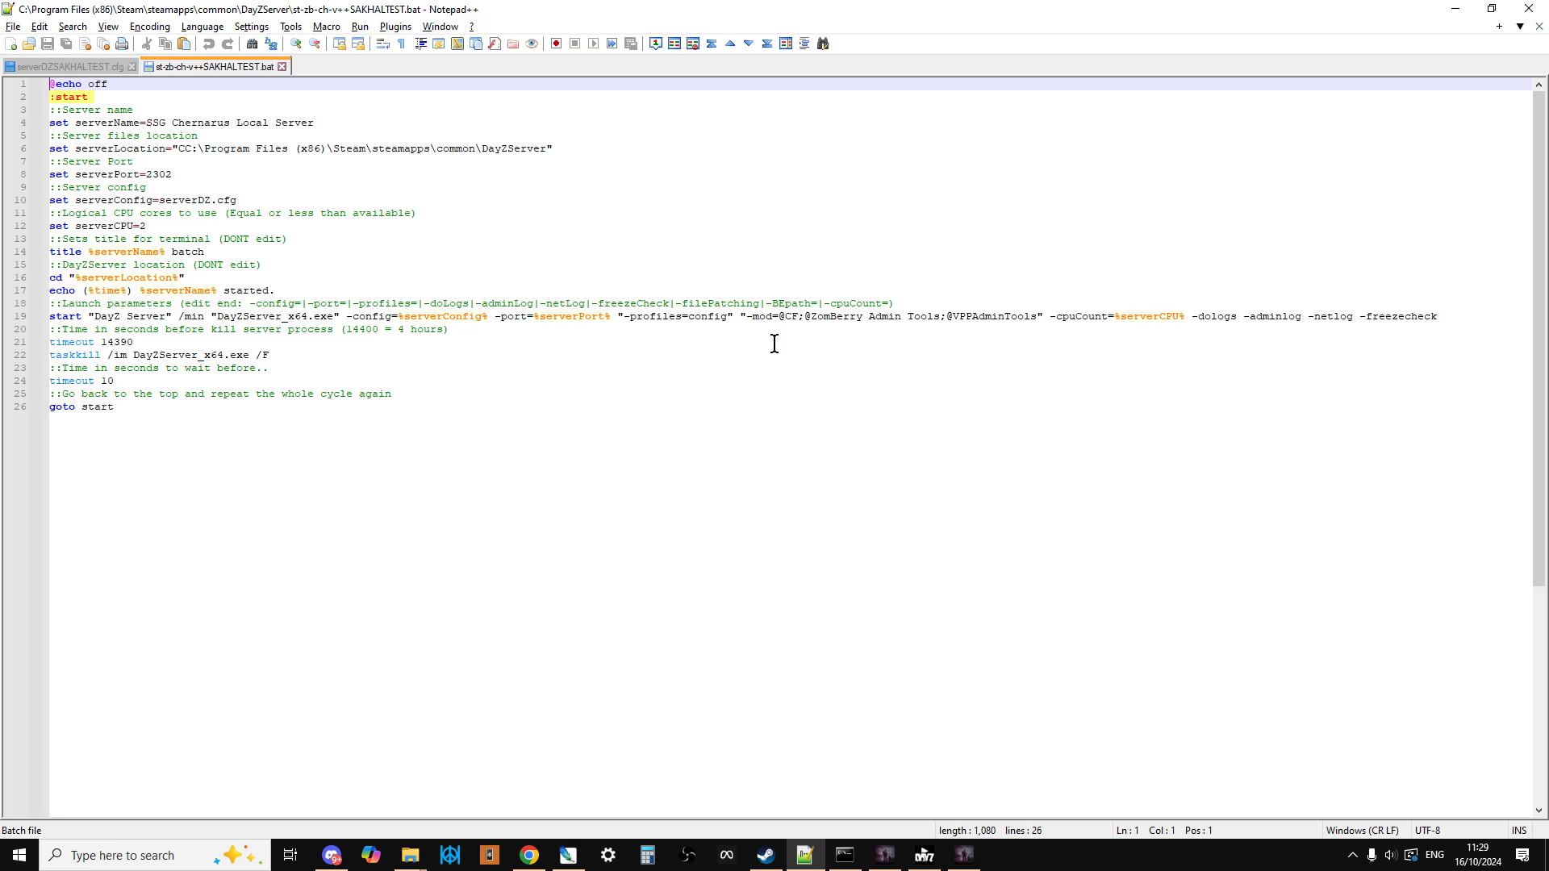
mouse_move(287, 213)
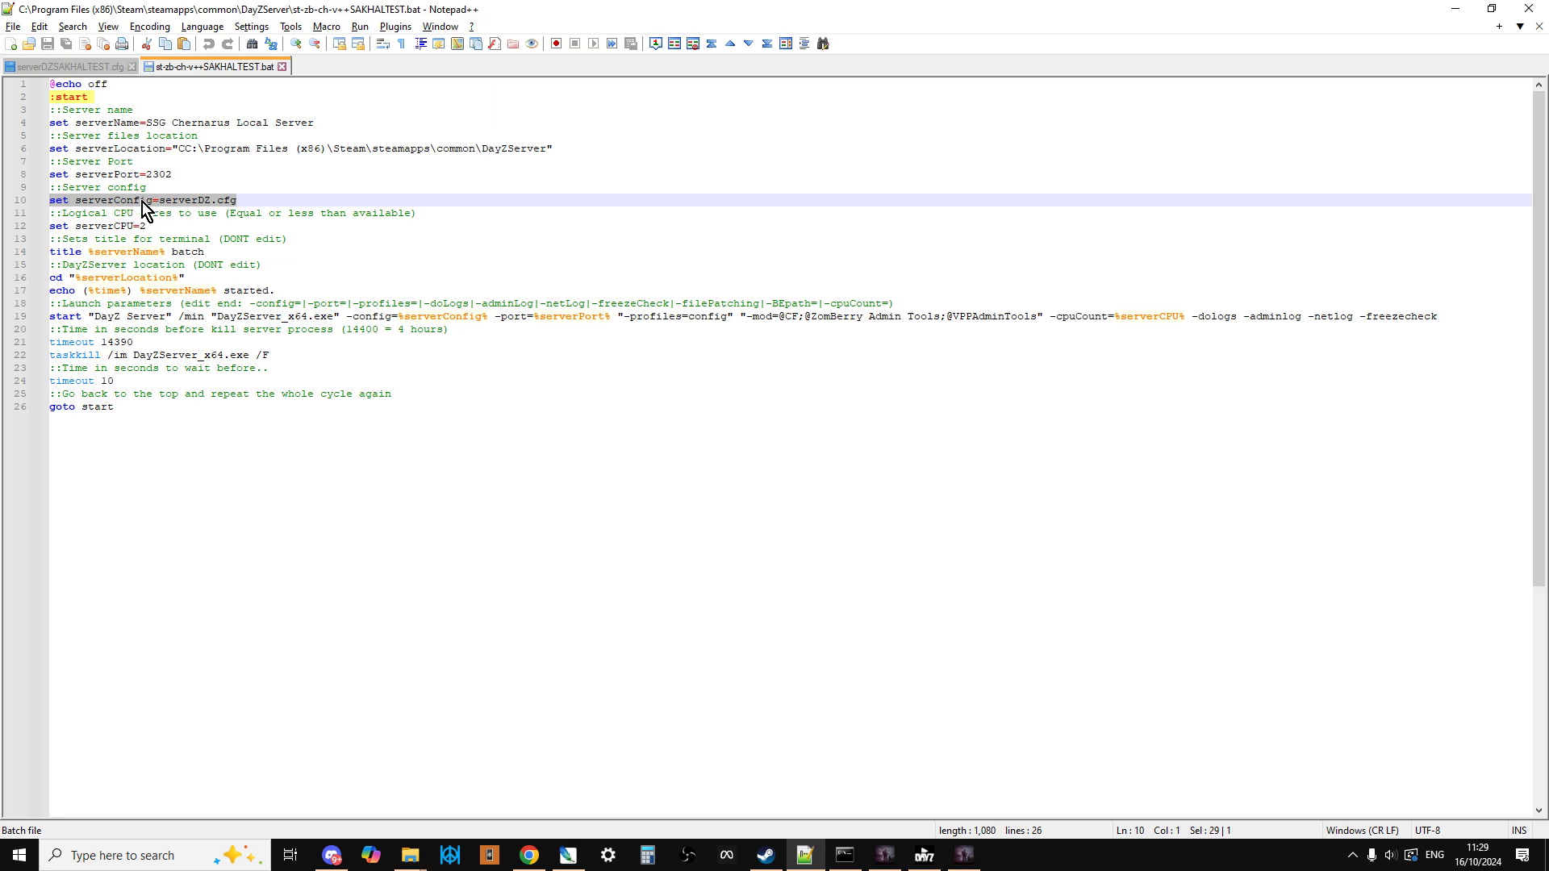
mouse_move(191, 213)
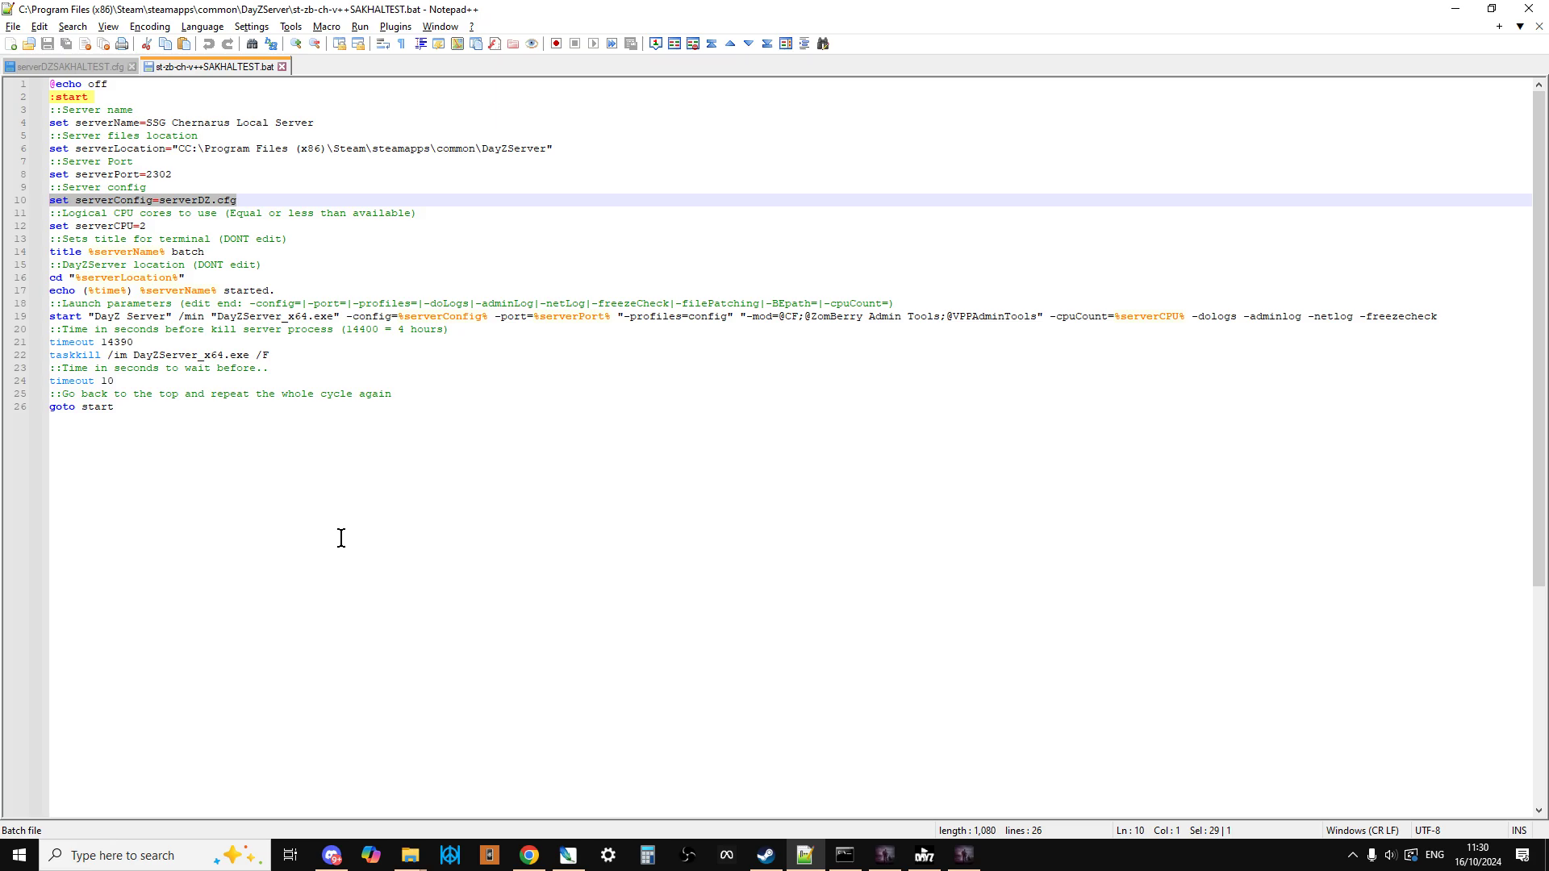
mouse_move(408, 854)
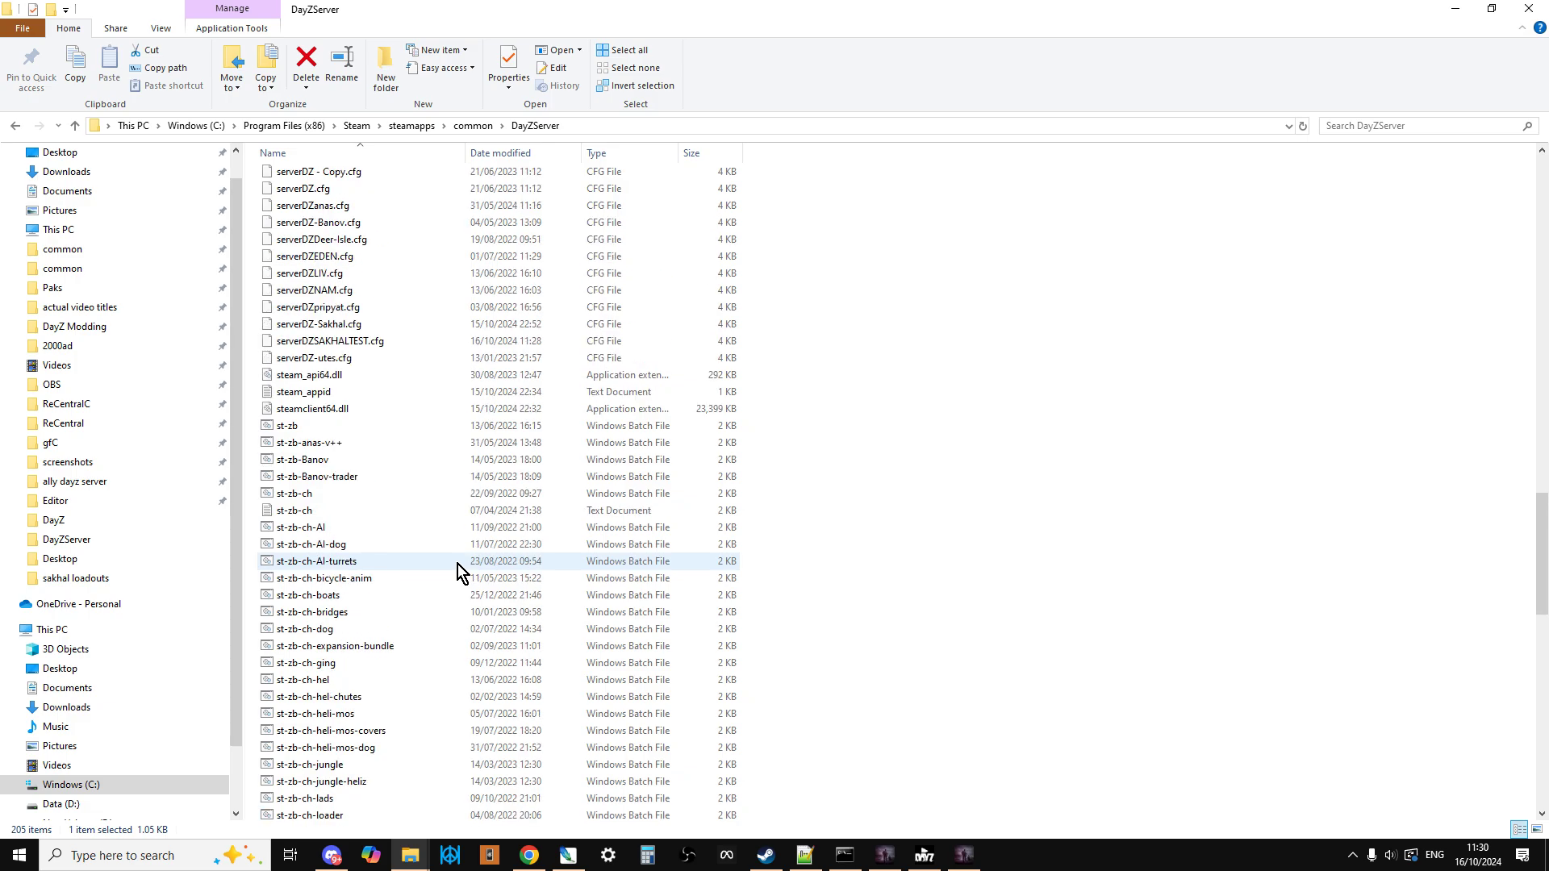
- Check the config's name and set the batch serverConfig to serverDZSAKHALTEST.cfg
scroll(up, 3)
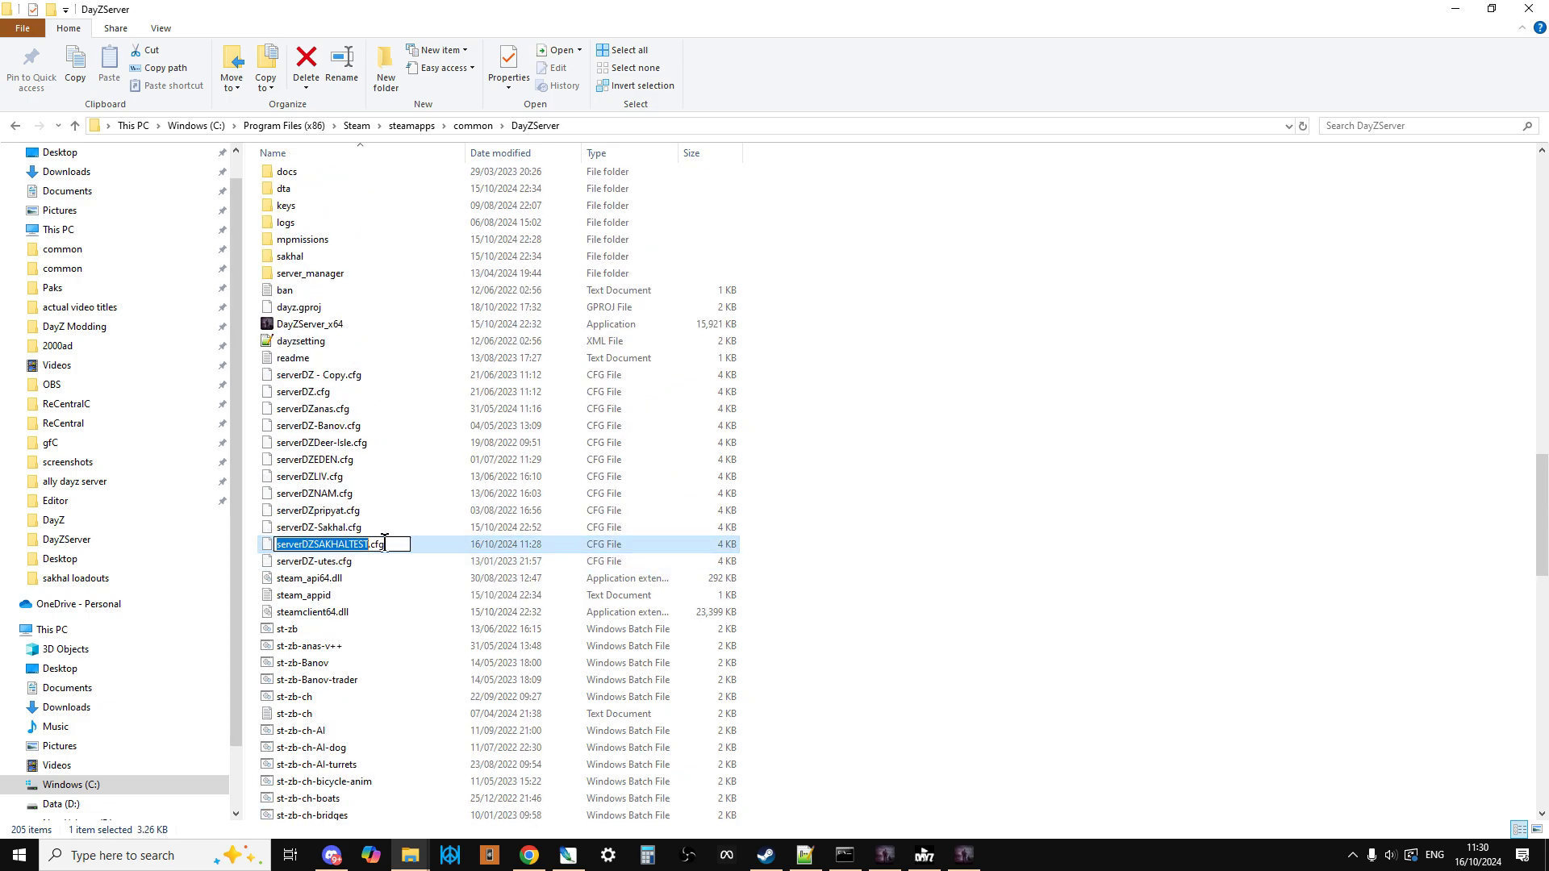
right_click(336, 544)
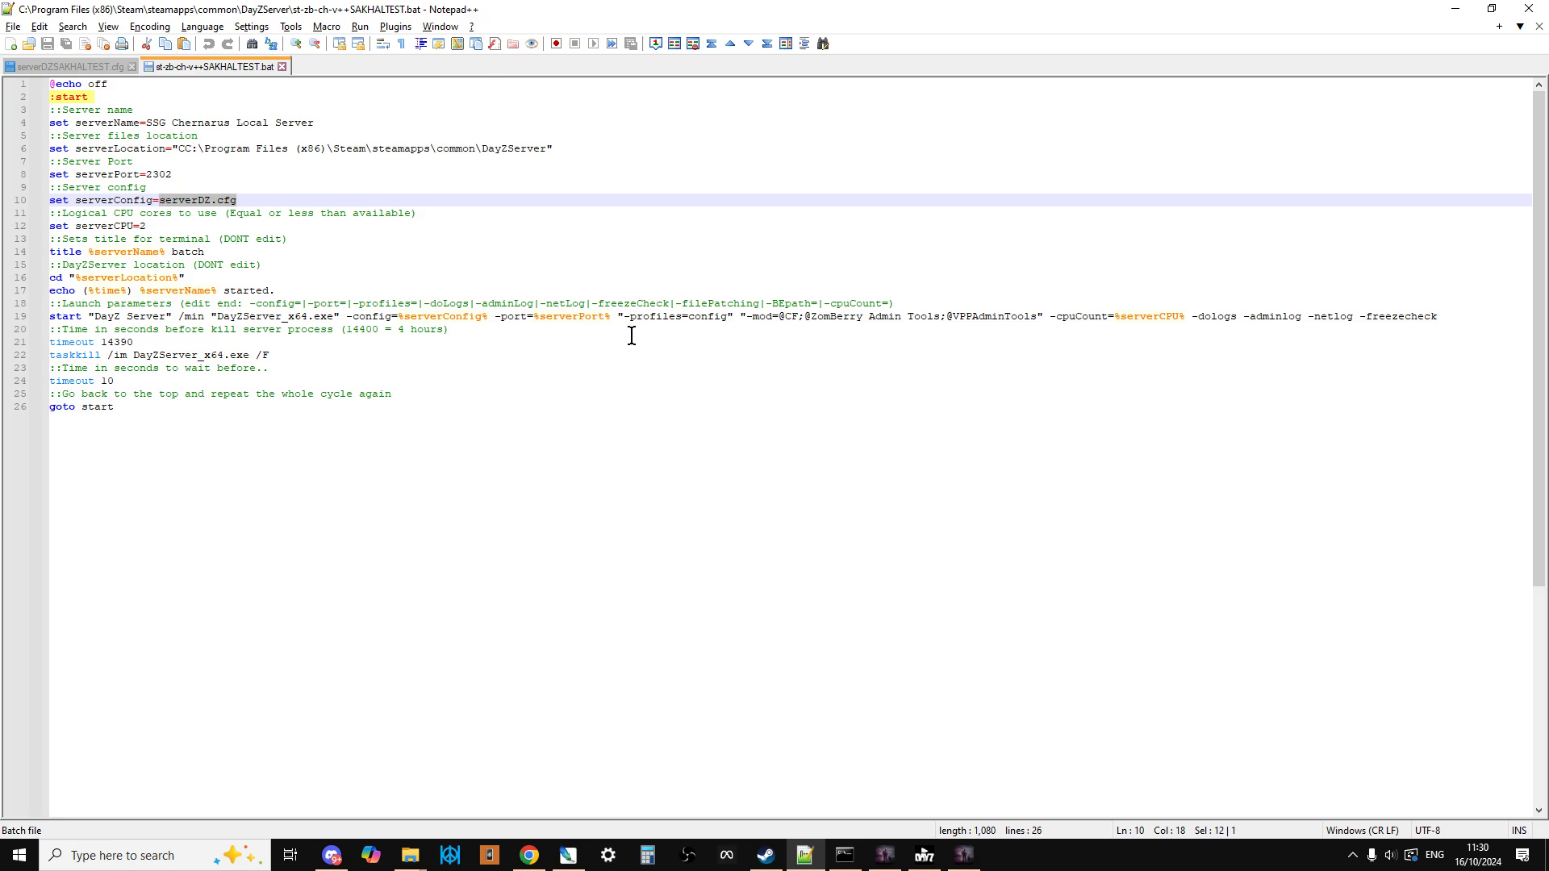
text(SAKHALTEST)
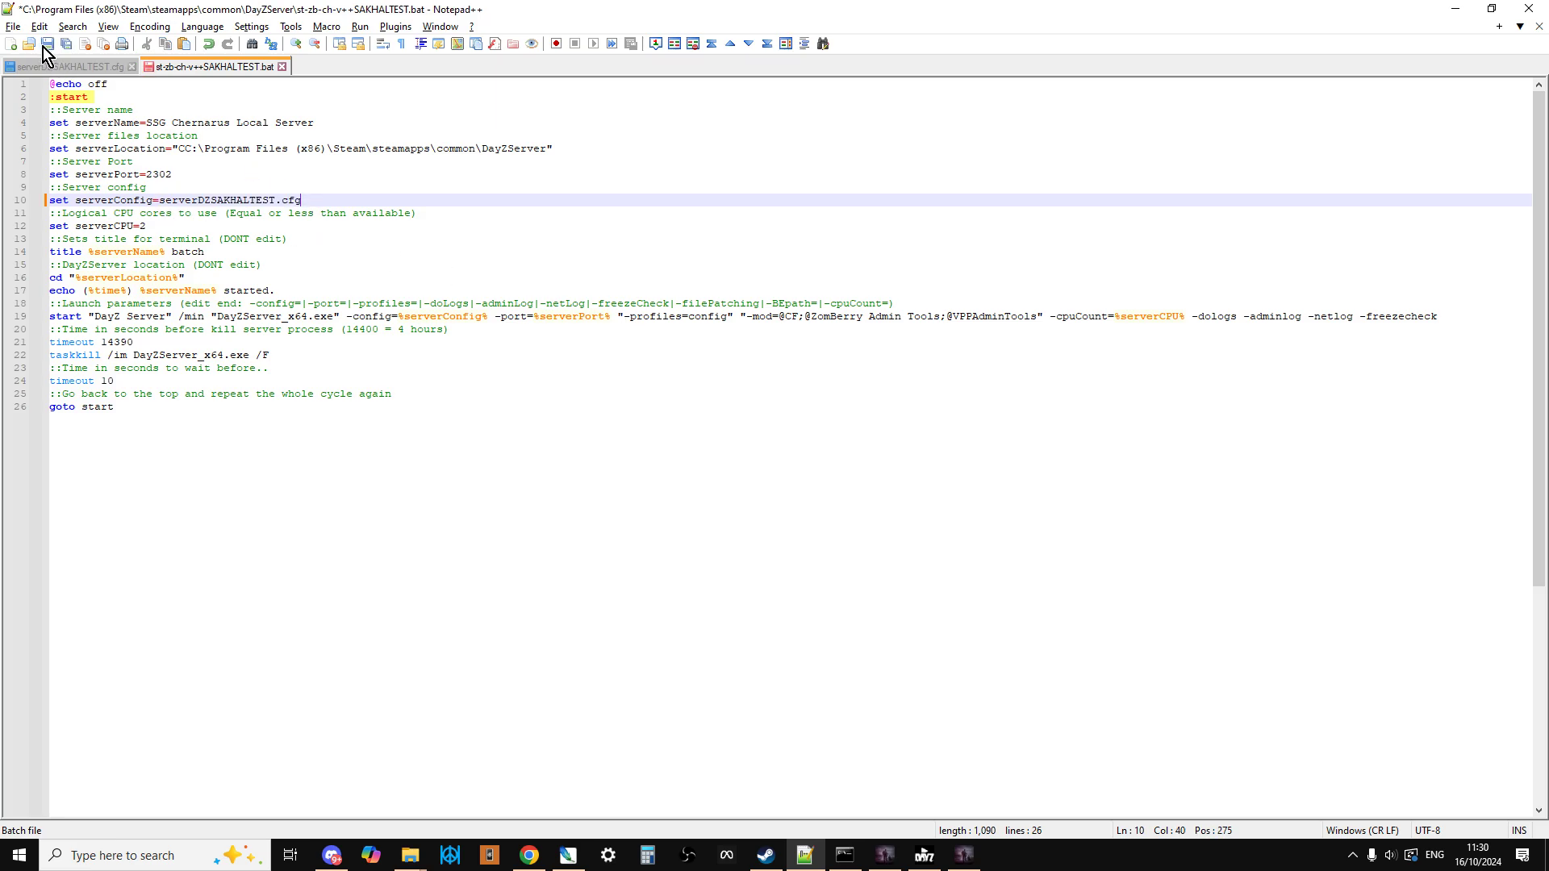
- Save the SAKHALTEST launch batch file and bring up the Steam library on DayZ
click(45, 43)
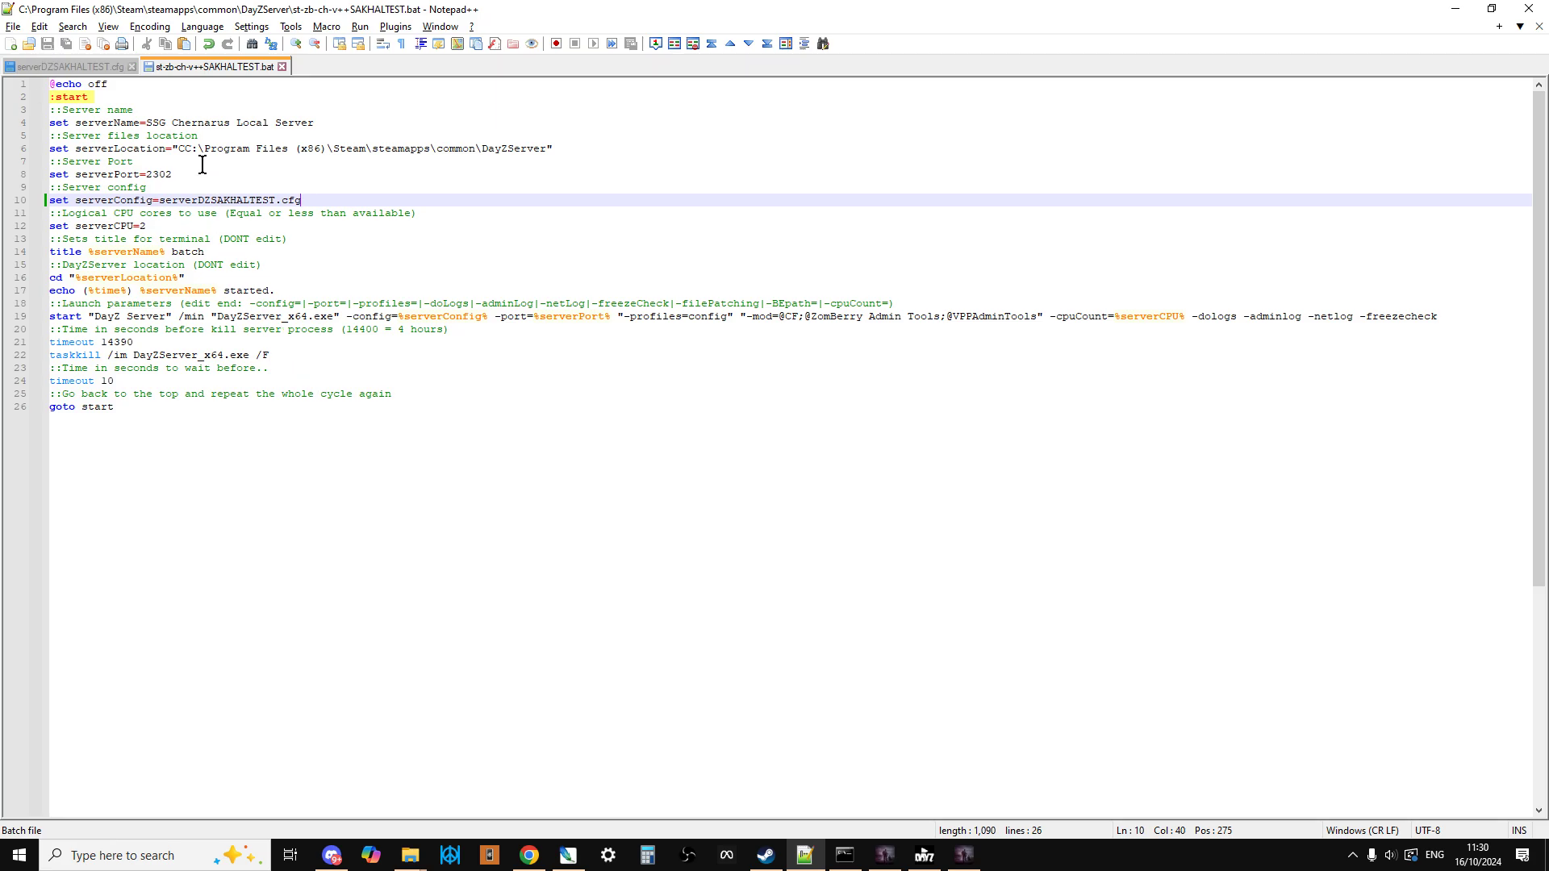
mouse_move(303, 419)
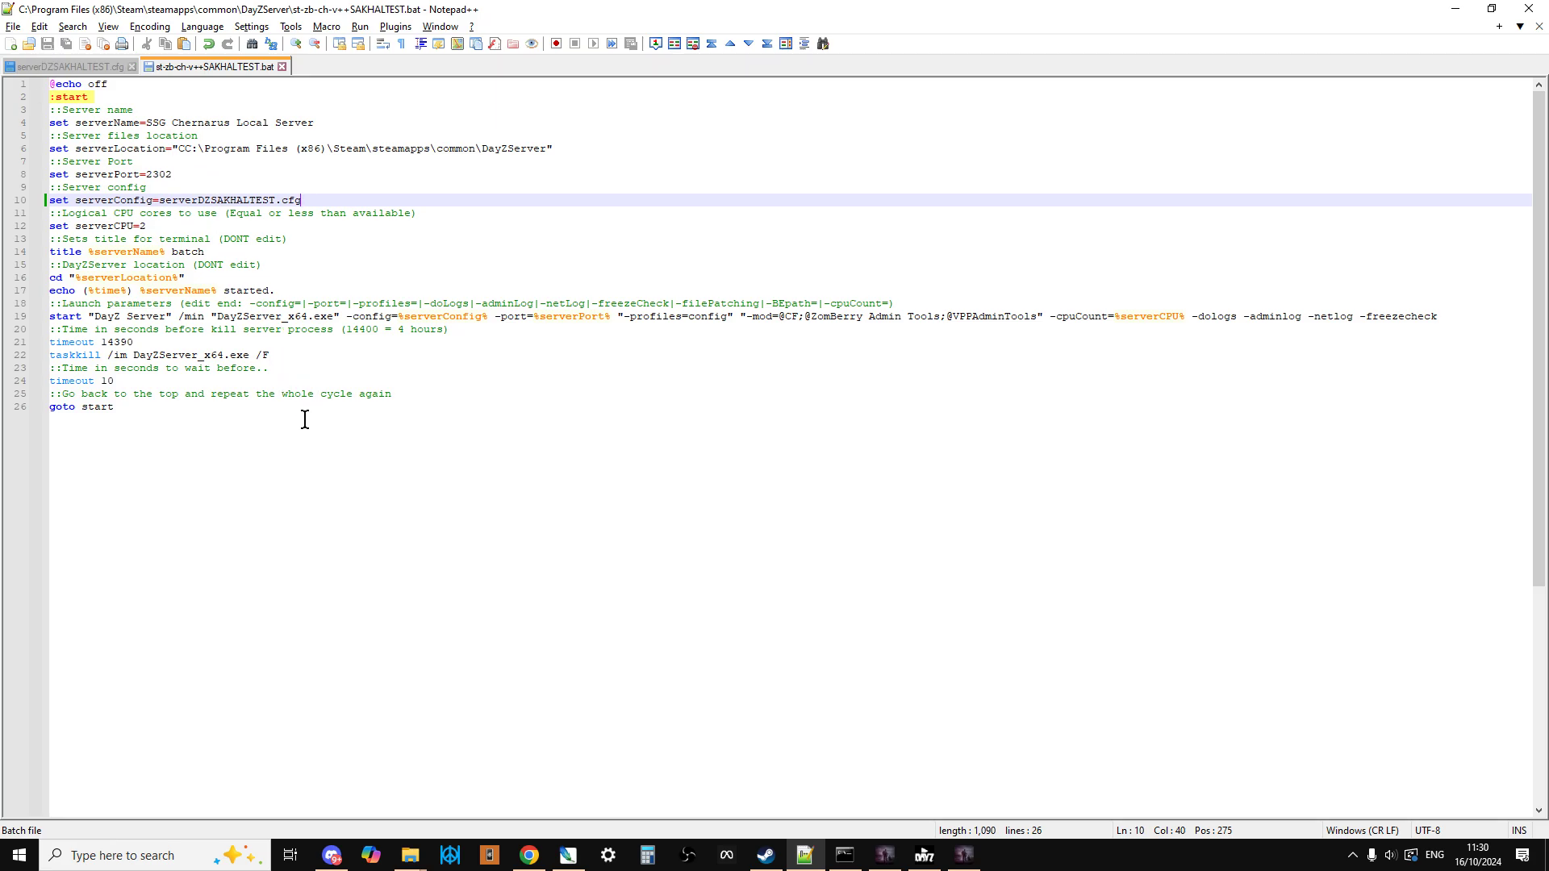
mouse_move(403, 785)
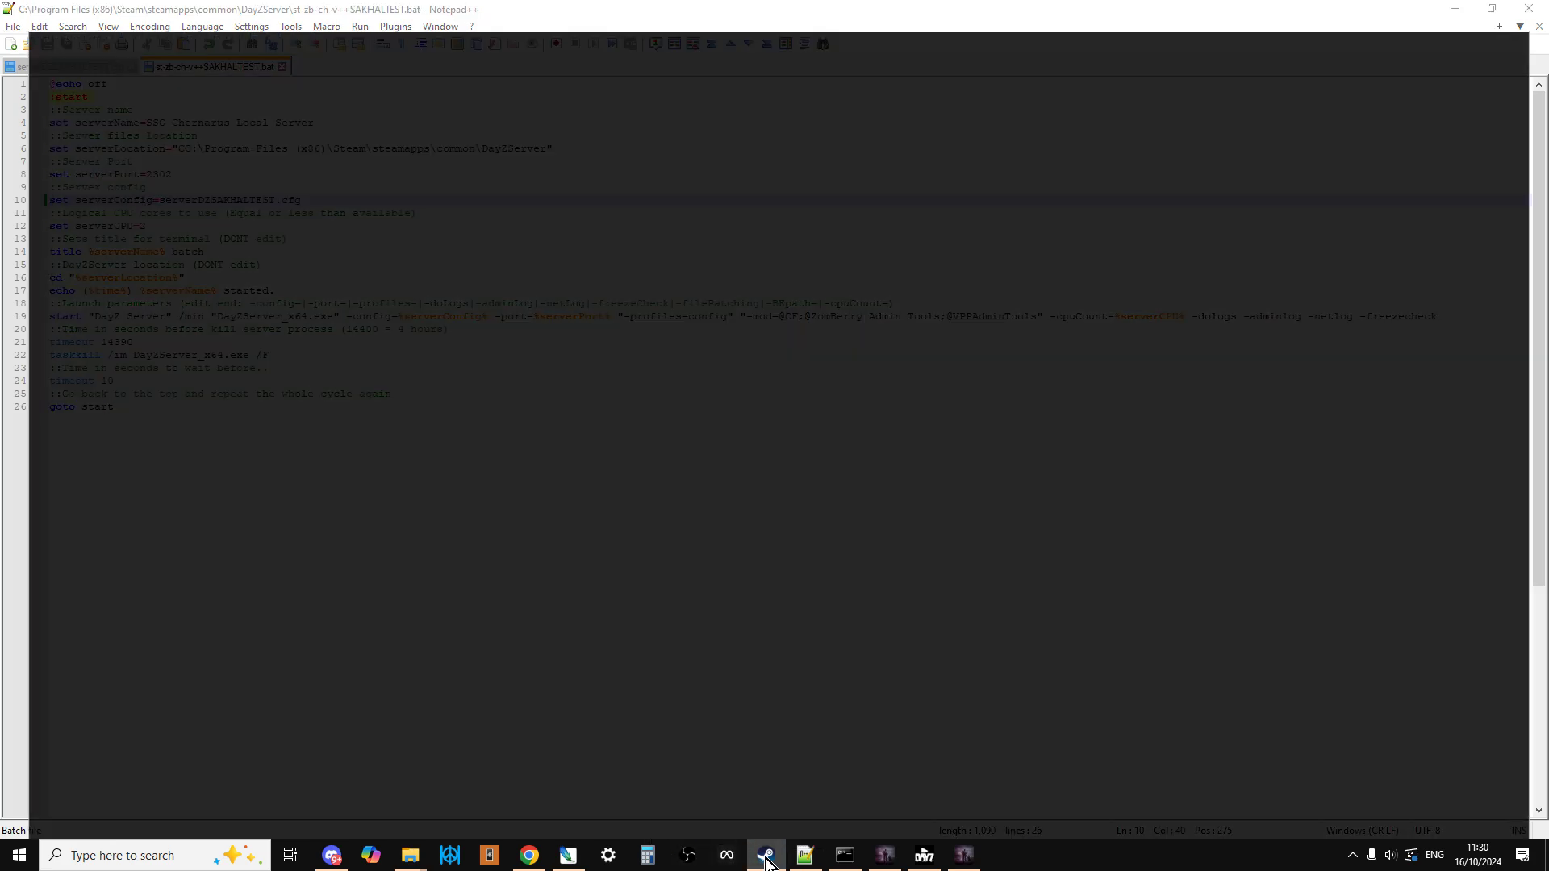
click(766, 855)
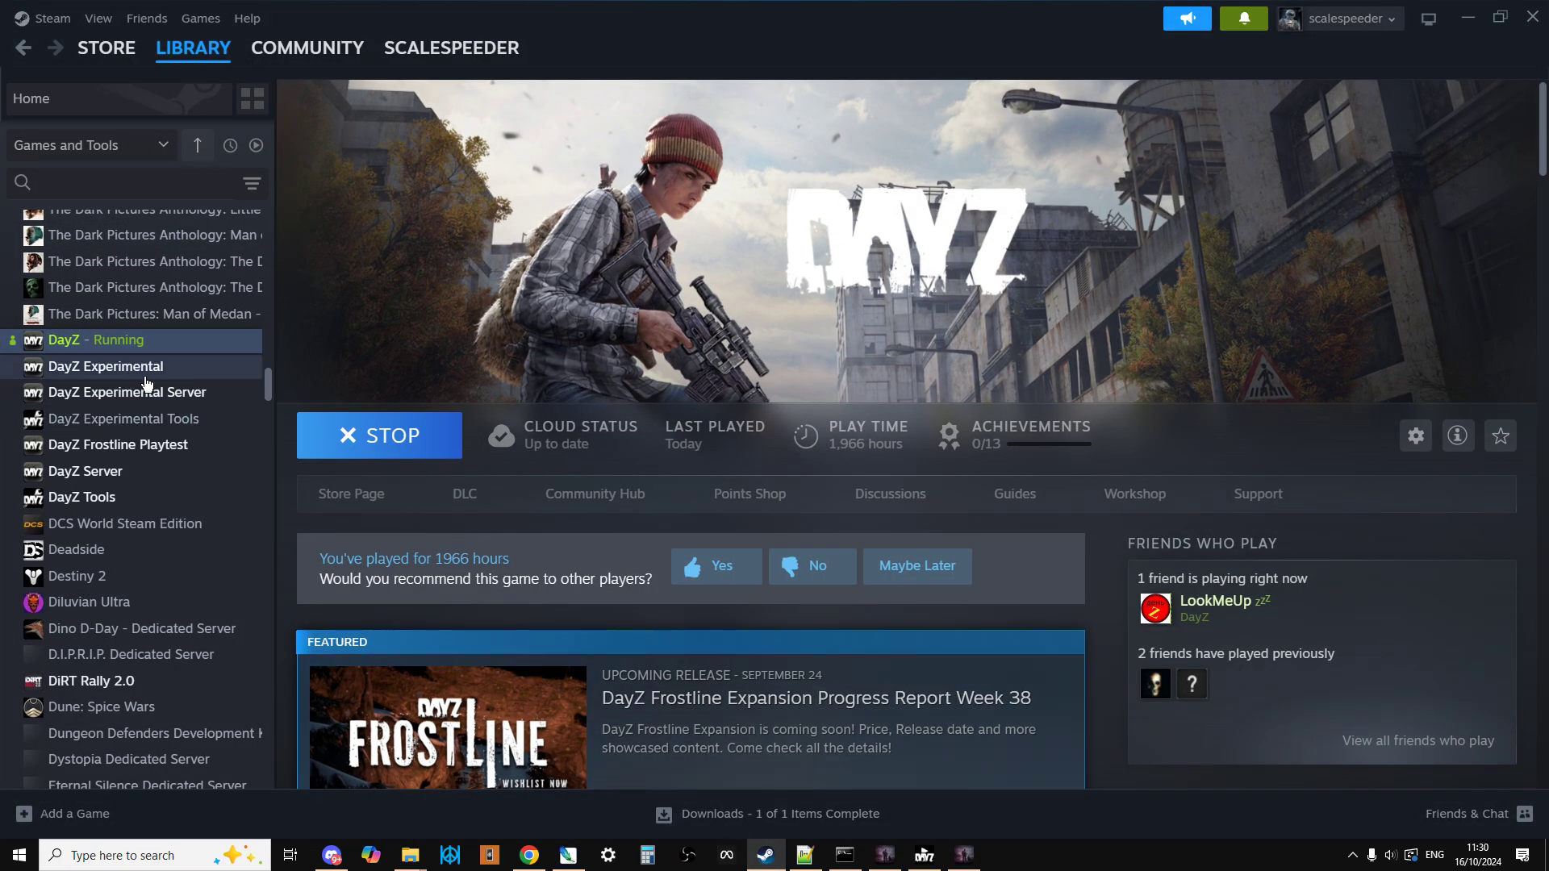
mouse_move(128, 392)
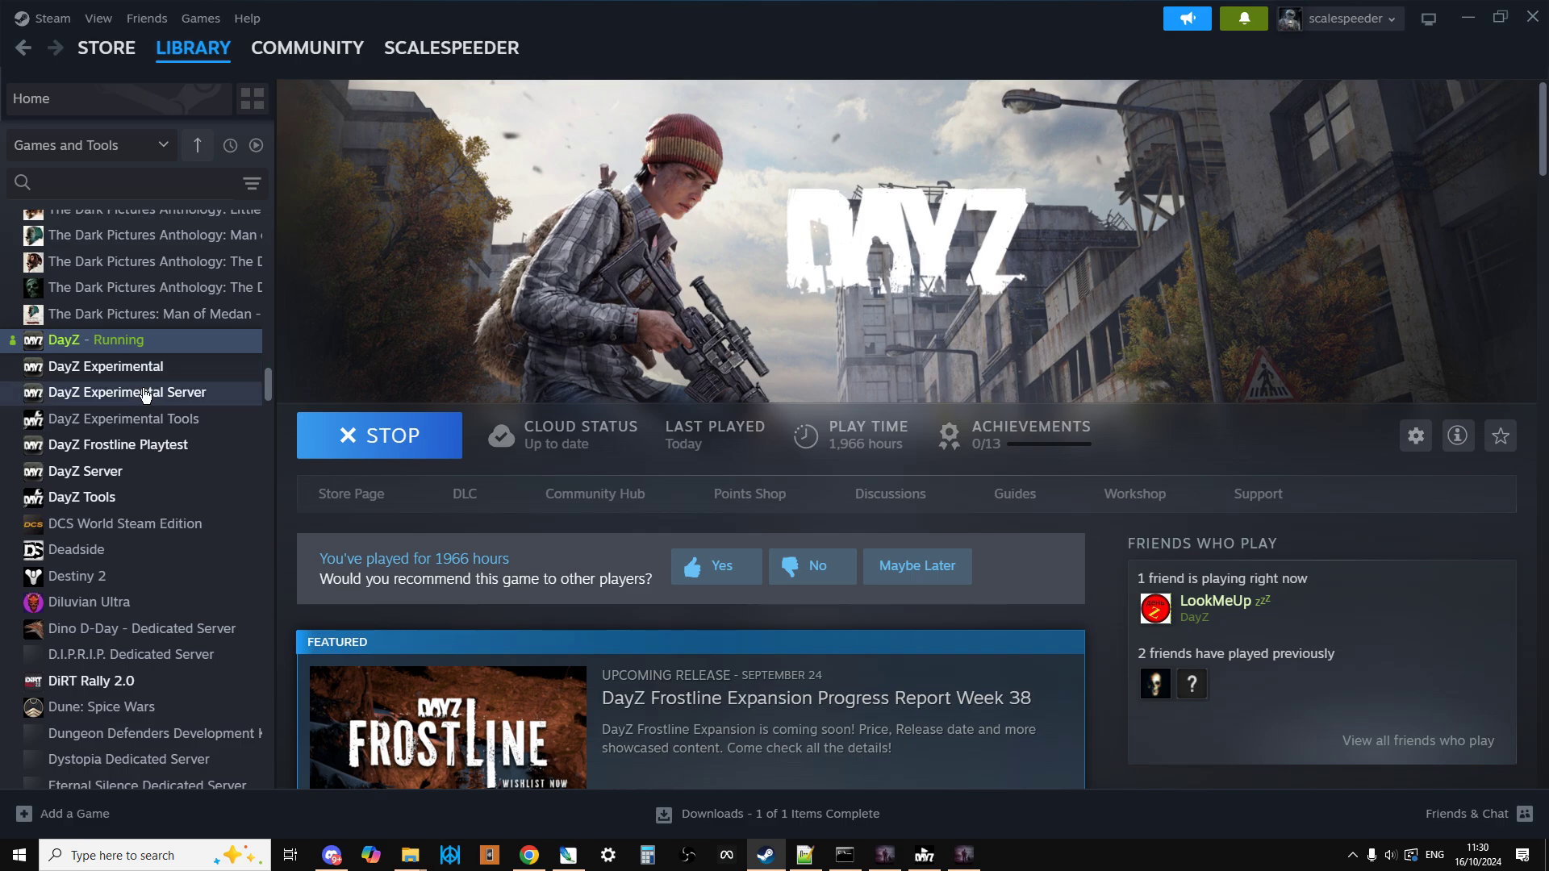
- View the DayZ Experimental Server page, then the DayZ Server tool page in Steam
click(127, 392)
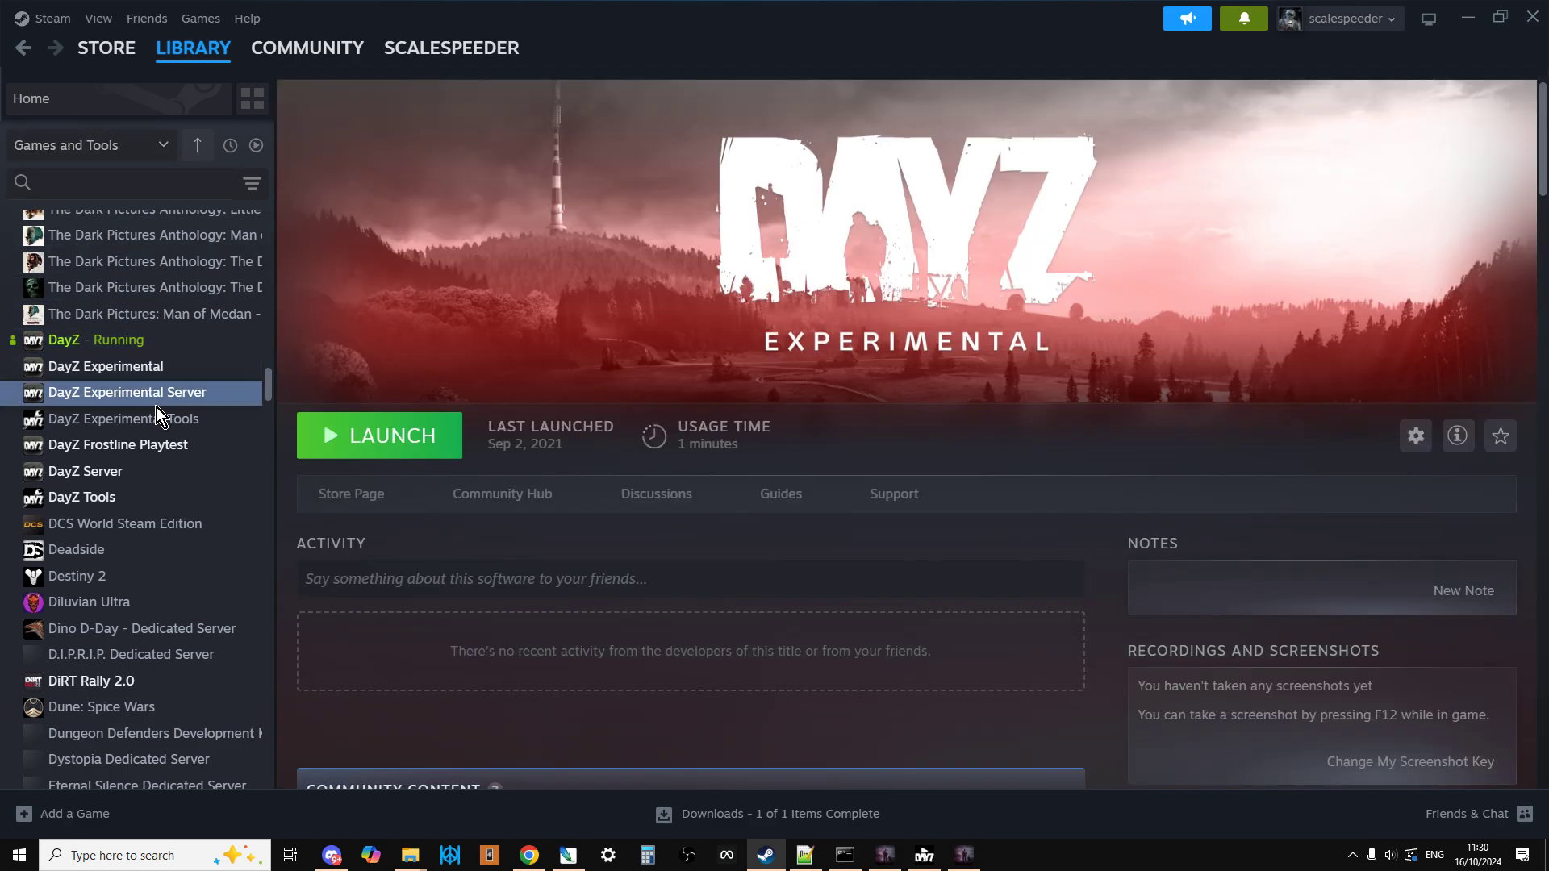
mouse_move(162, 425)
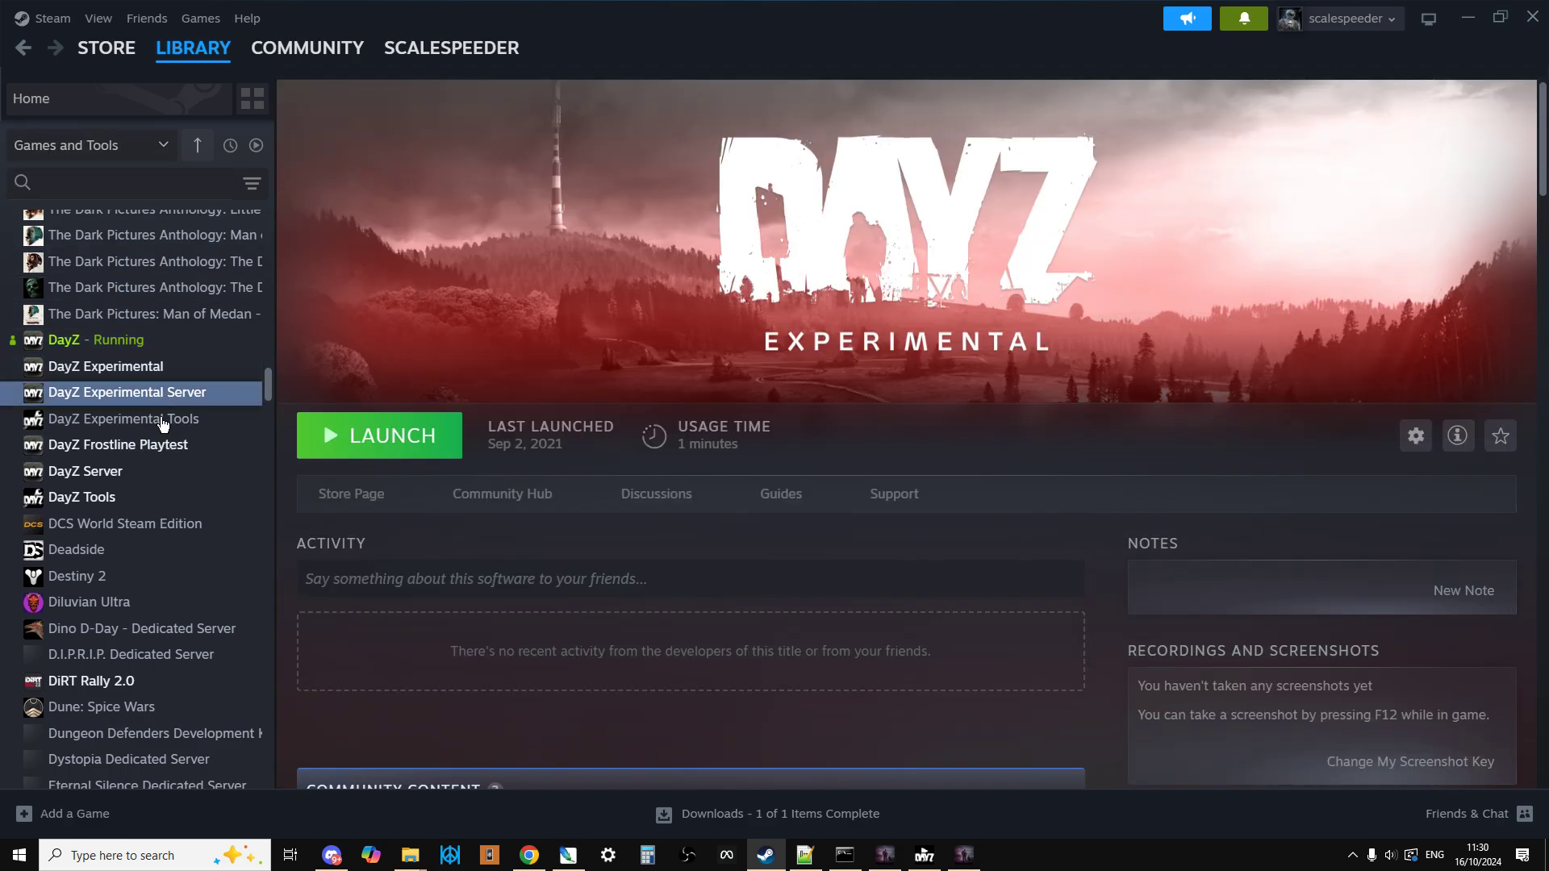
click(85, 471)
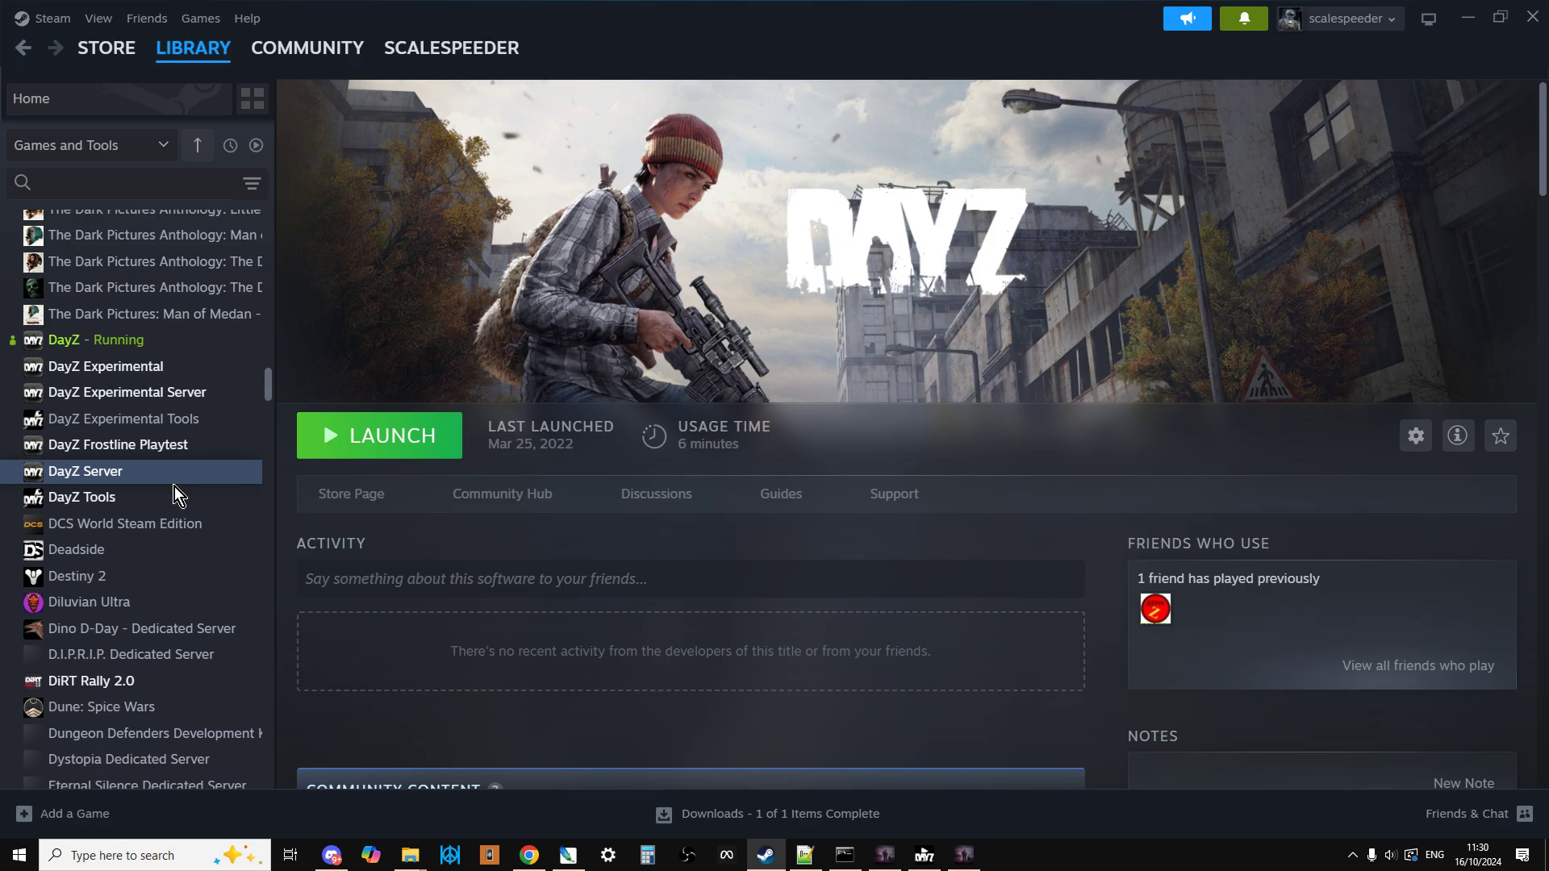
mouse_move(410, 855)
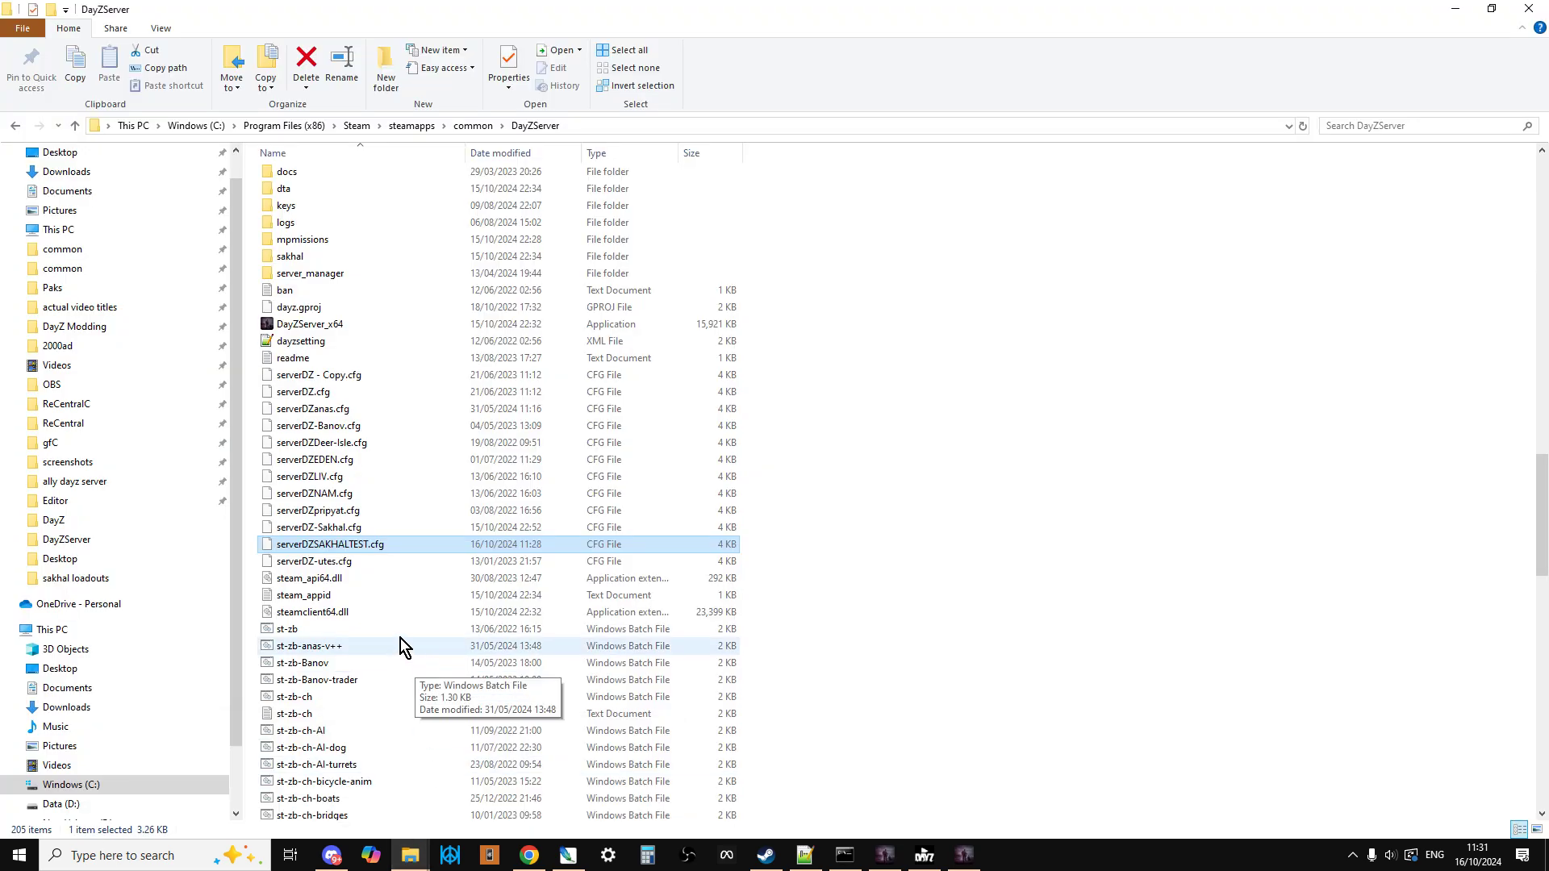
mouse_move(383, 538)
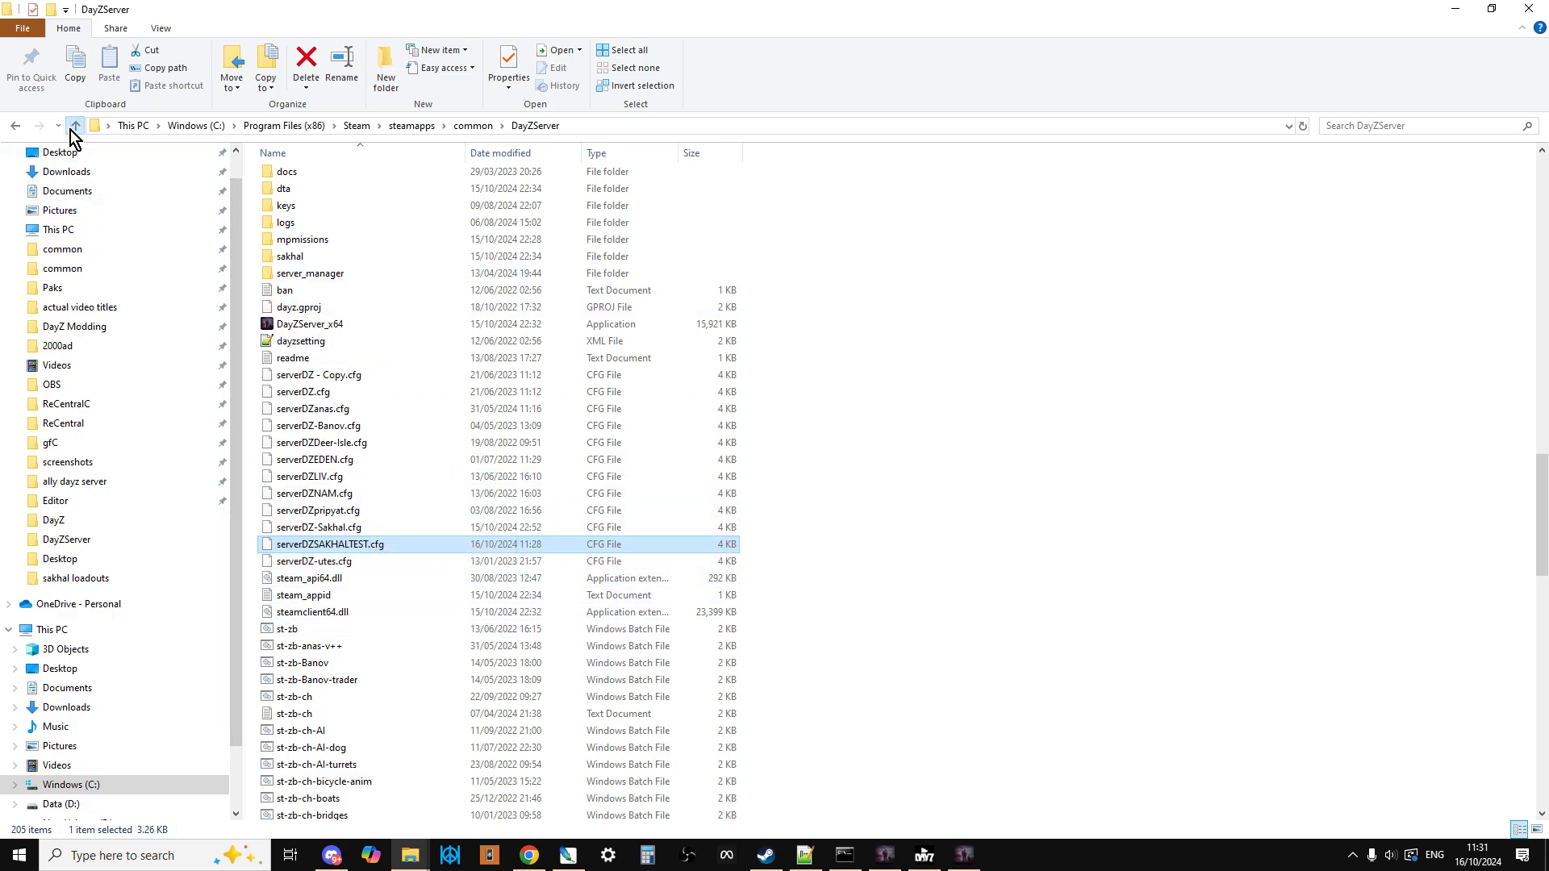
click(74, 126)
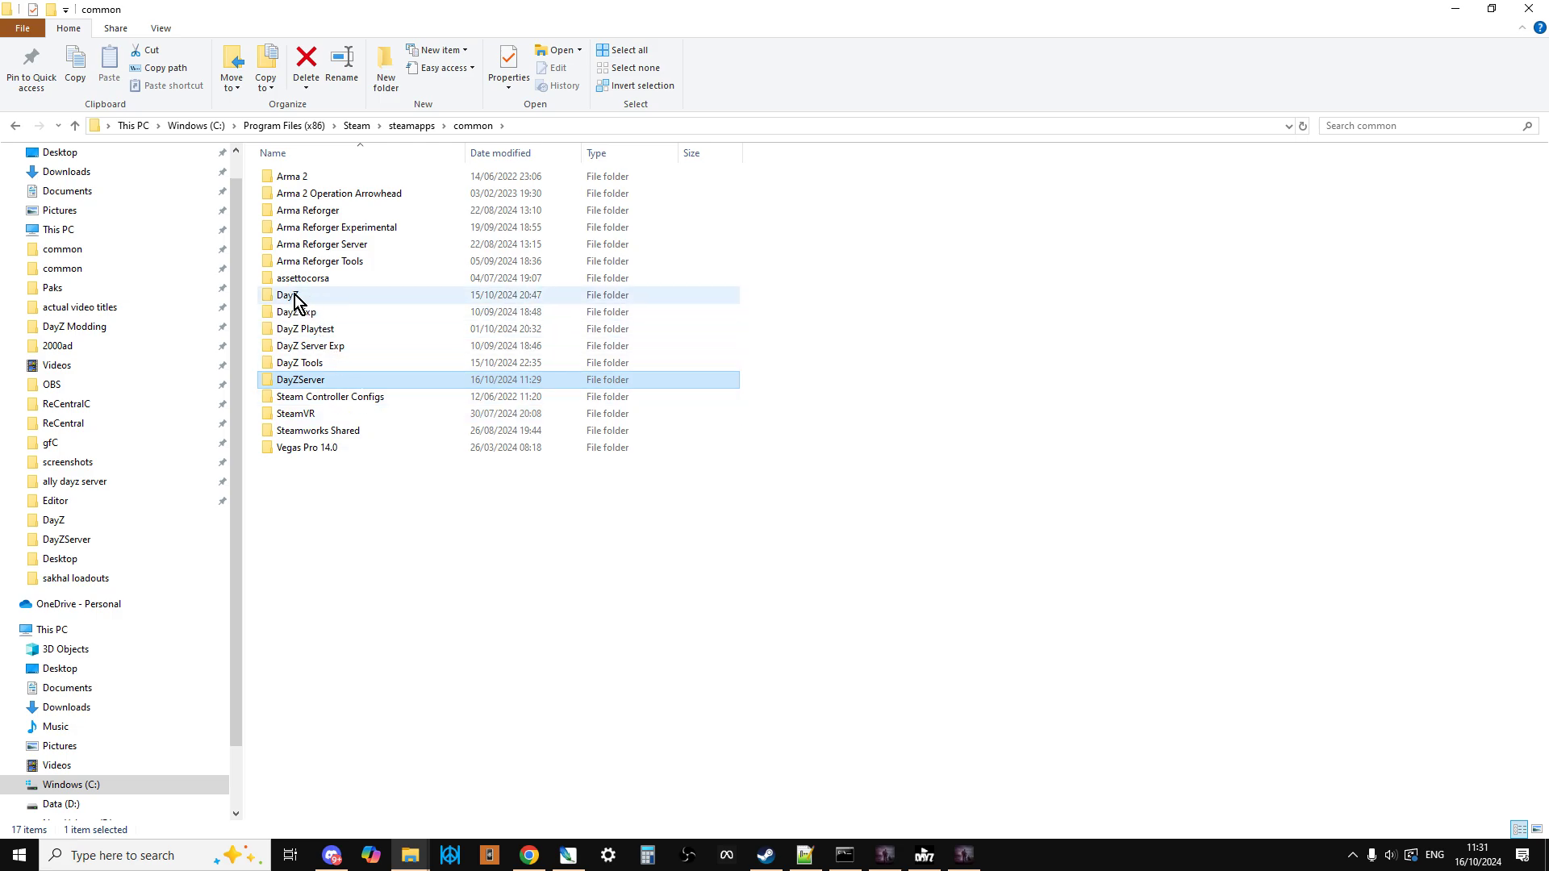
double_click(286, 295)
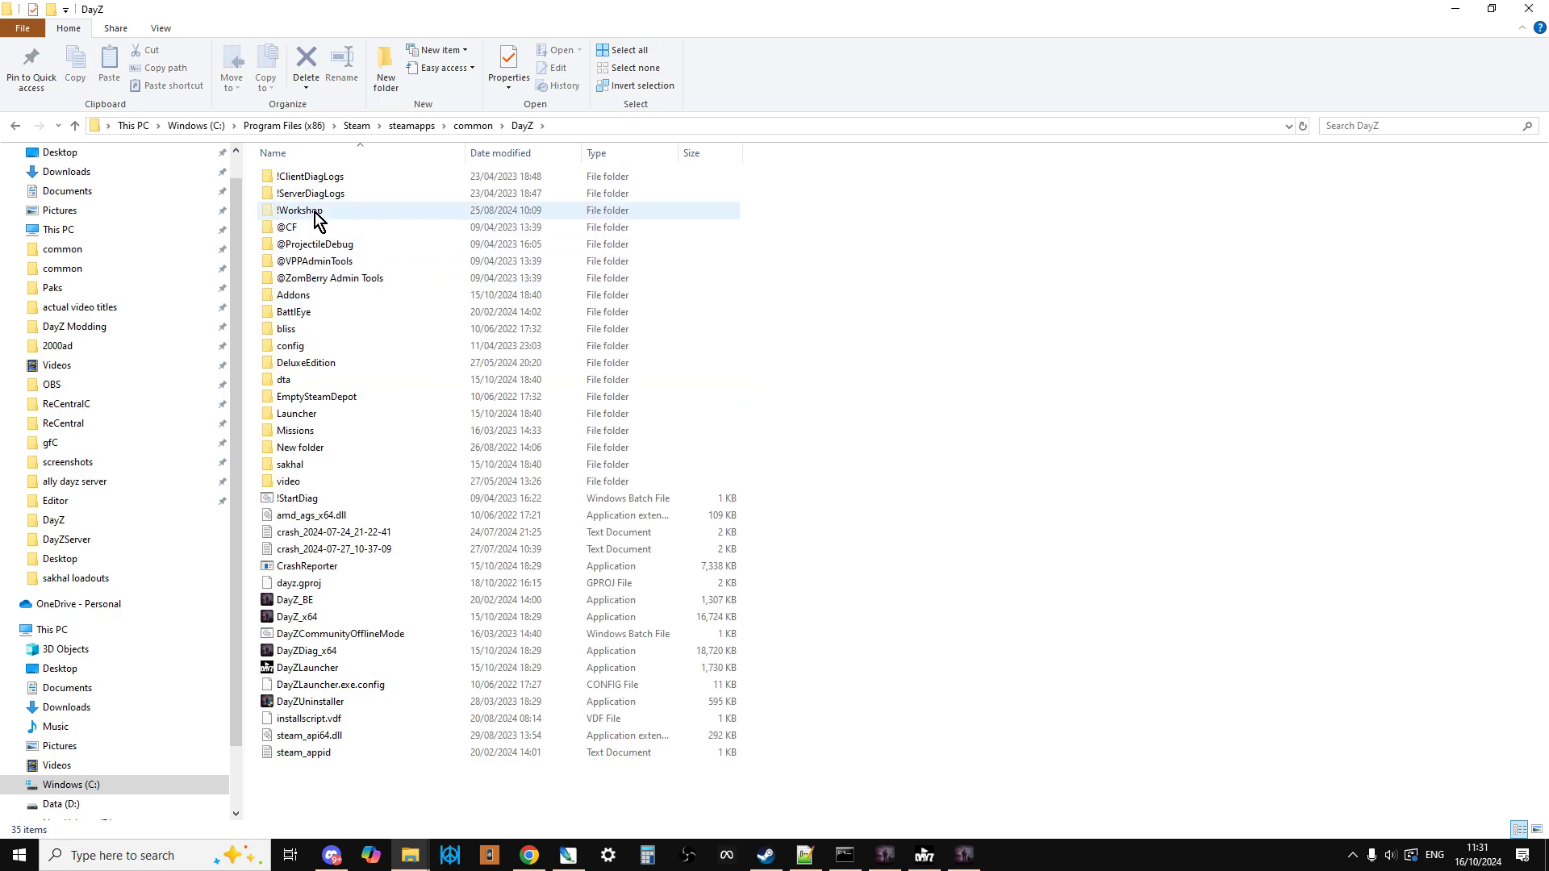
double_click(303, 210)
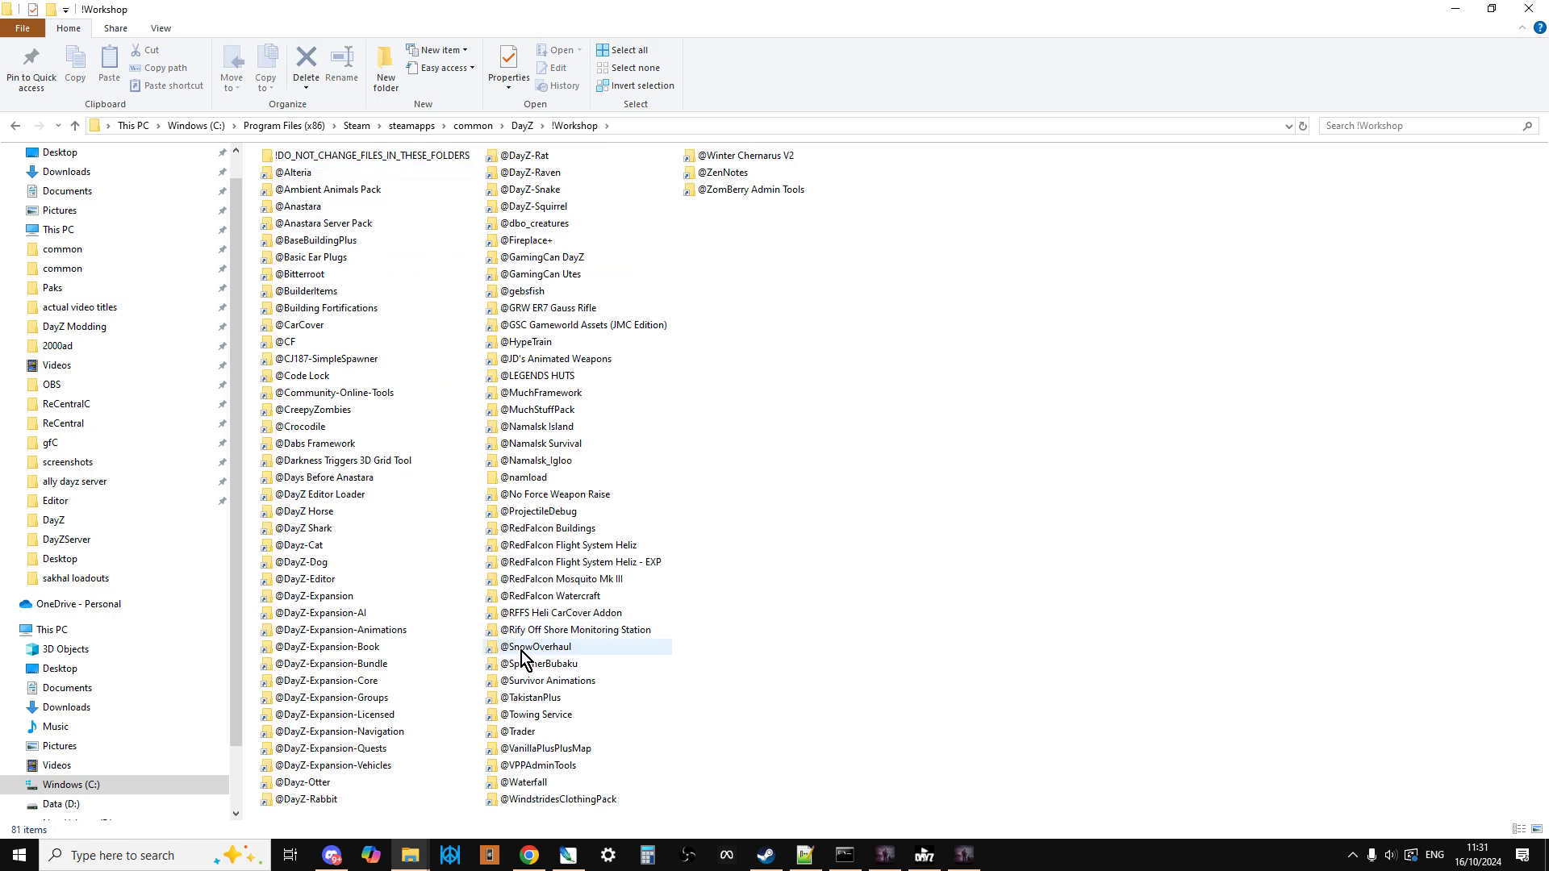
click(79, 126)
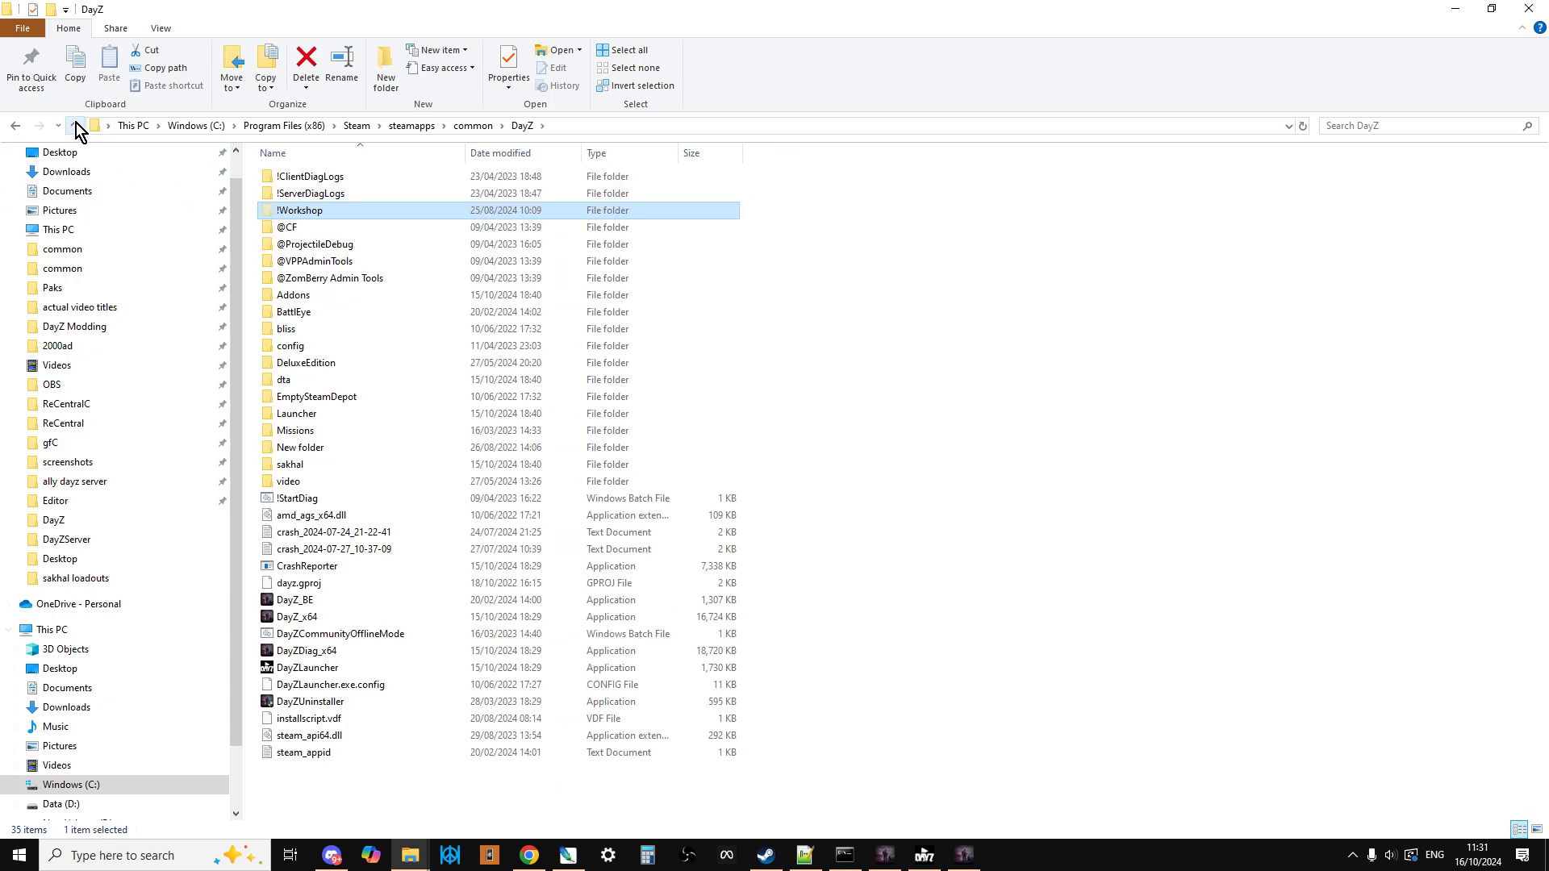
click(75, 126)
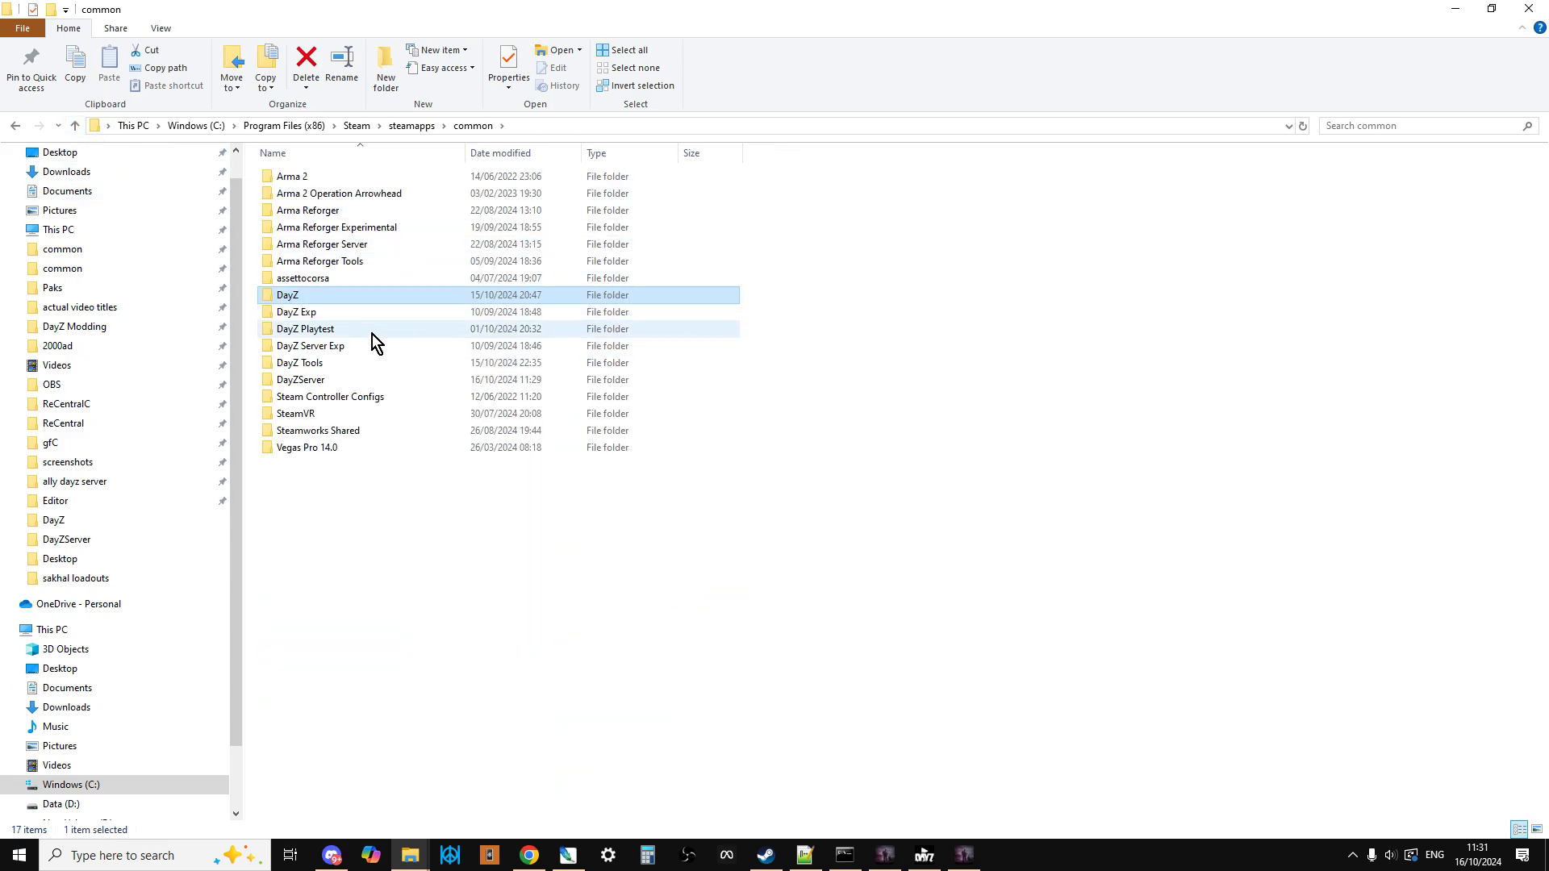
double_click(301, 380)
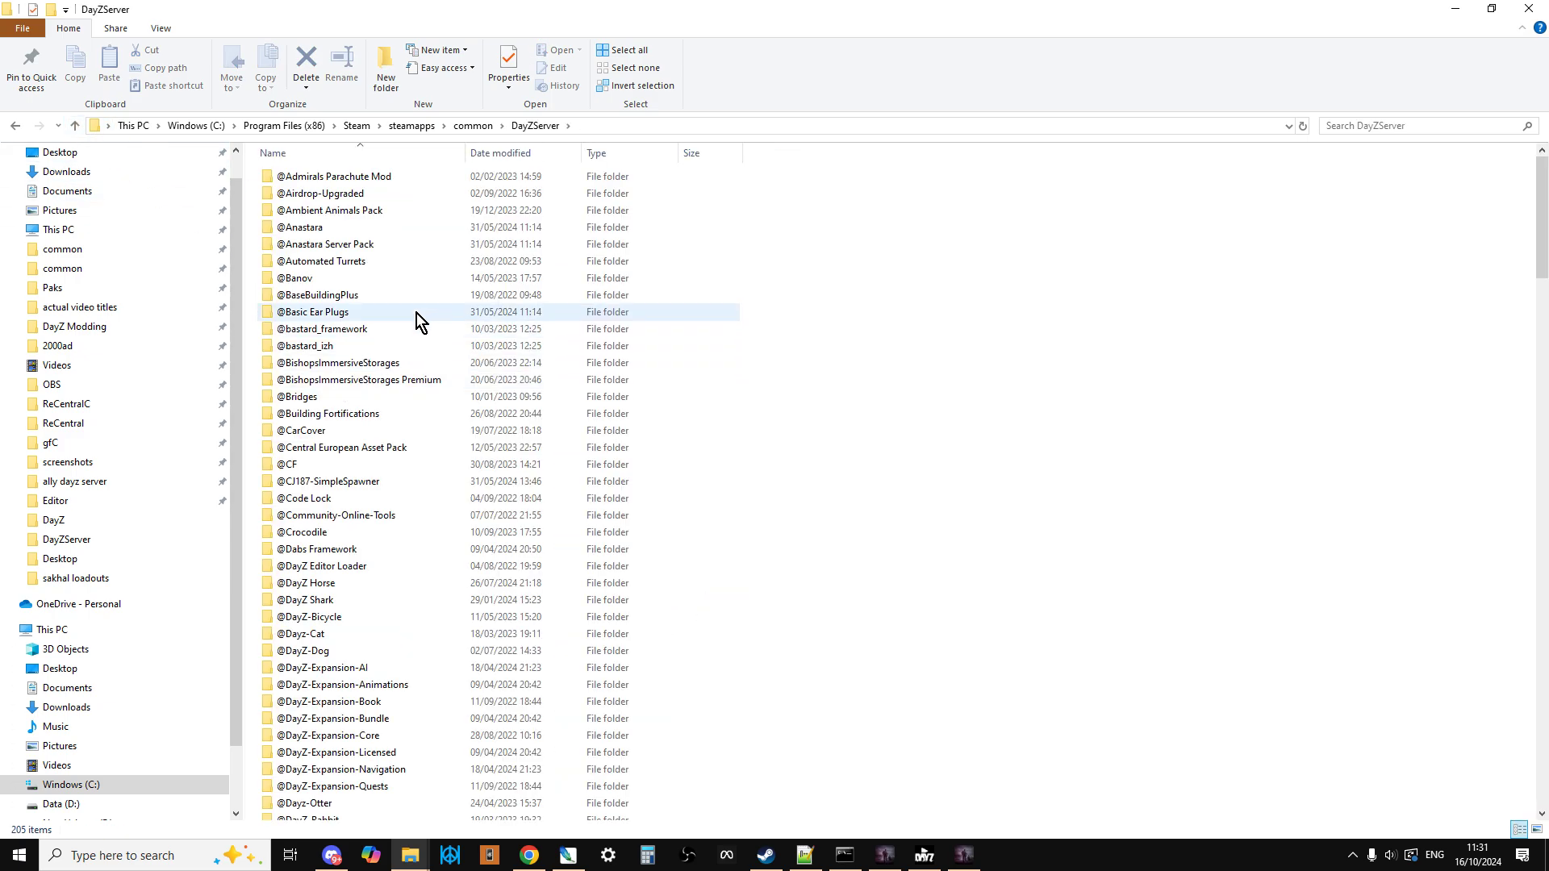
scroll(down, 3)
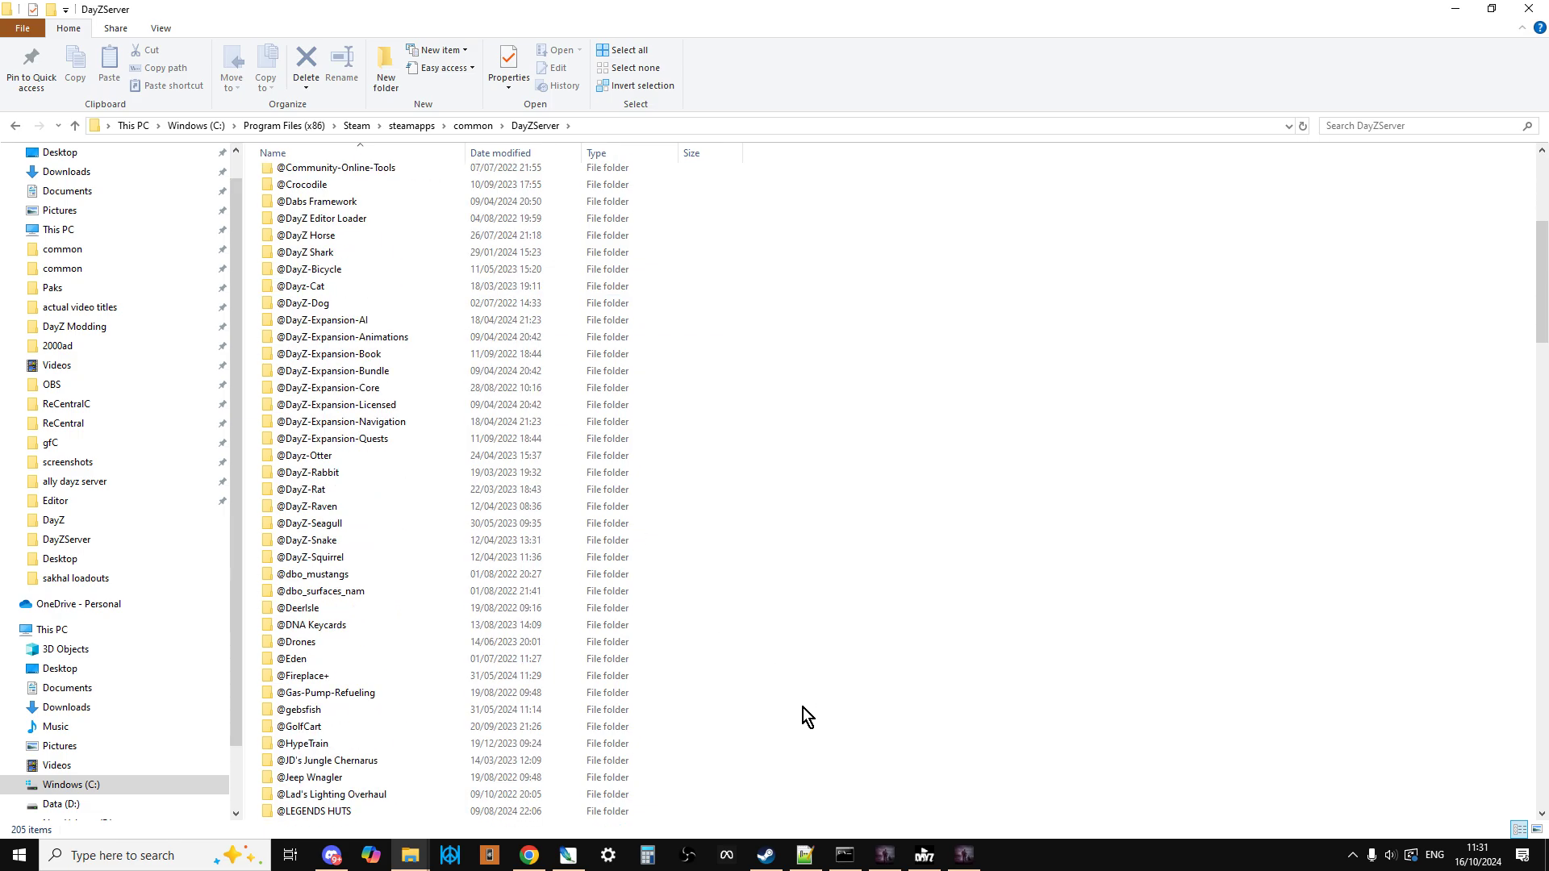
scroll(down, 3)
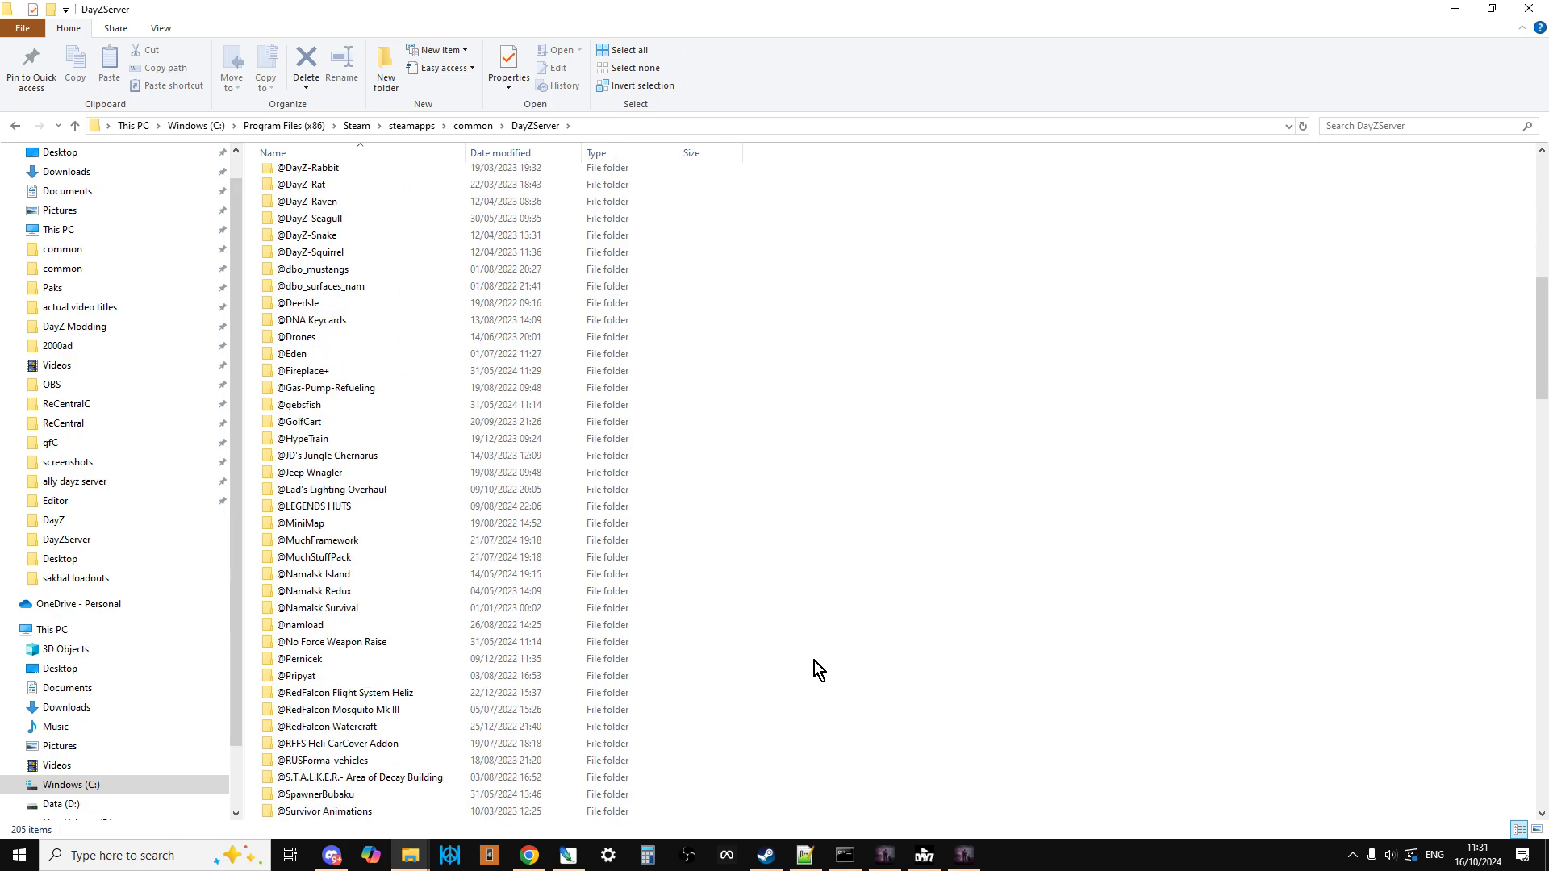
scroll(up, 3)
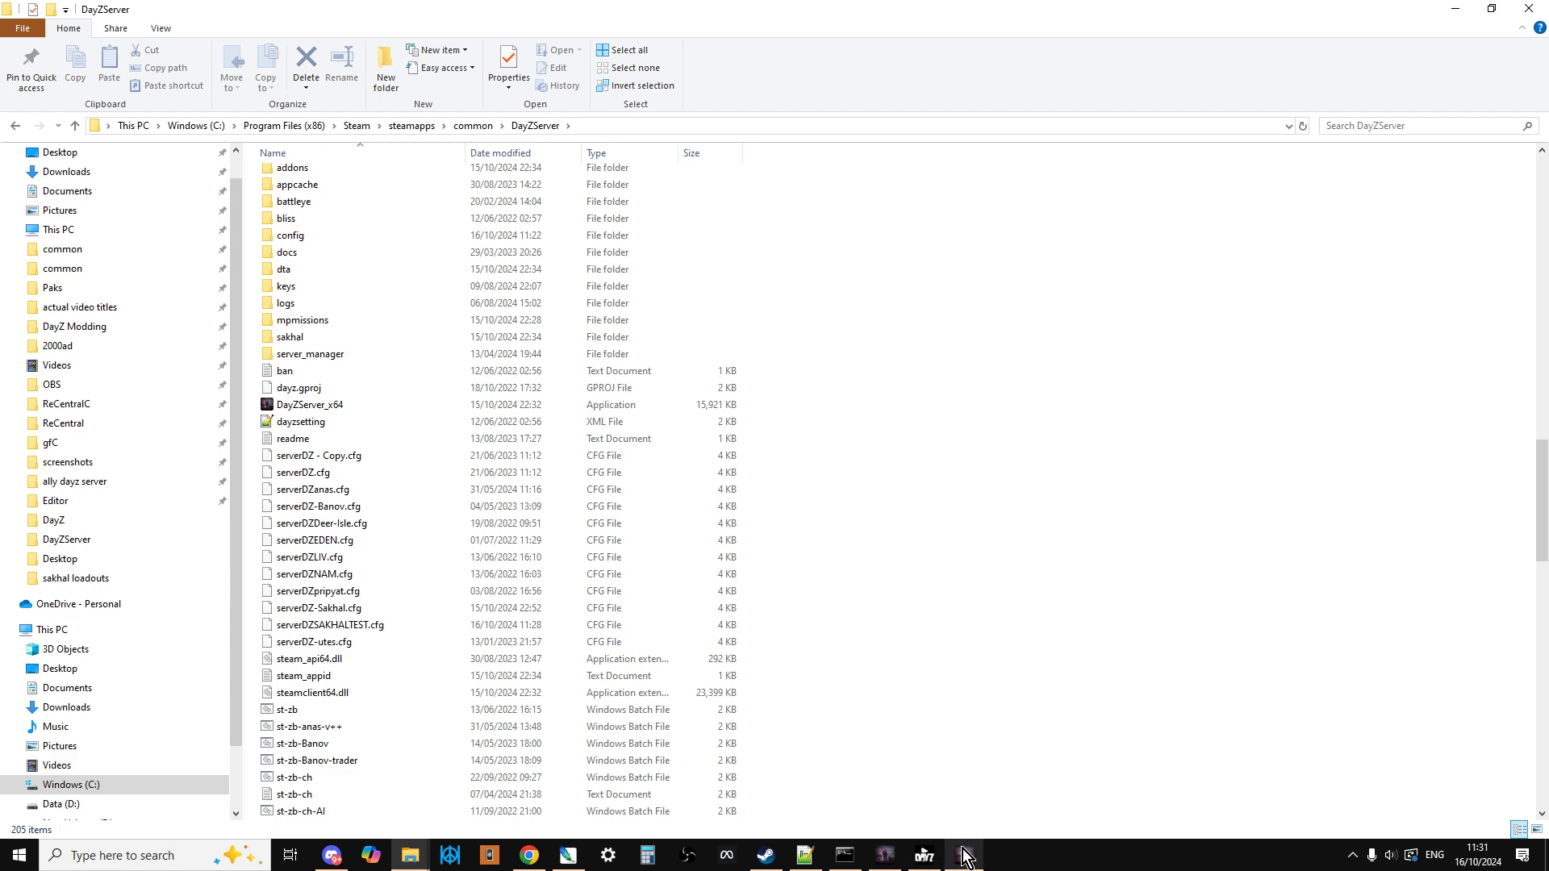
- Switch back to DayZ, showing the loaded snowy Sakhal map in-game
click(924, 855)
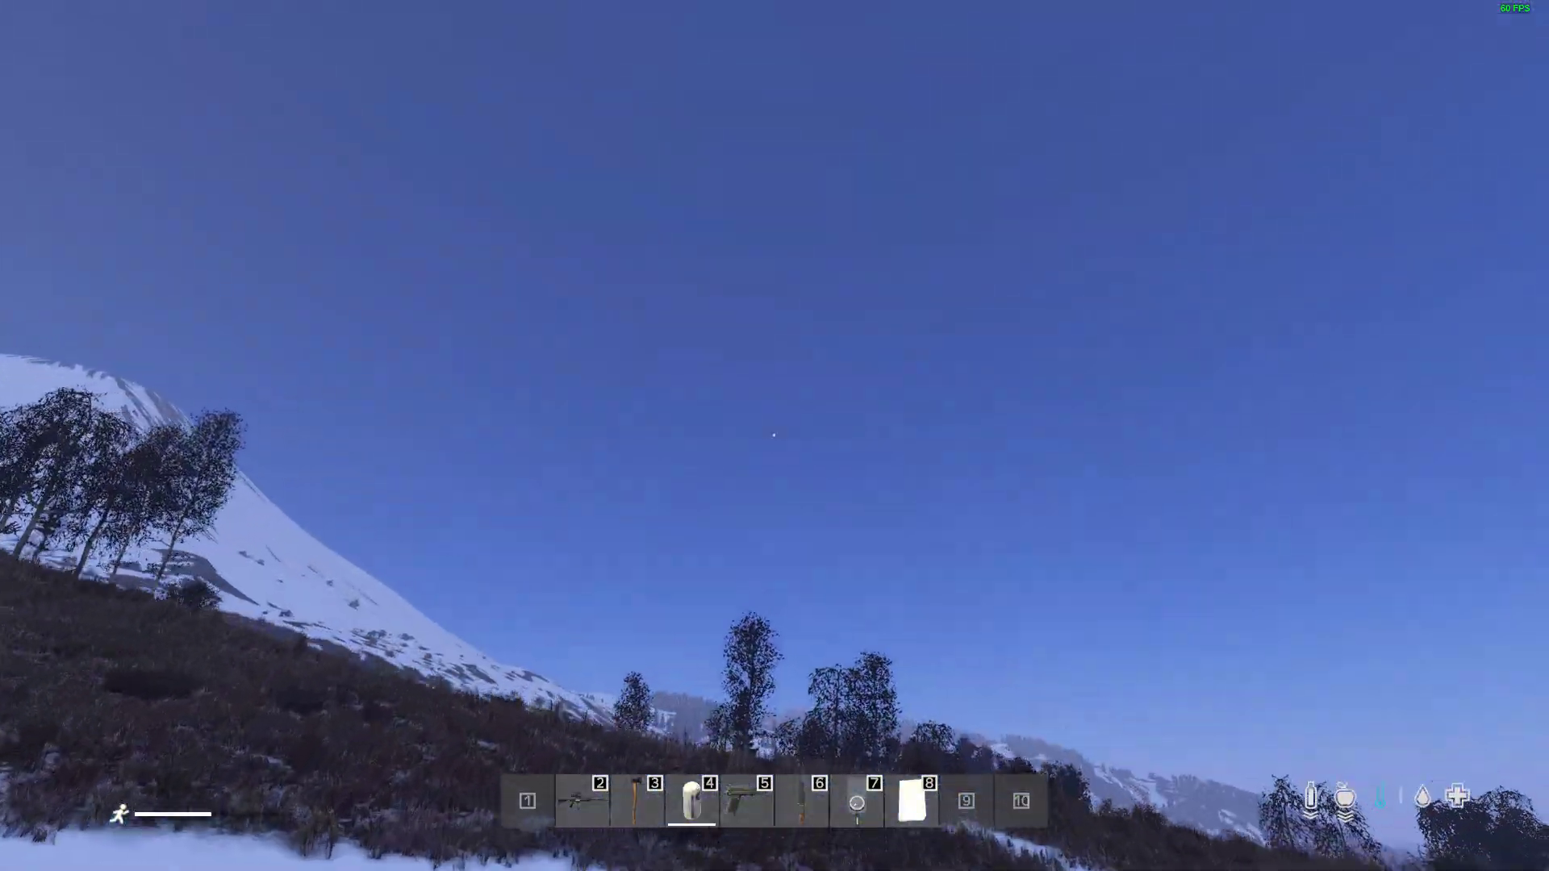
mouse_move(775, 435)
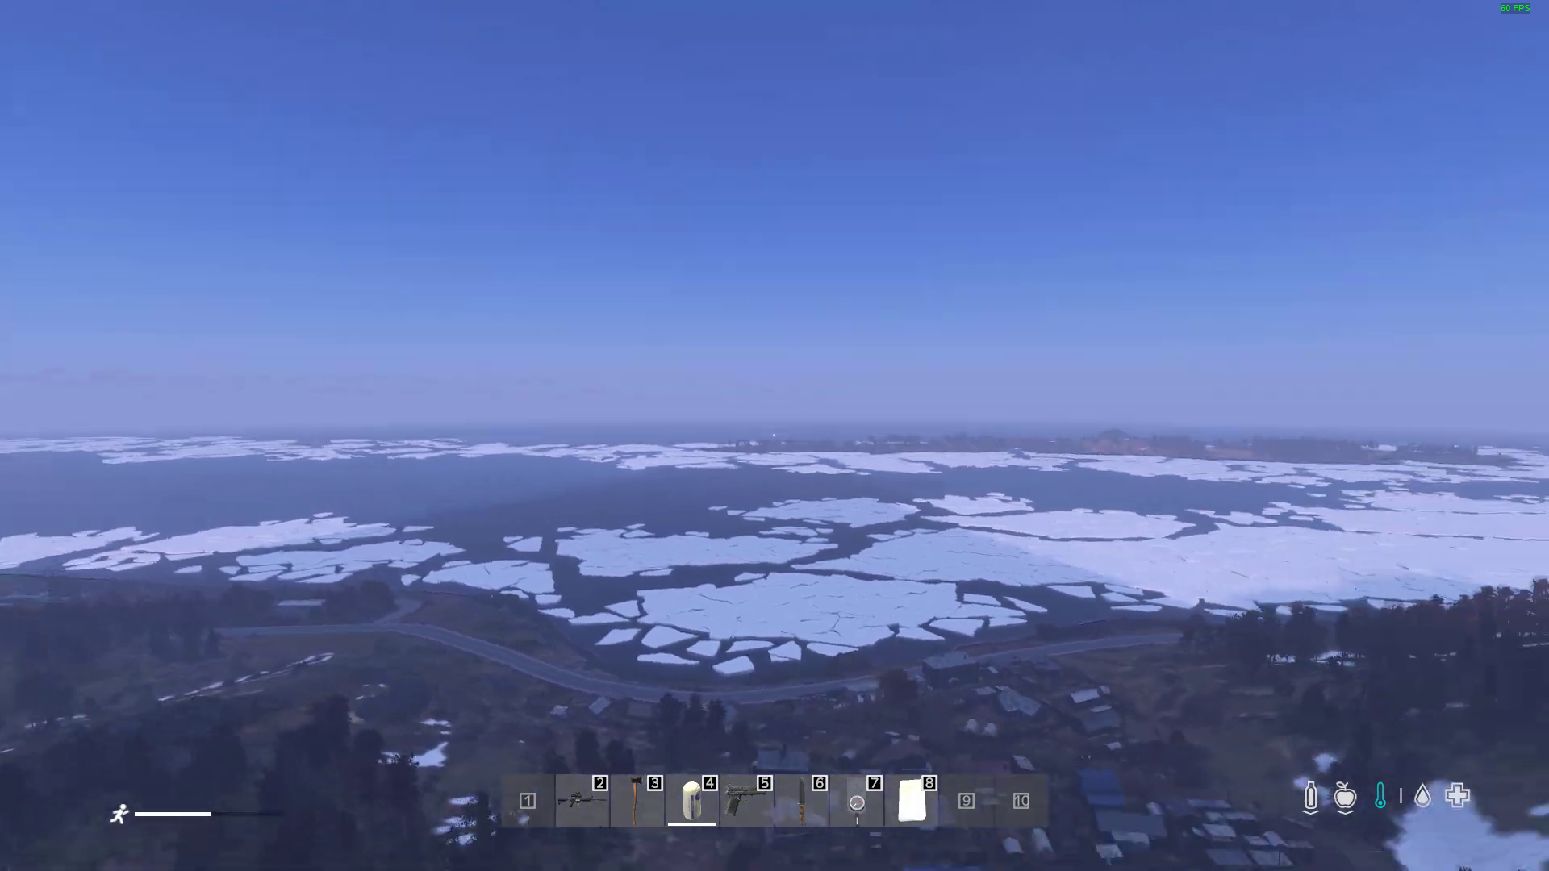